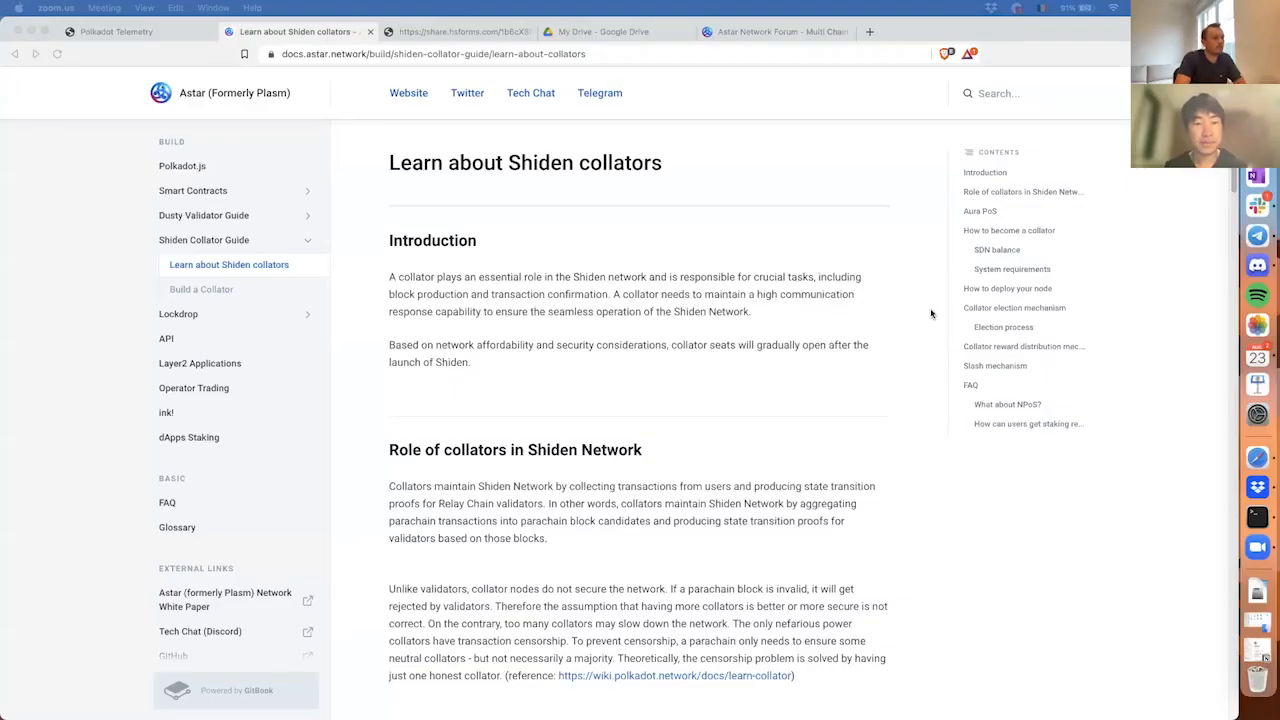
{"action": "mouse_move", "coordinate": [680, 312]}
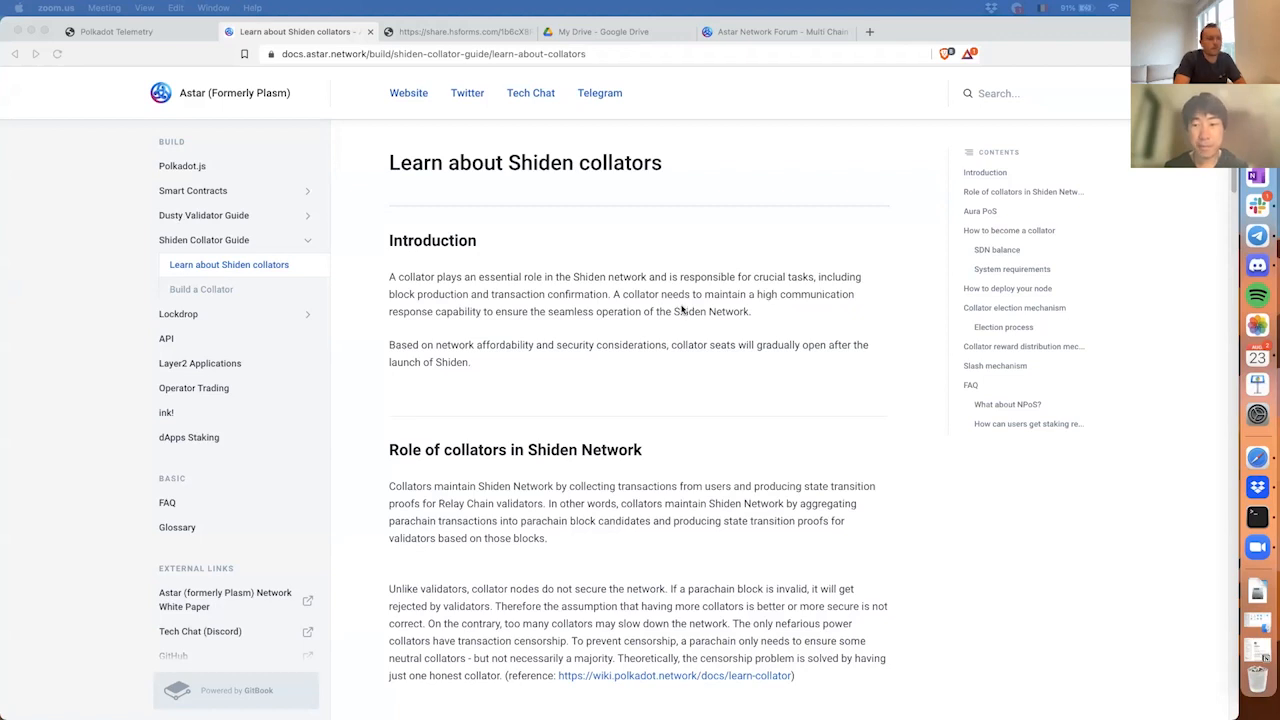
{"action": "mouse_move", "coordinate": [508, 298]}
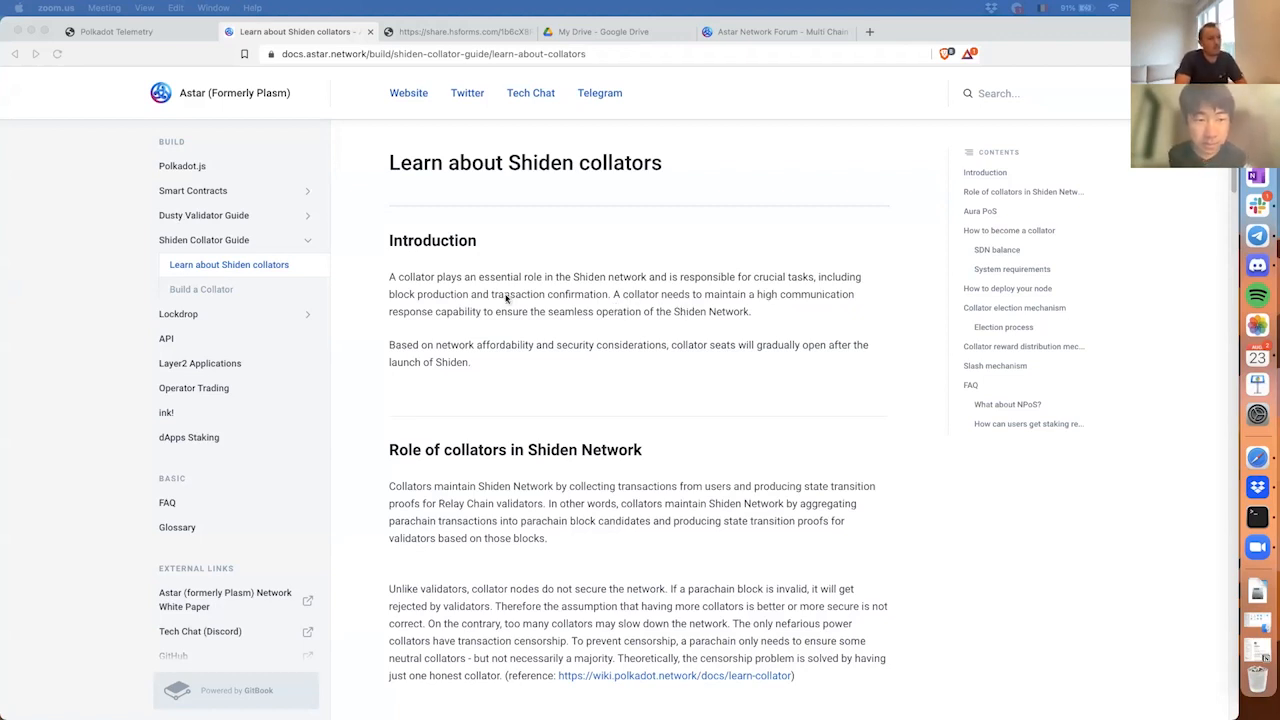
{"action": "mouse_move", "coordinate": [502, 318]}
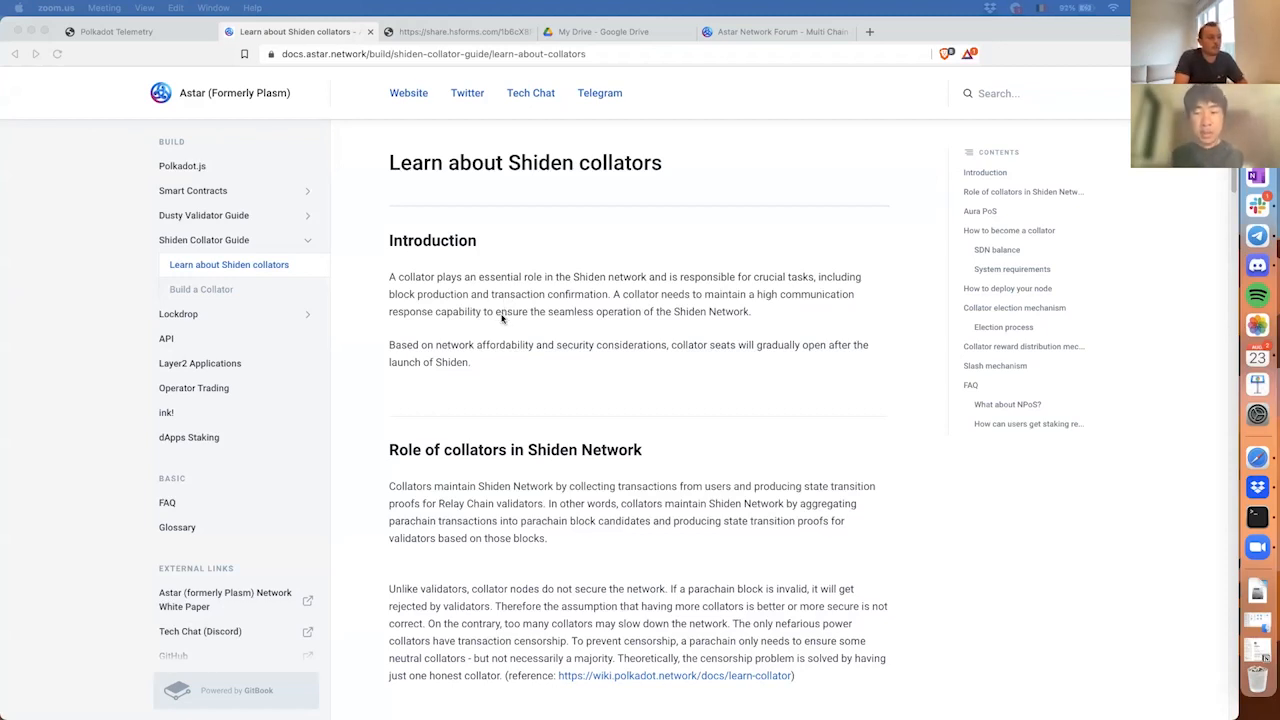
Scroll the 'Learn about Shiden collators' page past the introduction and XCMP notes to Aura PoS
{"action": "scroll", "scroll_direction": "down", "scroll_amount": 3}
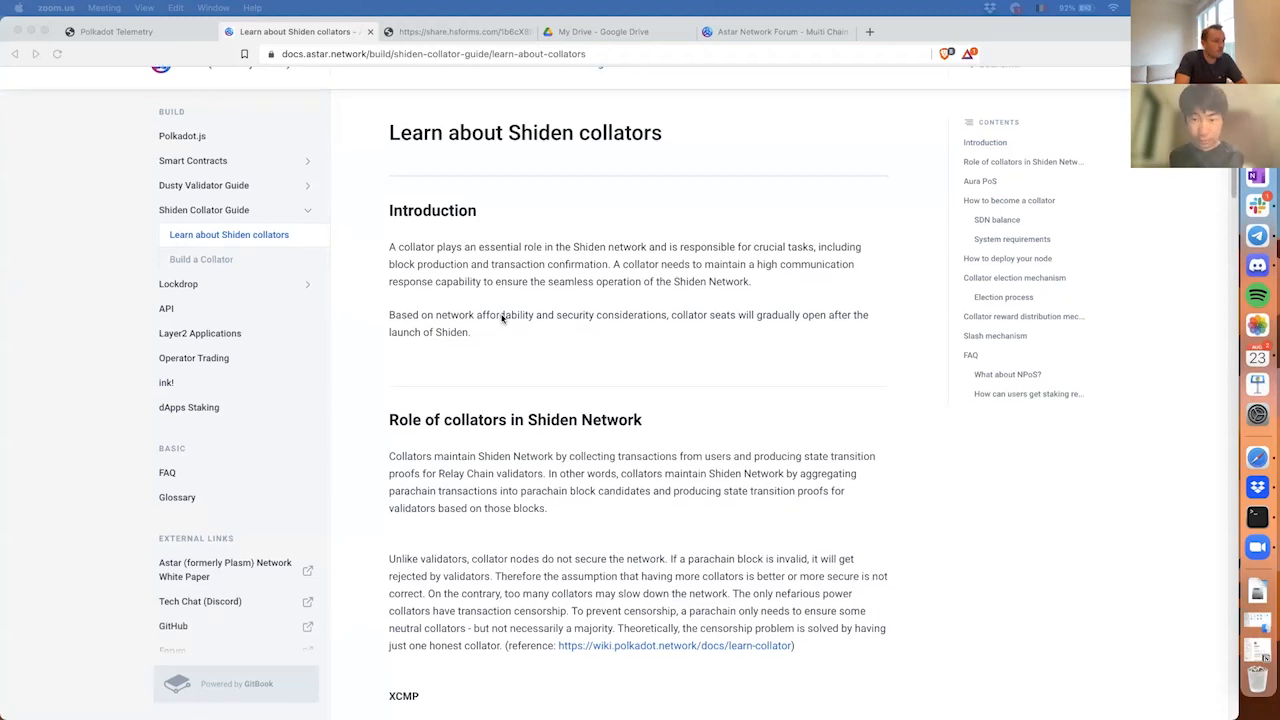
{"action": "scroll", "scroll_direction": "down", "scroll_amount": 3}
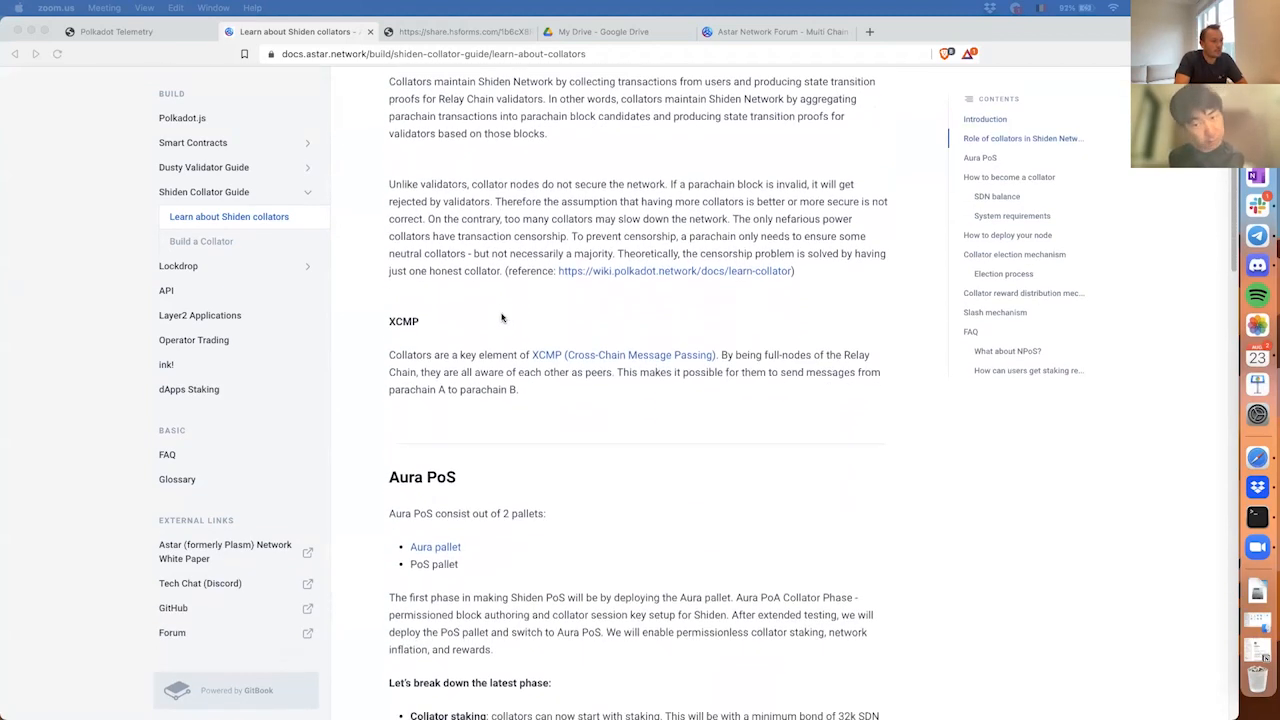
{"action": "scroll", "scroll_direction": "down", "scroll_amount": 3}
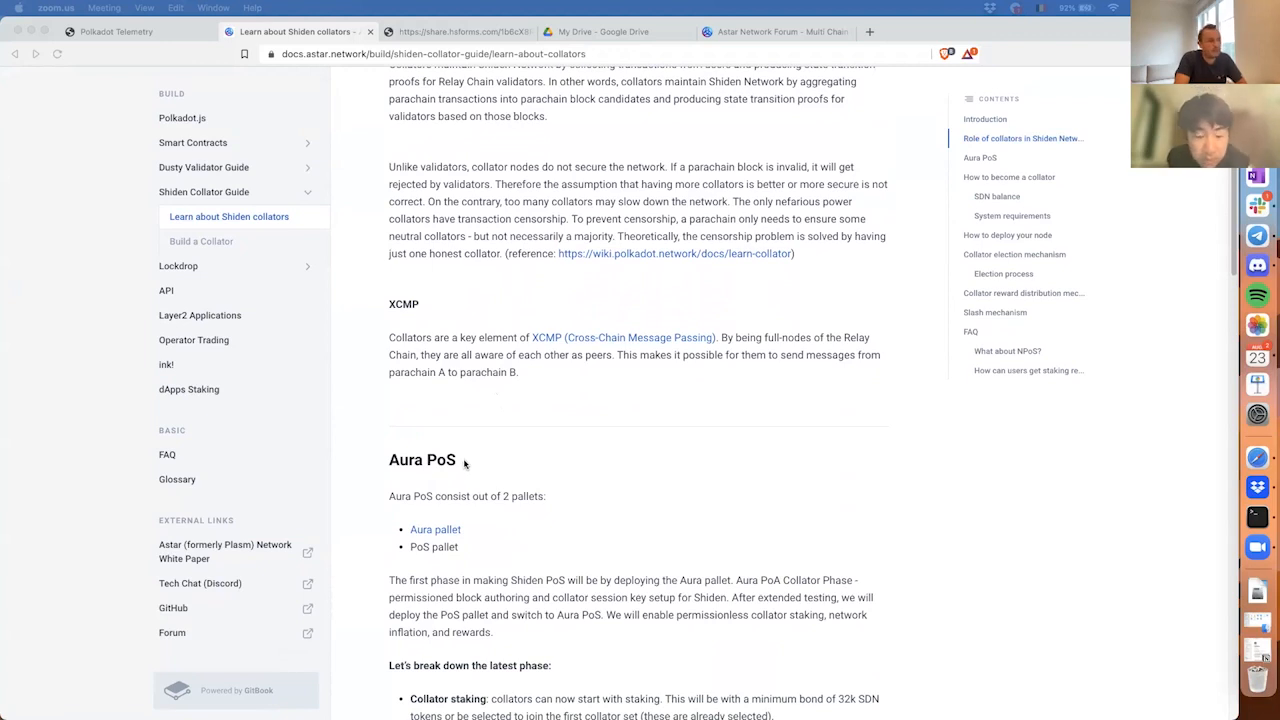
{"action": "mouse_move", "coordinate": [458, 476]}
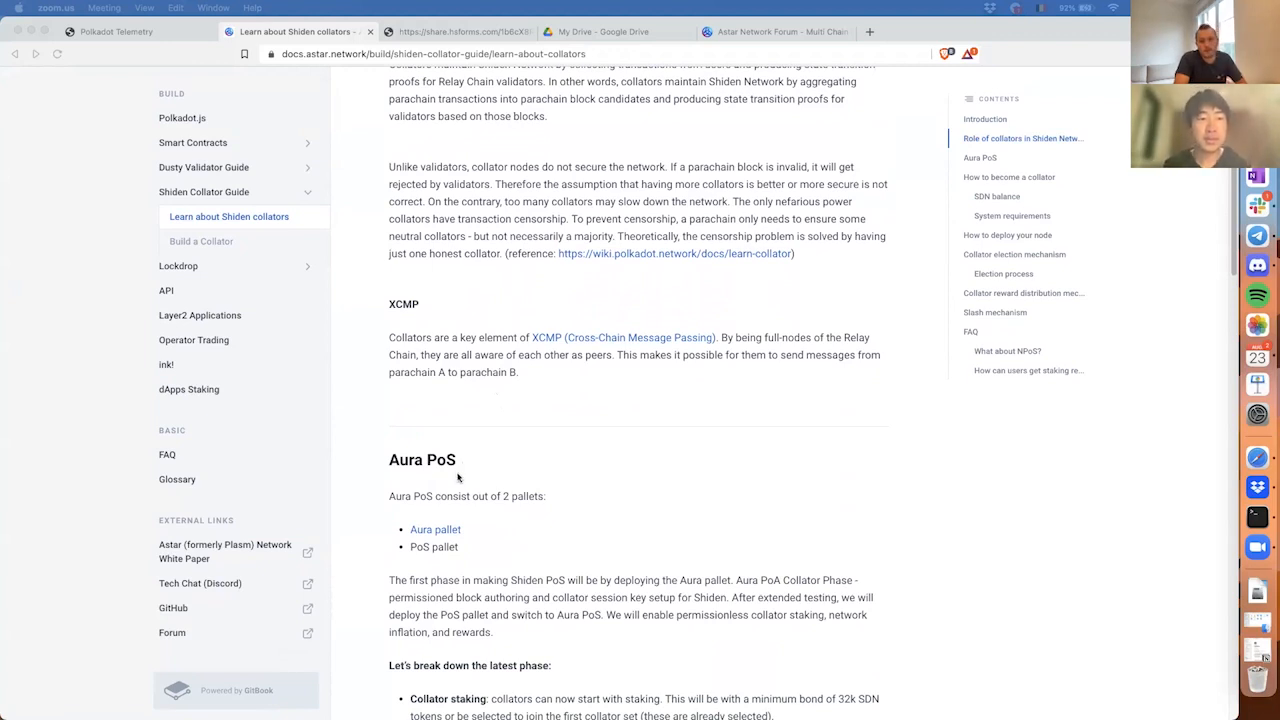
{"action": "mouse_move", "coordinate": [504, 536]}
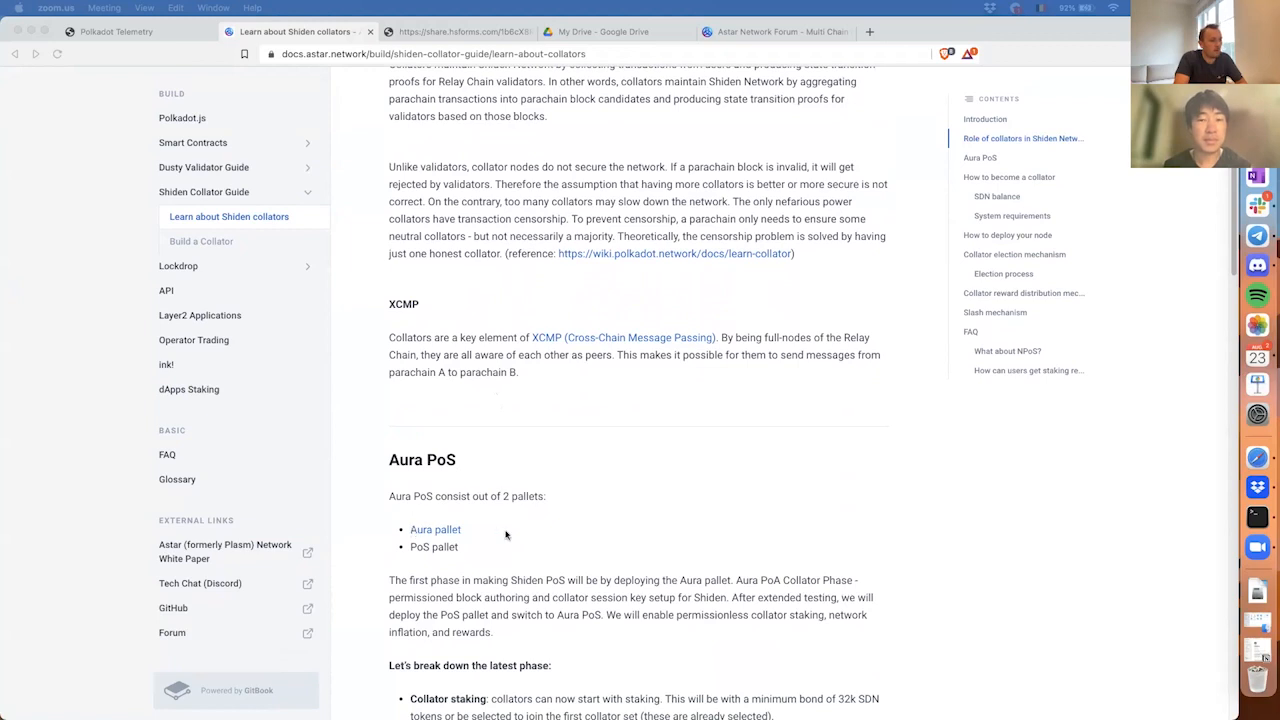
{"action": "mouse_move", "coordinate": [458, 540]}
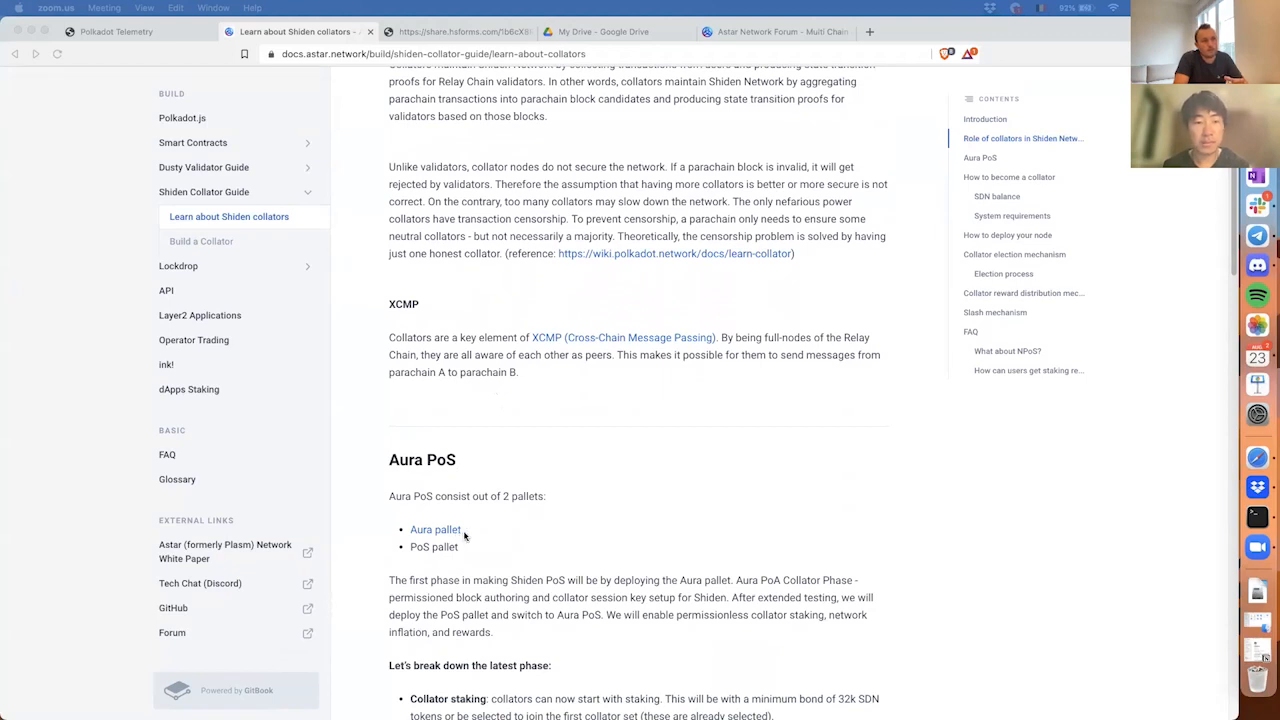
{"action": "mouse_move", "coordinate": [480, 532]}
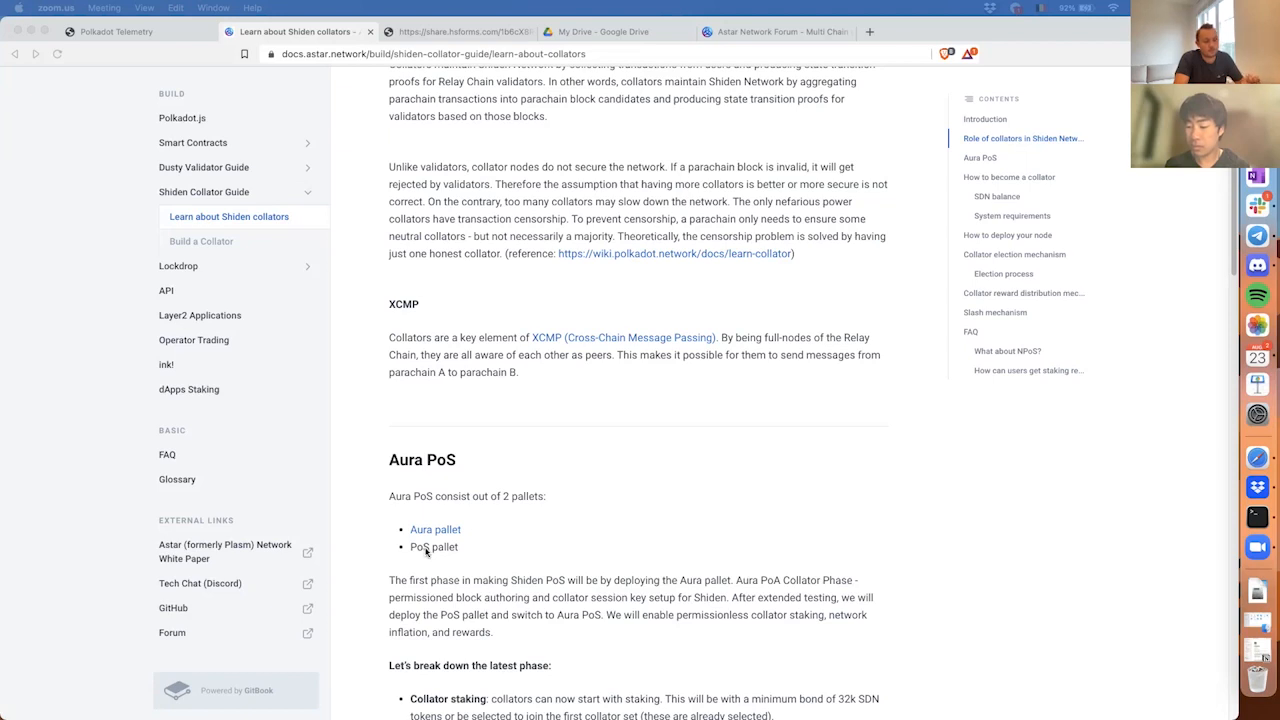
{"action": "mouse_move", "coordinate": [440, 552]}
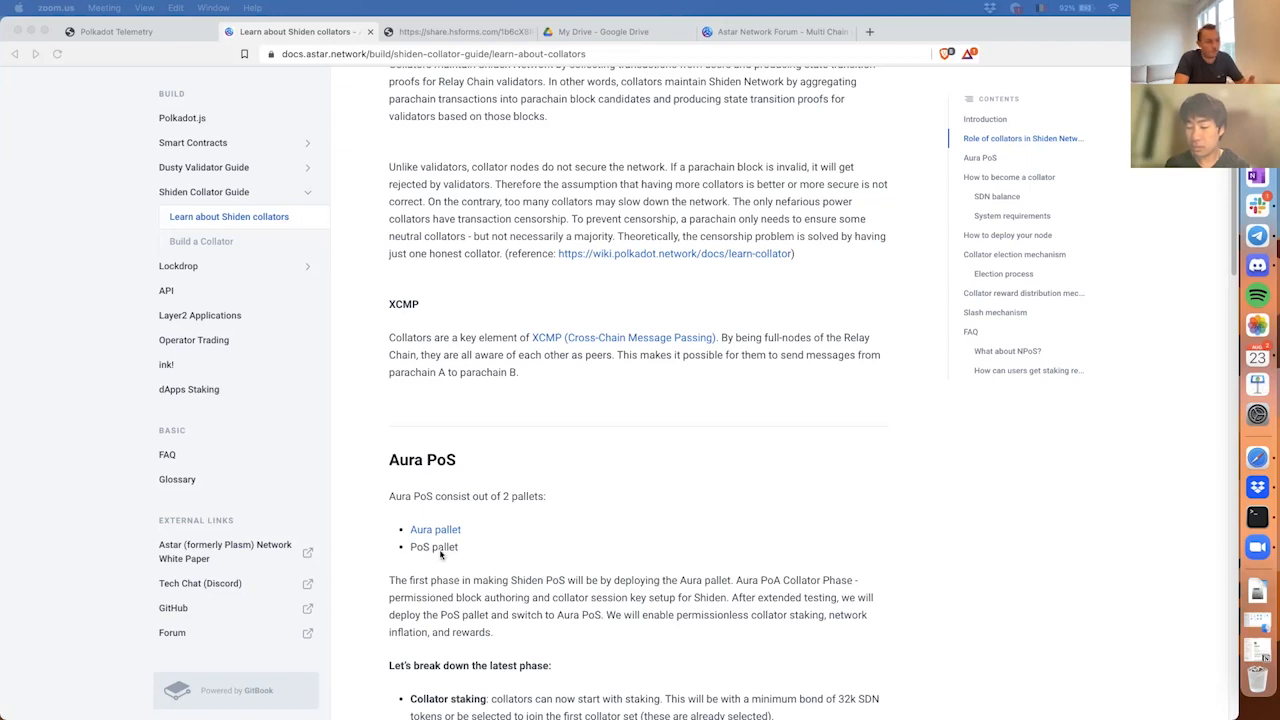
{"action": "mouse_move", "coordinate": [490, 550]}
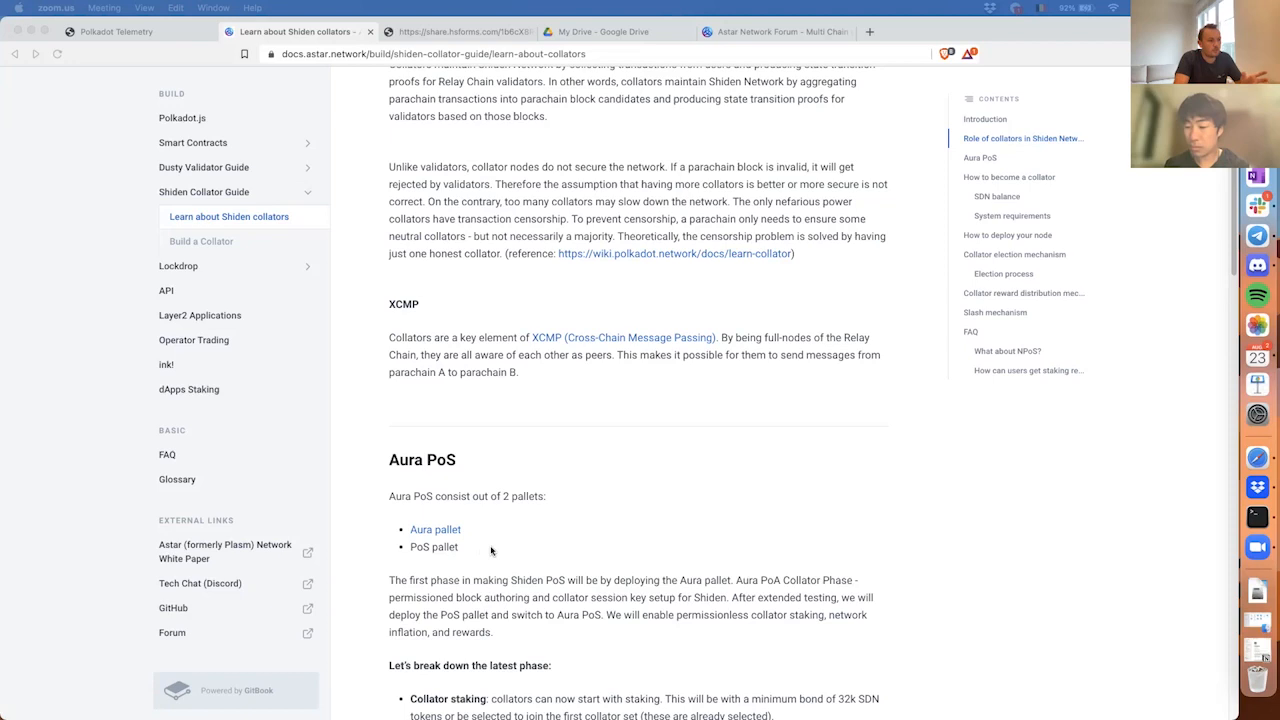
Scroll through 'How to become a collator' and its SDN balance requirements to the block reward diagram
{"action": "scroll", "scroll_direction": "down", "scroll_amount": 3}
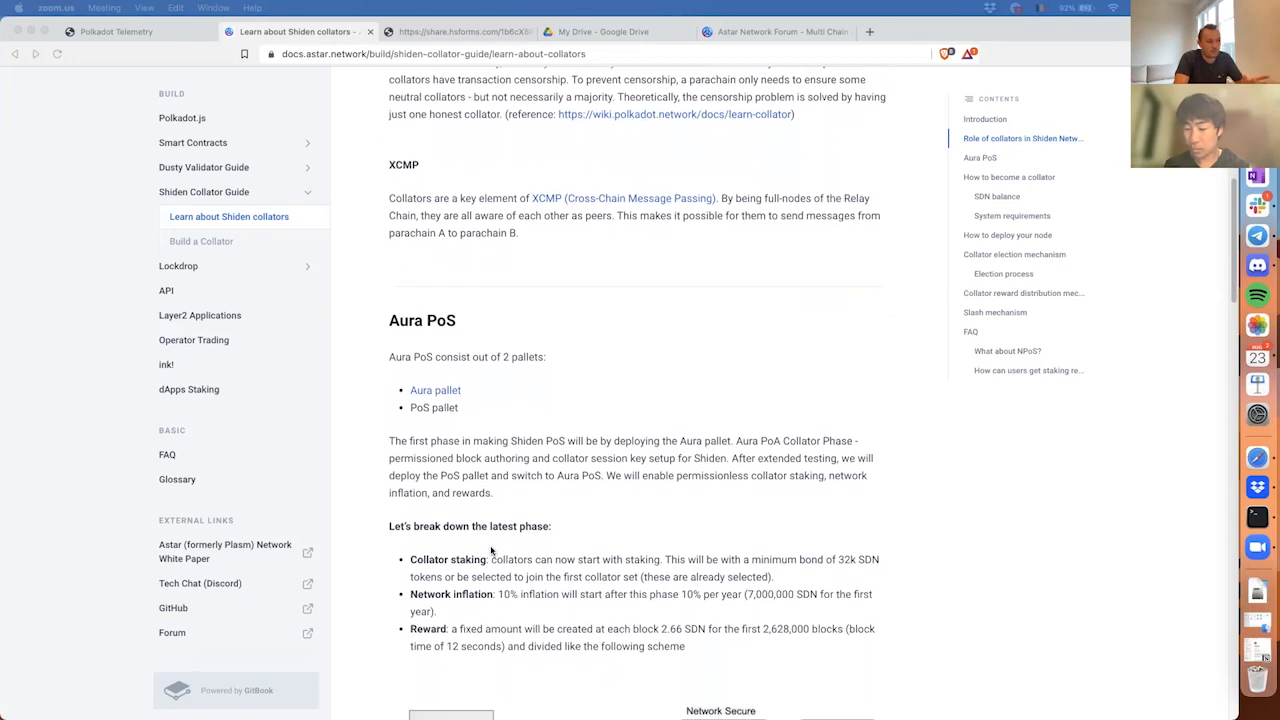
{"action": "scroll", "scroll_direction": "down", "scroll_amount": 3}
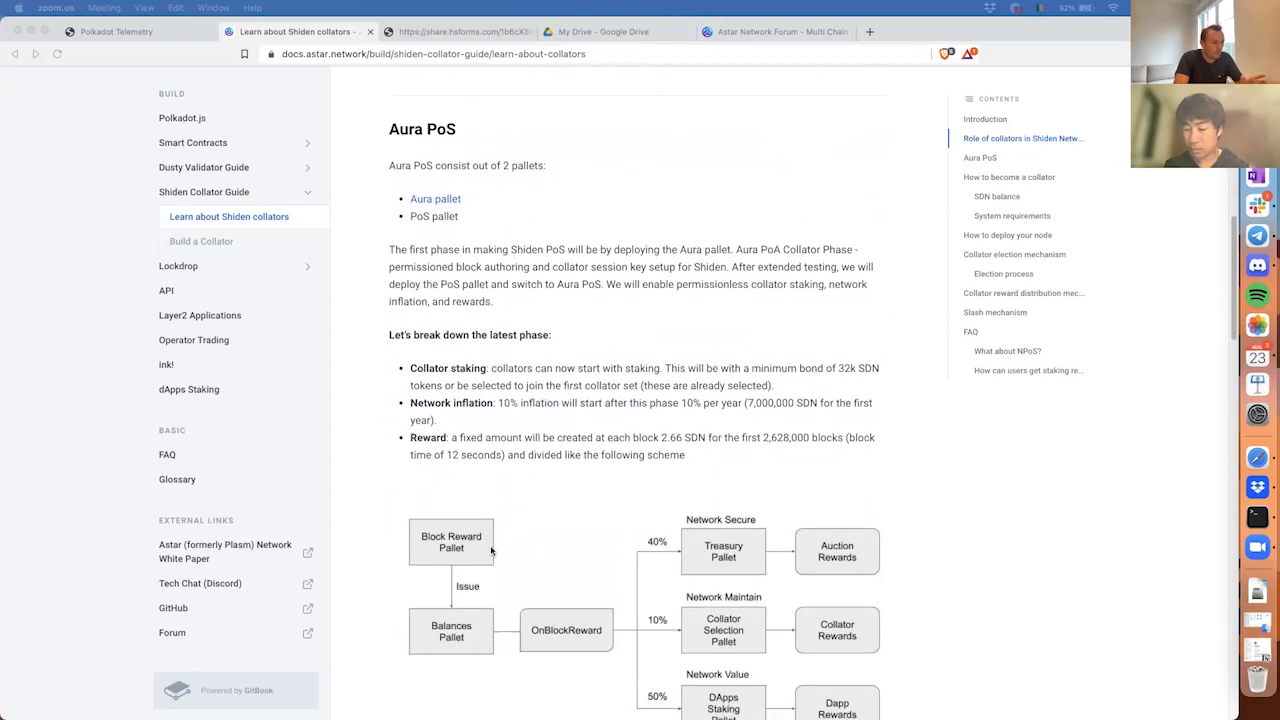
{"action": "scroll", "scroll_direction": "down", "scroll_amount": 3}
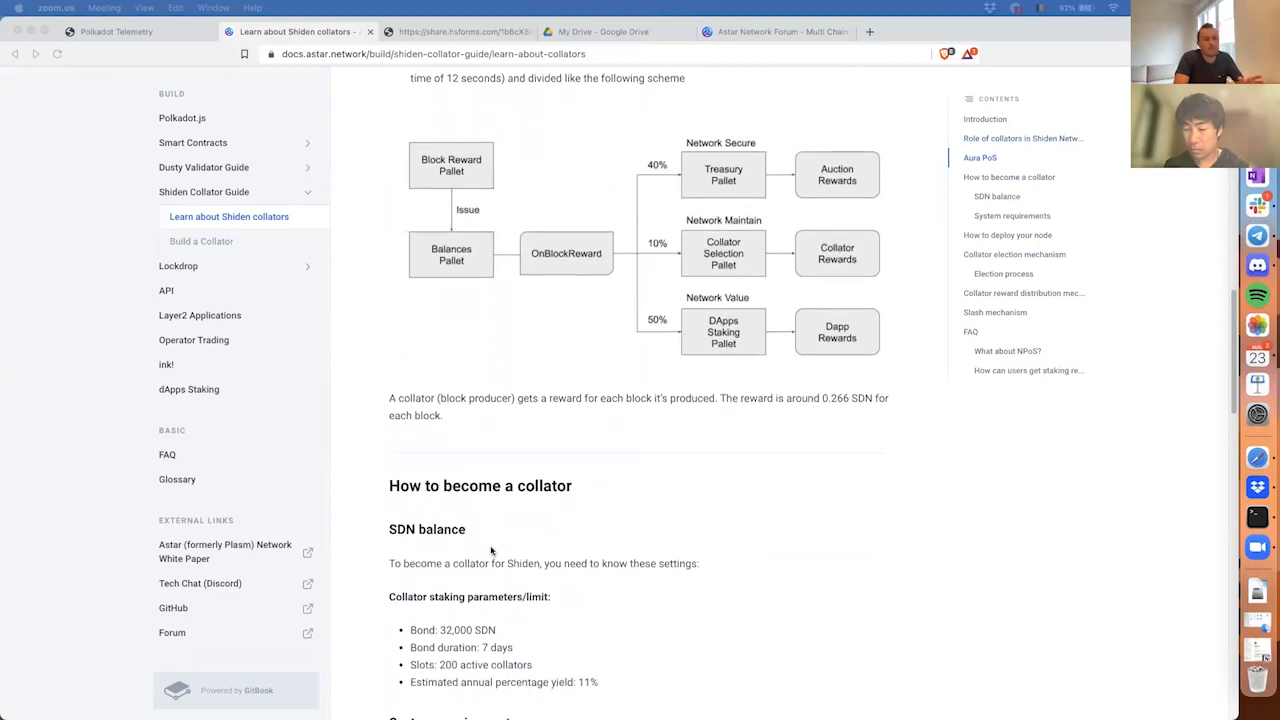
{"action": "scroll", "scroll_direction": "down", "scroll_amount": 3}
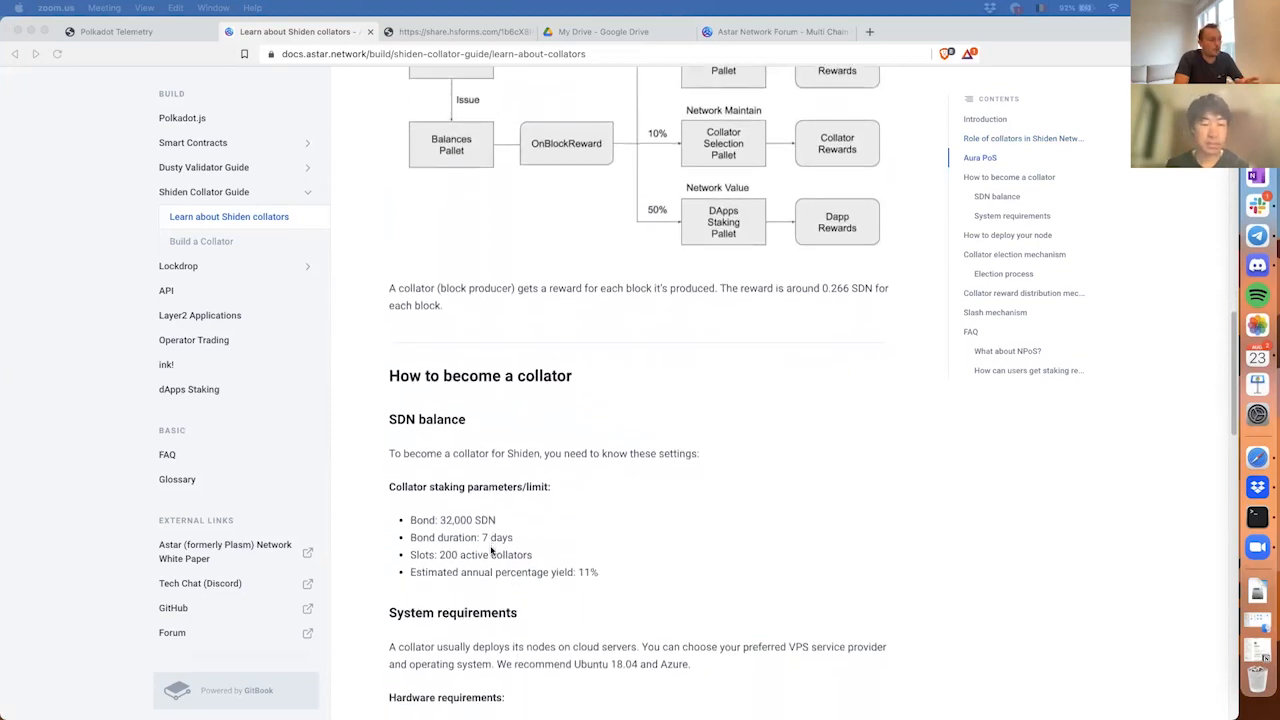
{"action": "scroll", "scroll_direction": "down", "scroll_amount": 3}
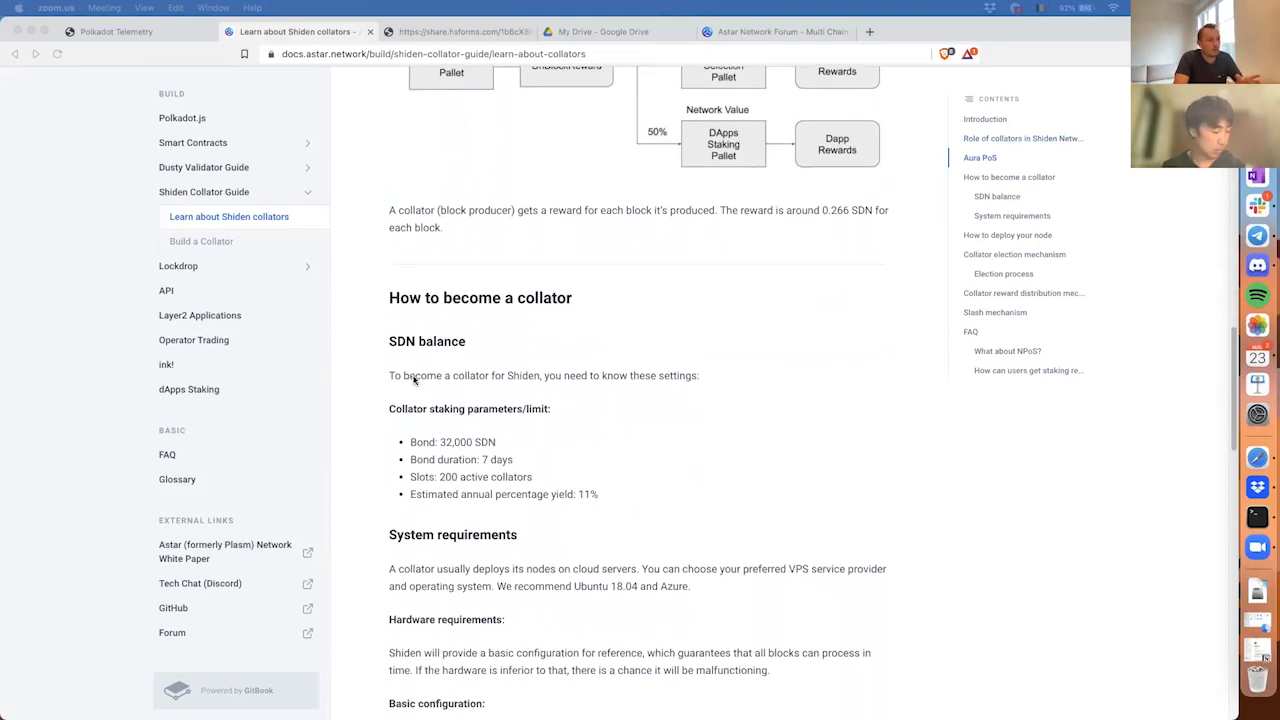
{"action": "mouse_move", "coordinate": [476, 452]}
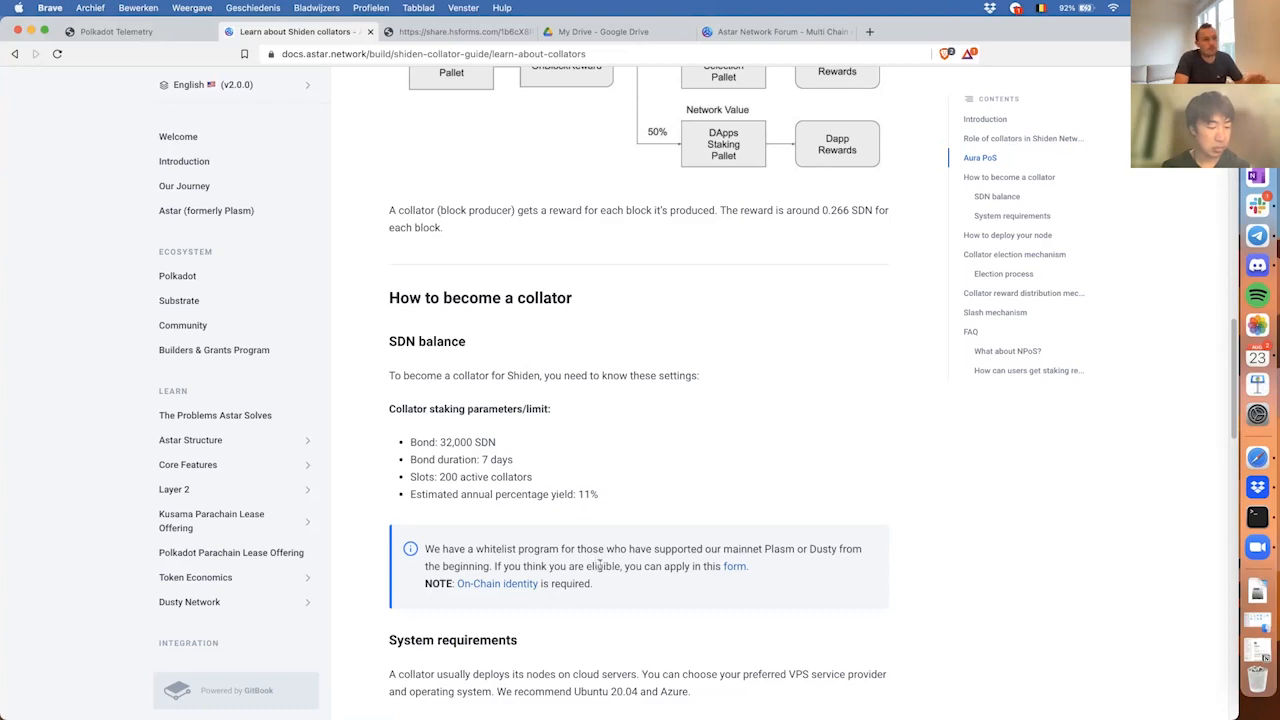
{"action": "scroll", "scroll_direction": "down", "scroll_amount": 3}
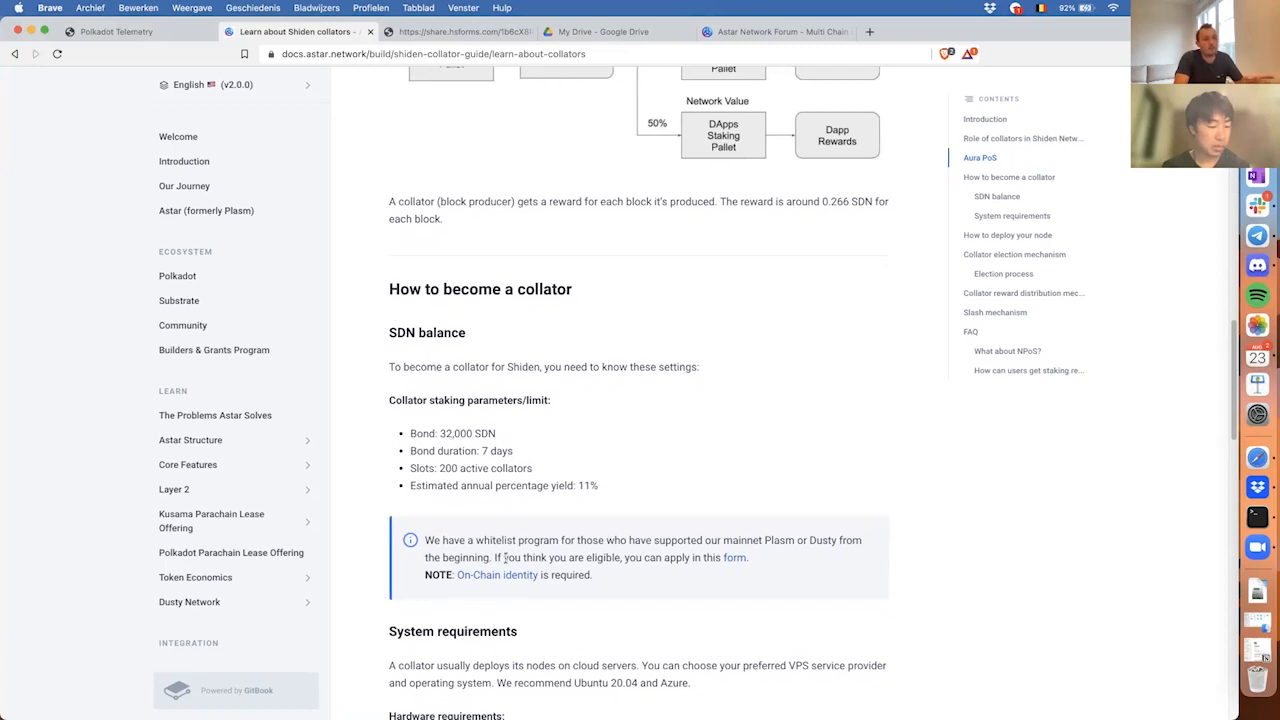
{"action": "scroll", "scroll_direction": "down", "scroll_amount": 3}
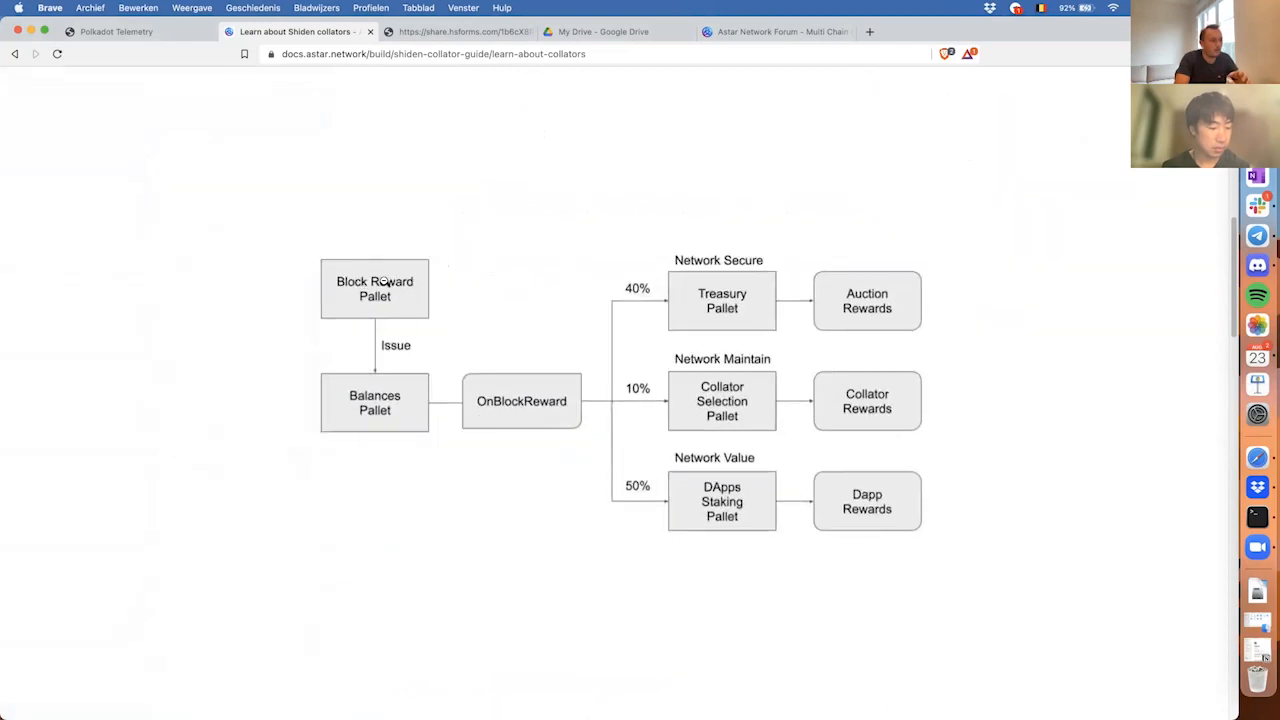
{"action": "mouse_move", "coordinate": [524, 428]}
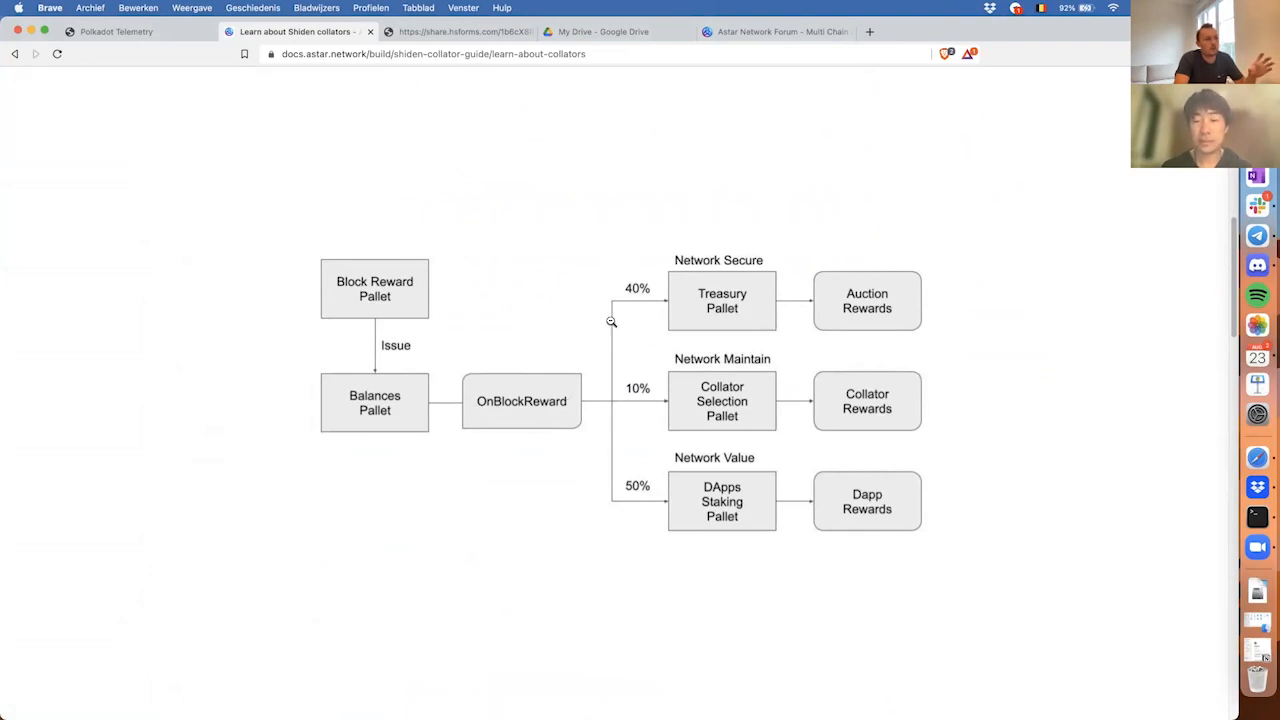
{"action": "mouse_move", "coordinate": [650, 300]}
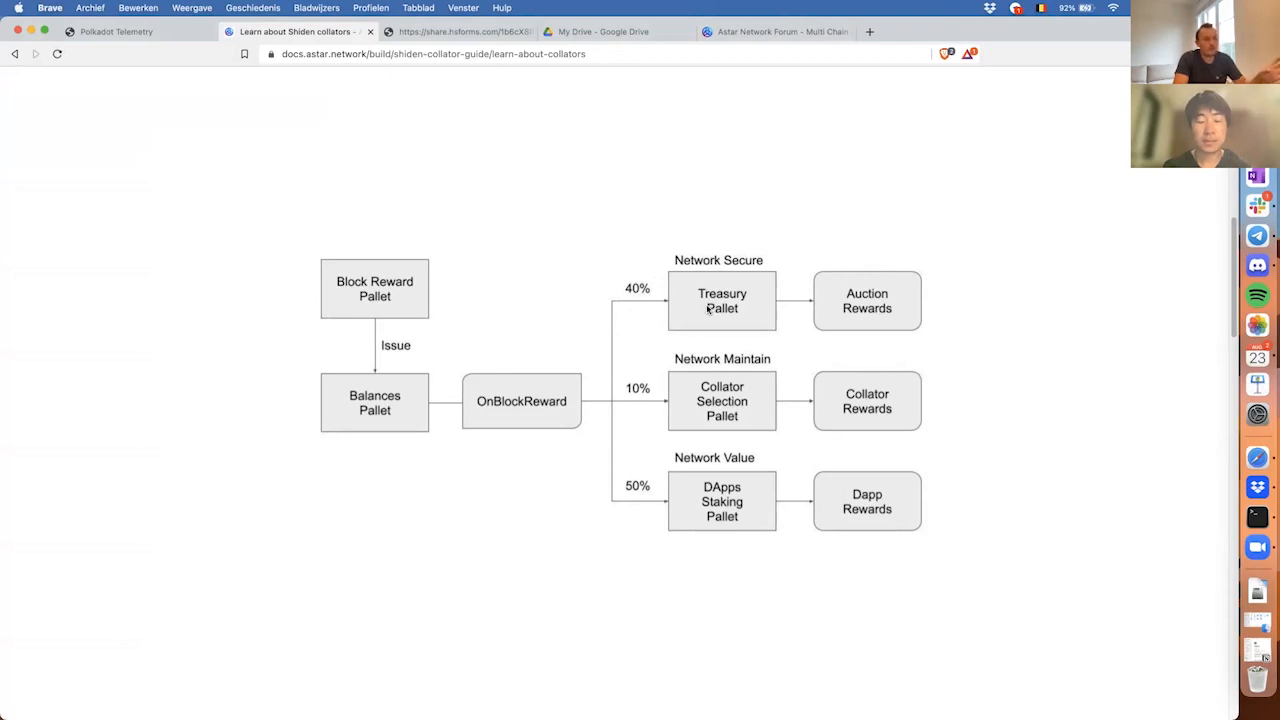
{"action": "mouse_move", "coordinate": [640, 406]}
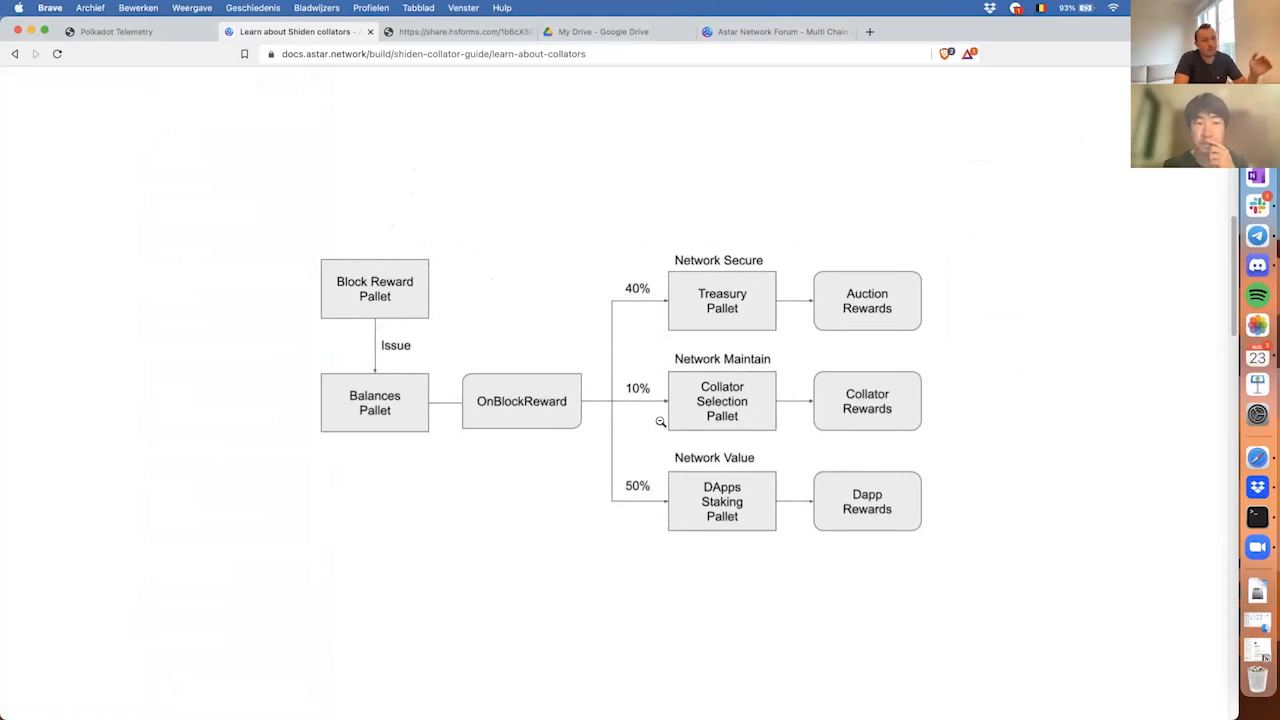
{"action": "mouse_move", "coordinate": [656, 470]}
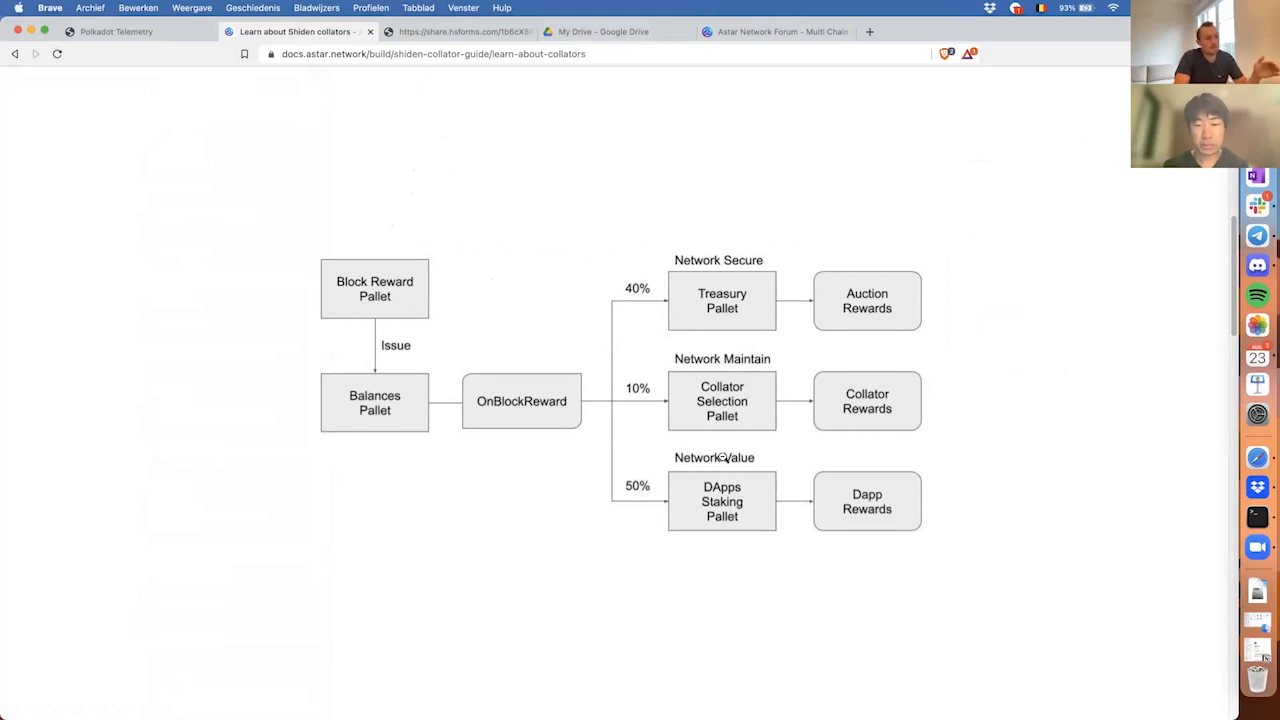
{"action": "mouse_move", "coordinate": [978, 488]}
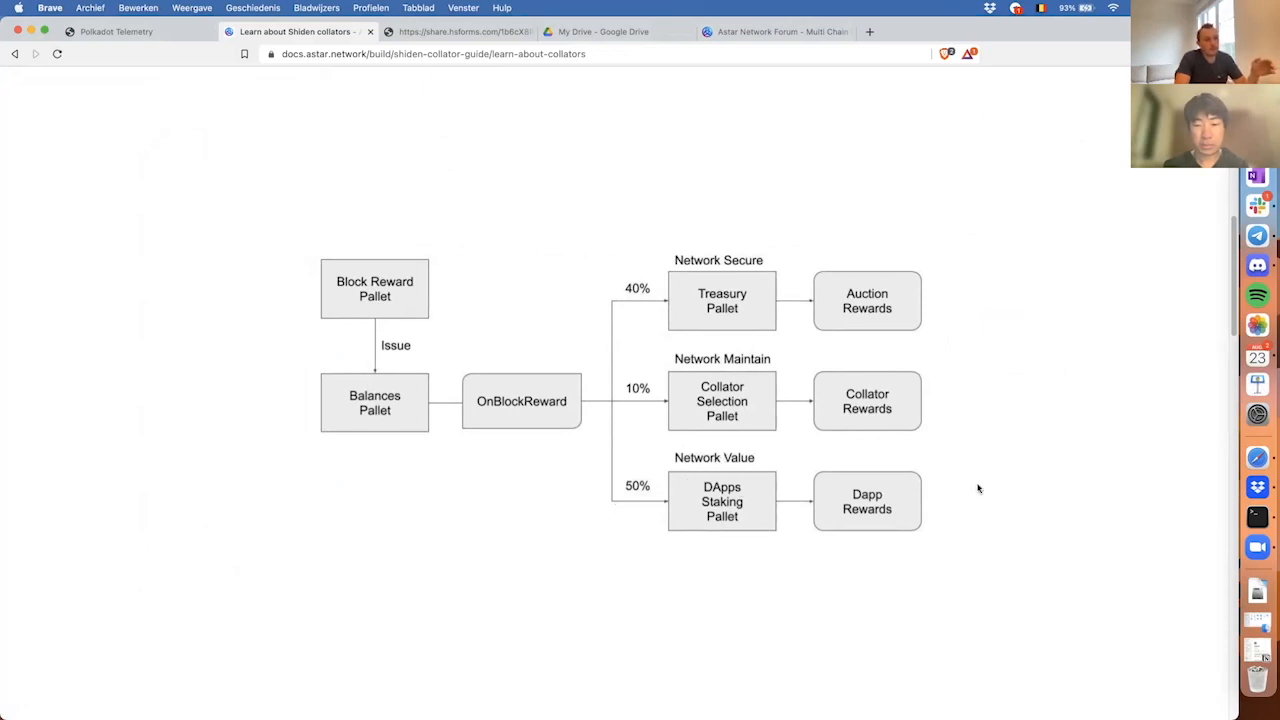
{"action": "mouse_move", "coordinate": [638, 504]}
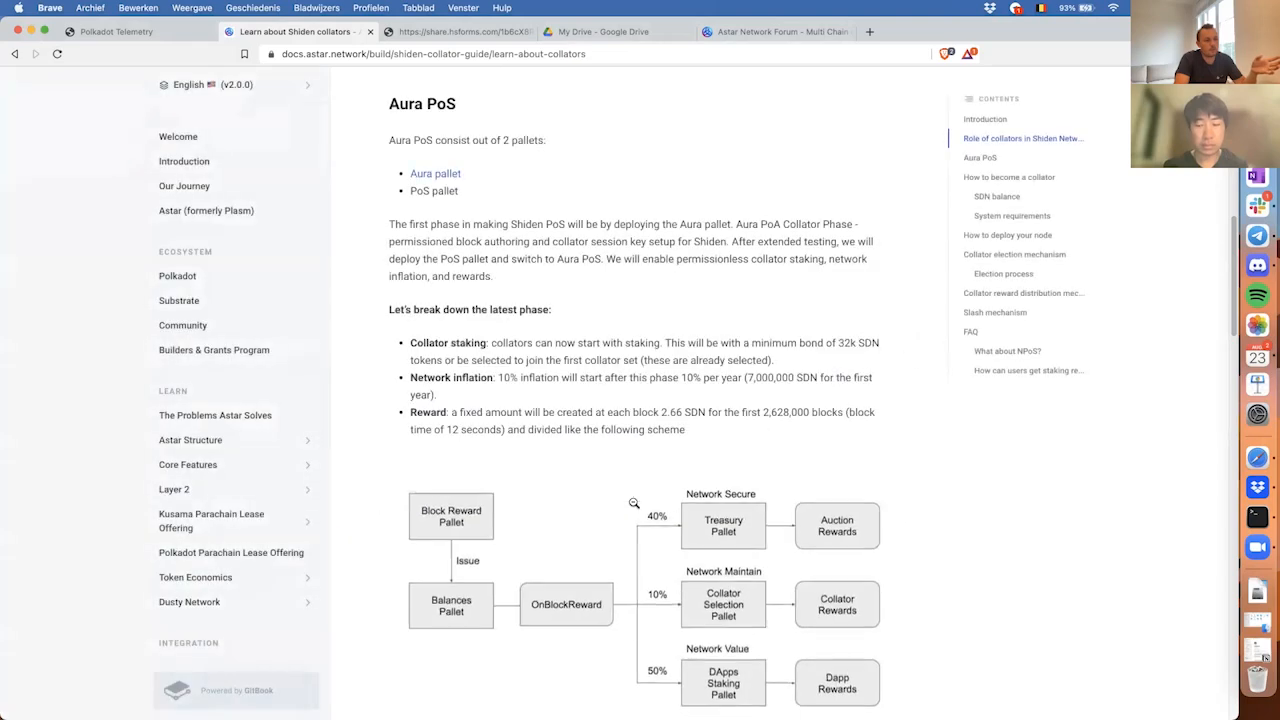
{"action": "scroll", "scroll_direction": "down", "scroll_amount": 3}
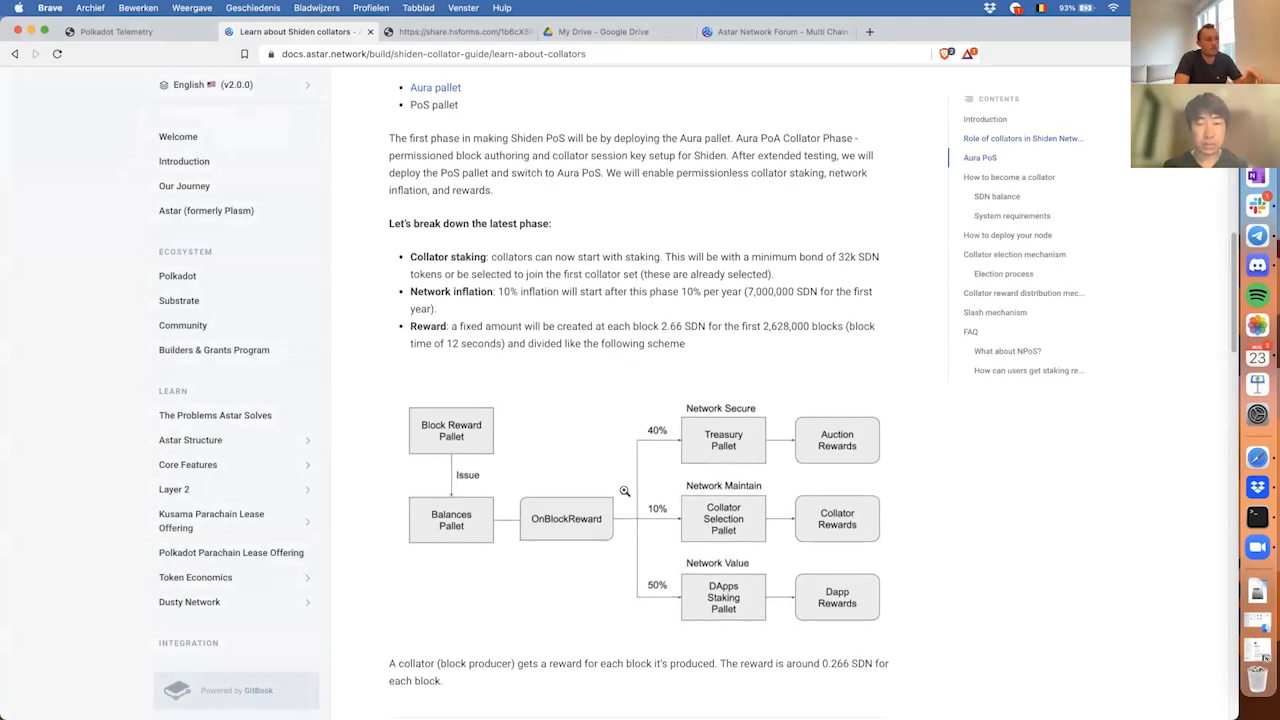
{"action": "scroll", "scroll_direction": "down", "scroll_amount": 3}
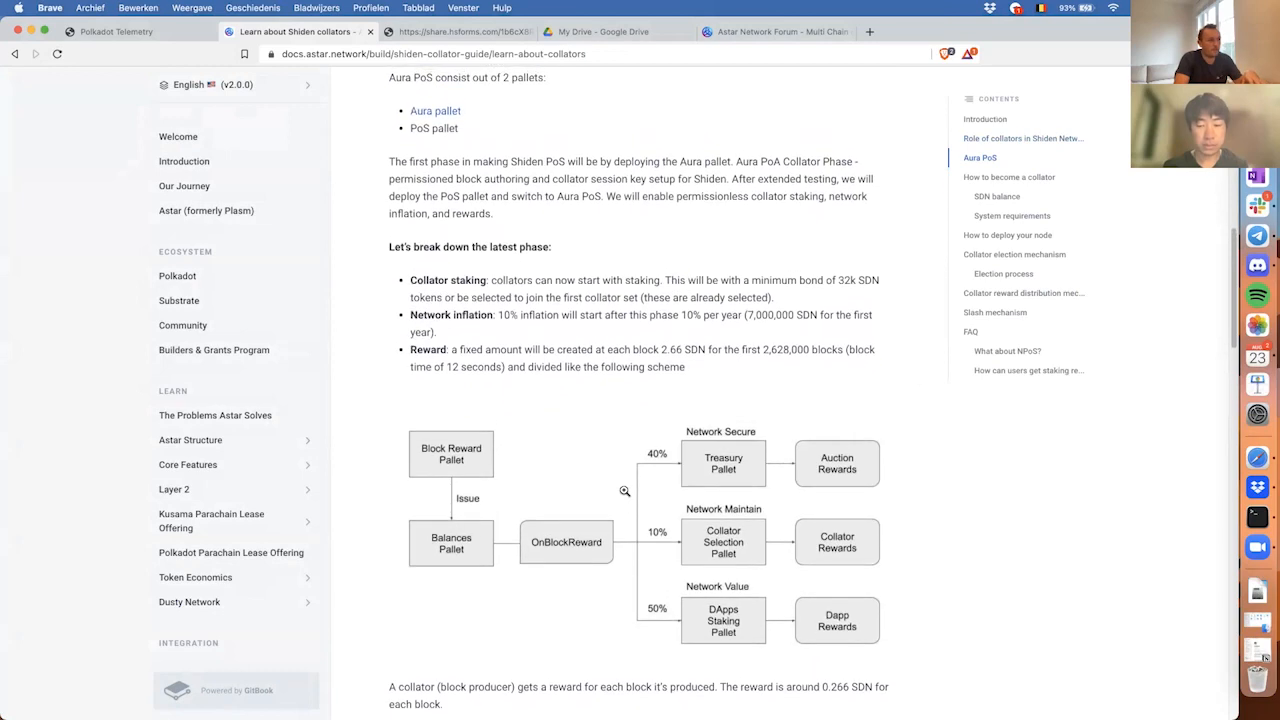
{"action": "scroll", "scroll_direction": "down", "scroll_amount": 3}
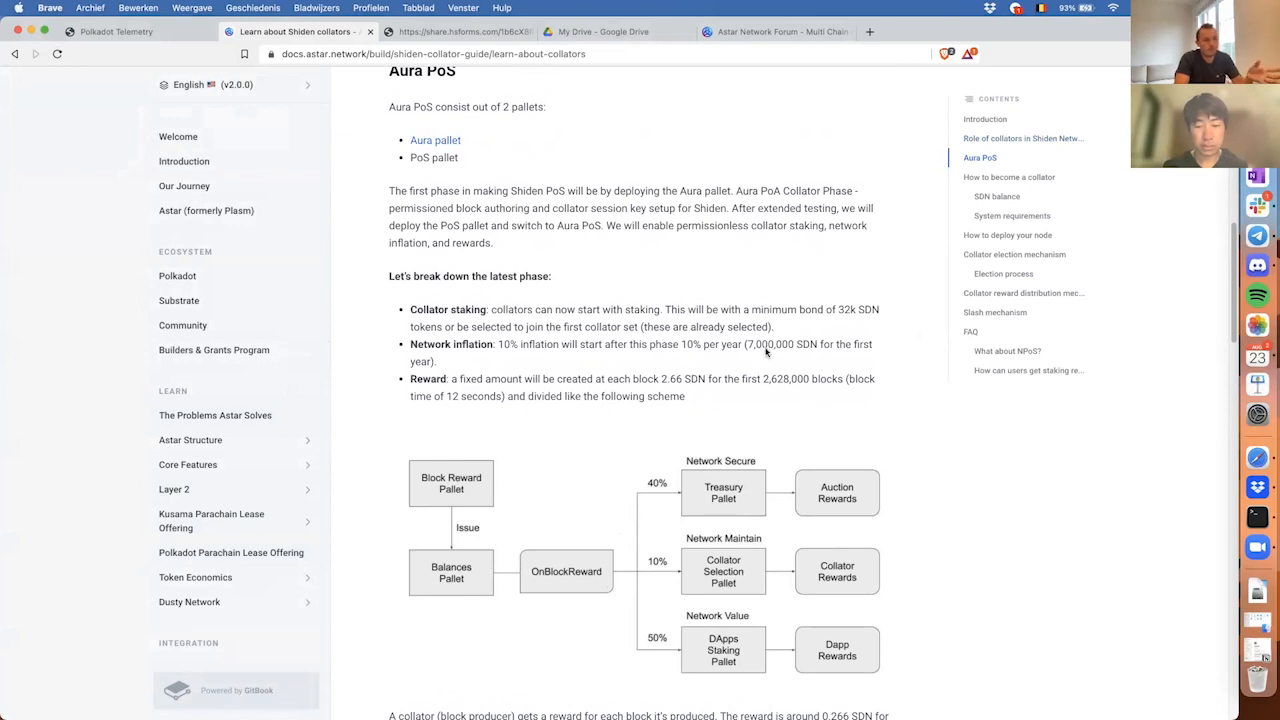
{"action": "mouse_move", "coordinate": [698, 410]}
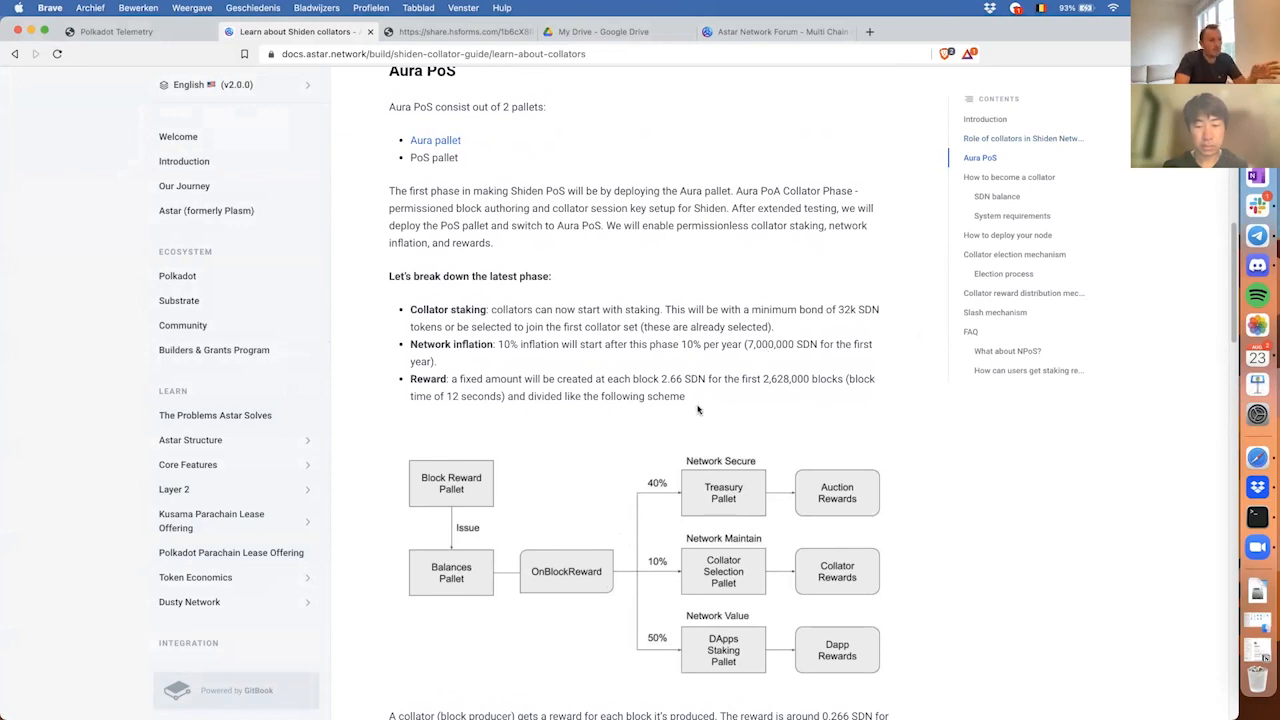
{"action": "mouse_move", "coordinate": [700, 598]}
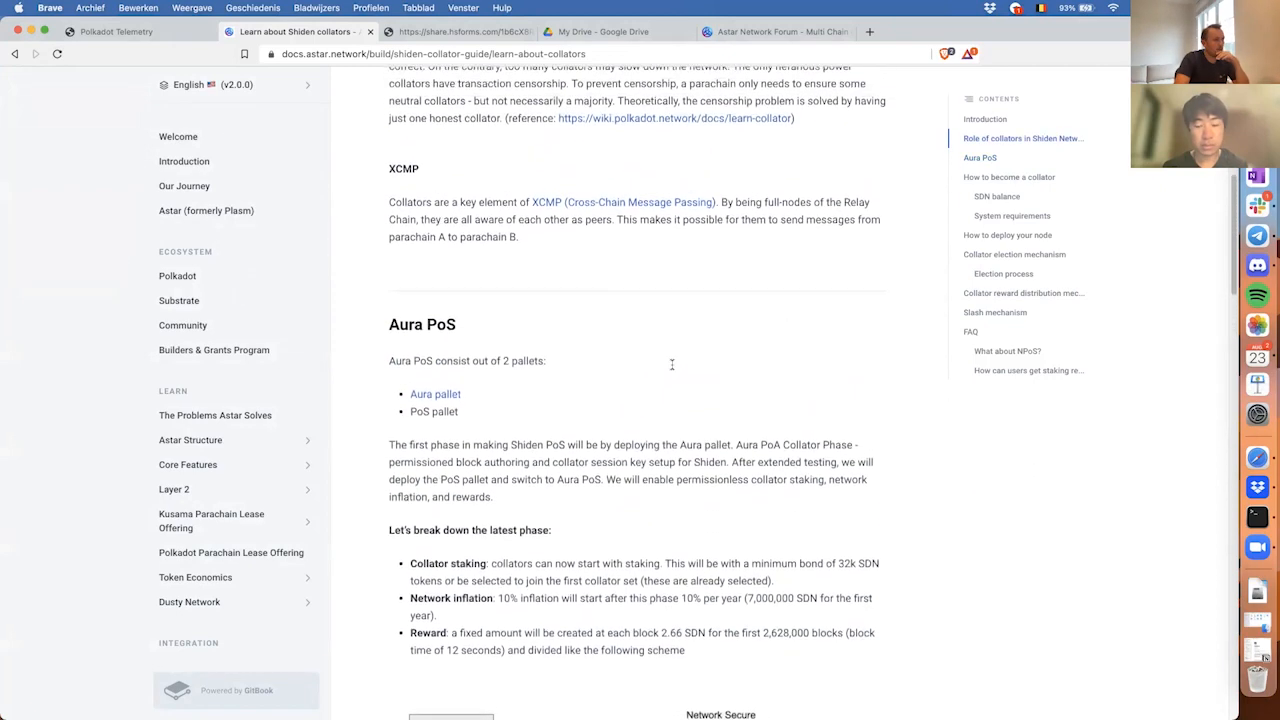
{"action": "scroll", "scroll_direction": "down", "scroll_amount": 3}
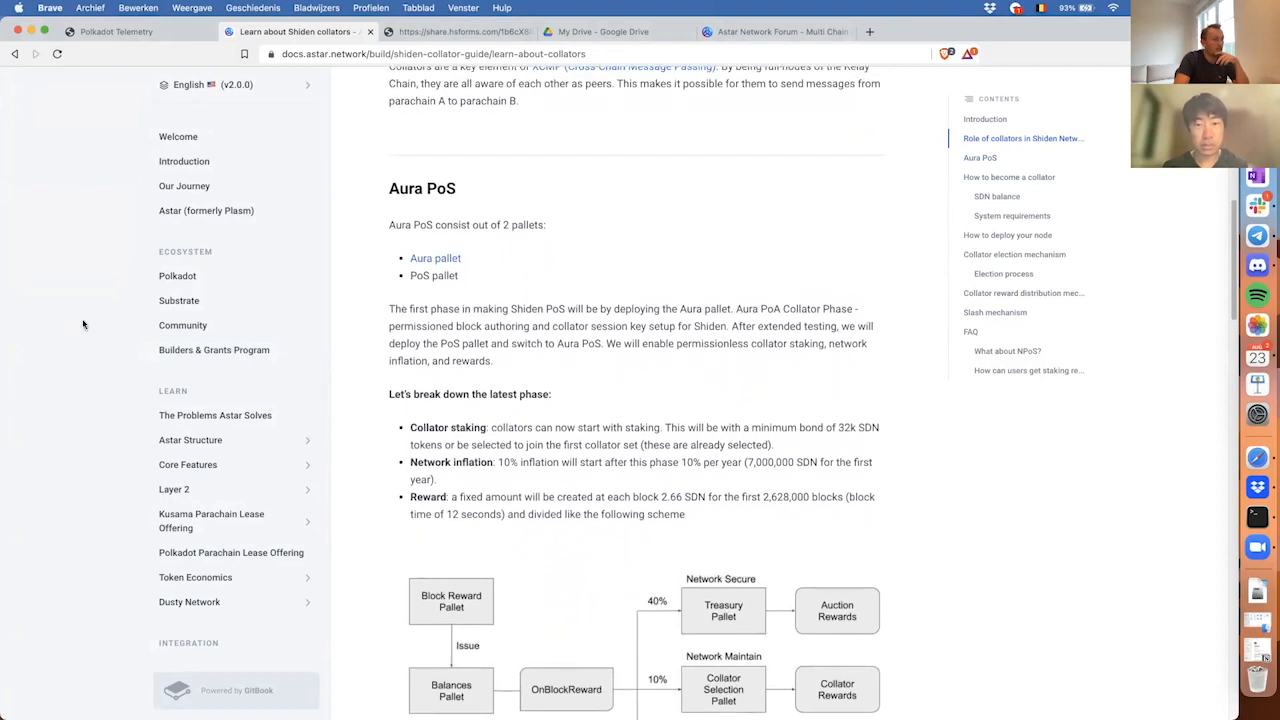
{"action": "scroll", "scroll_direction": "down", "scroll_amount": 3}
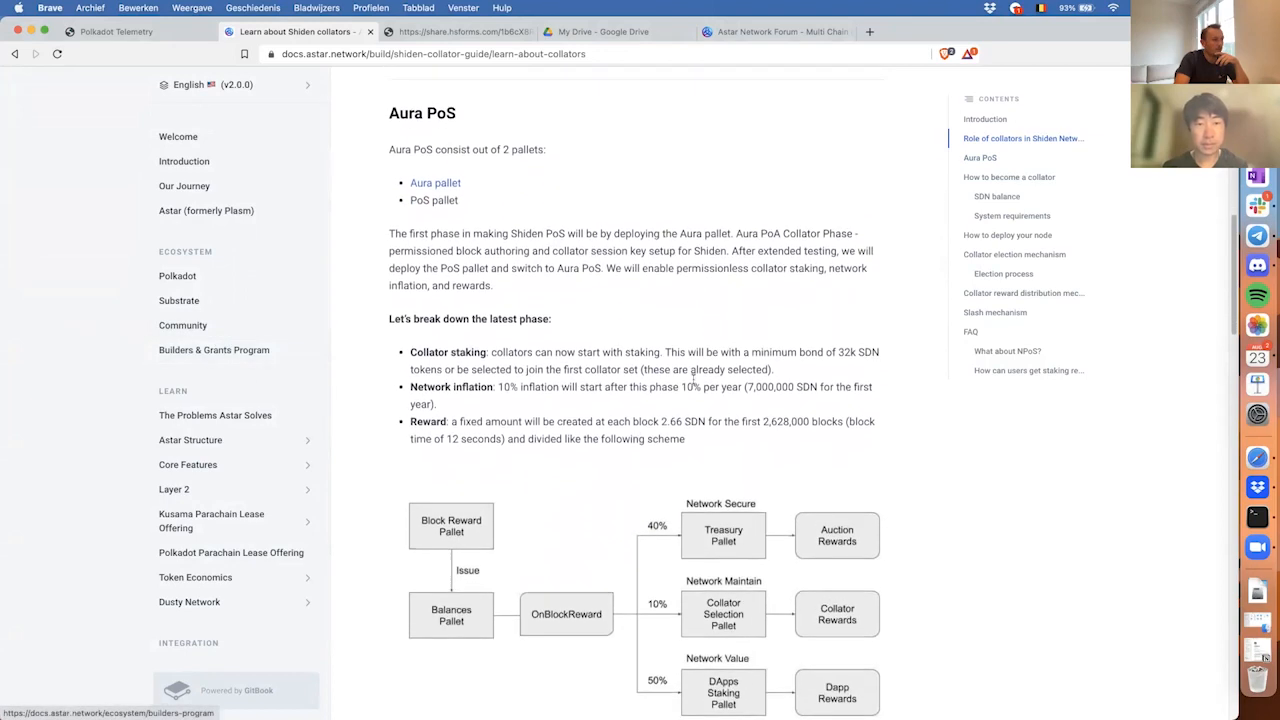
{"action": "scroll", "scroll_direction": "down", "scroll_amount": 3}
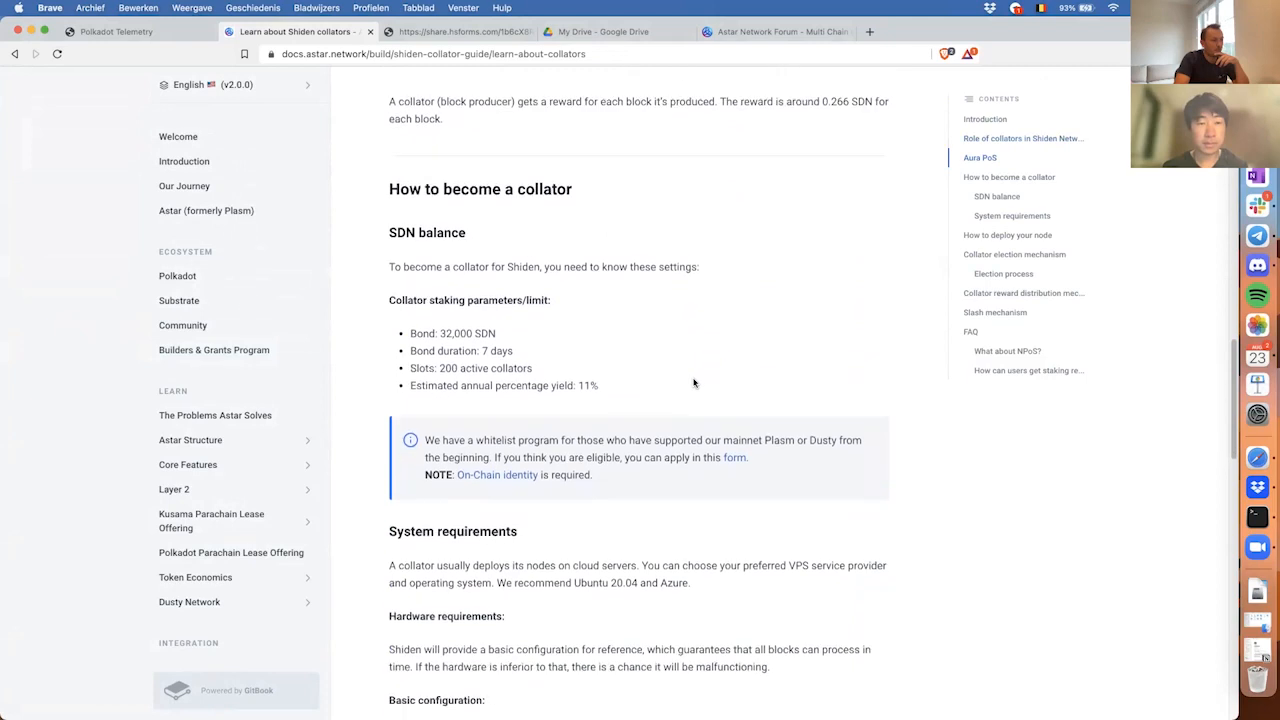
{"action": "scroll", "scroll_direction": "down", "scroll_amount": 3}
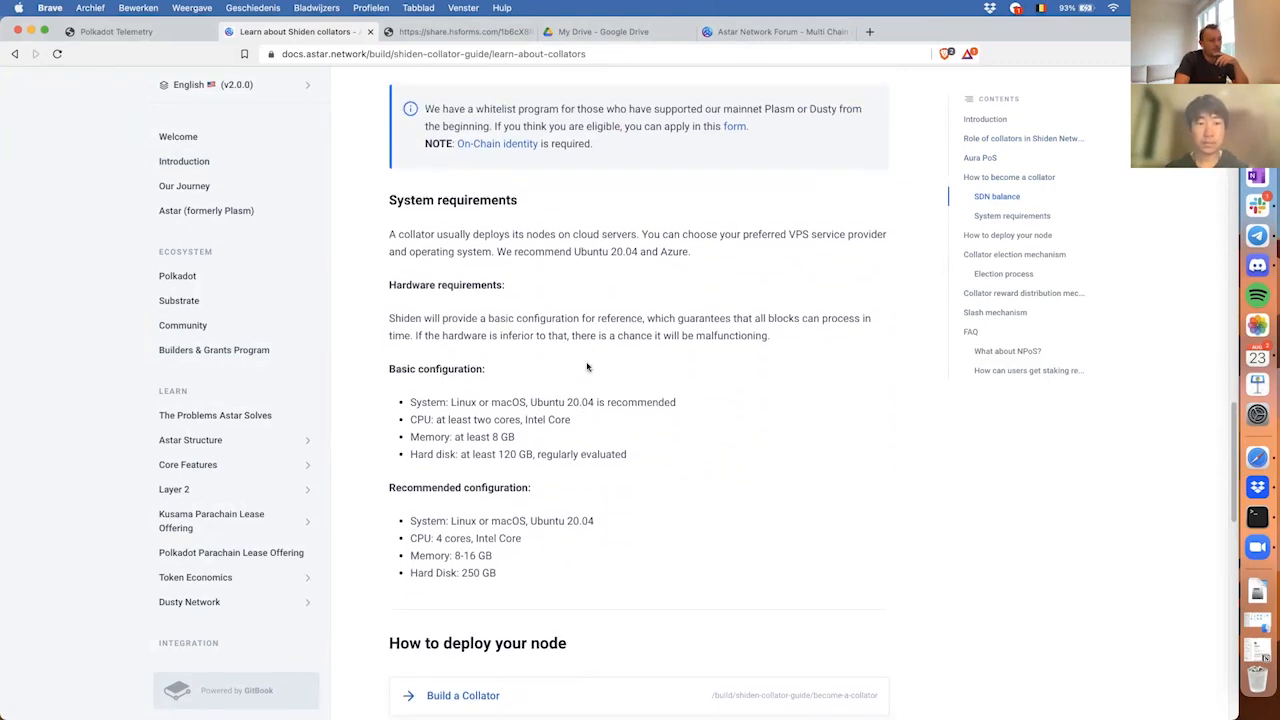
{"action": "scroll", "scroll_direction": "down", "scroll_amount": 3}
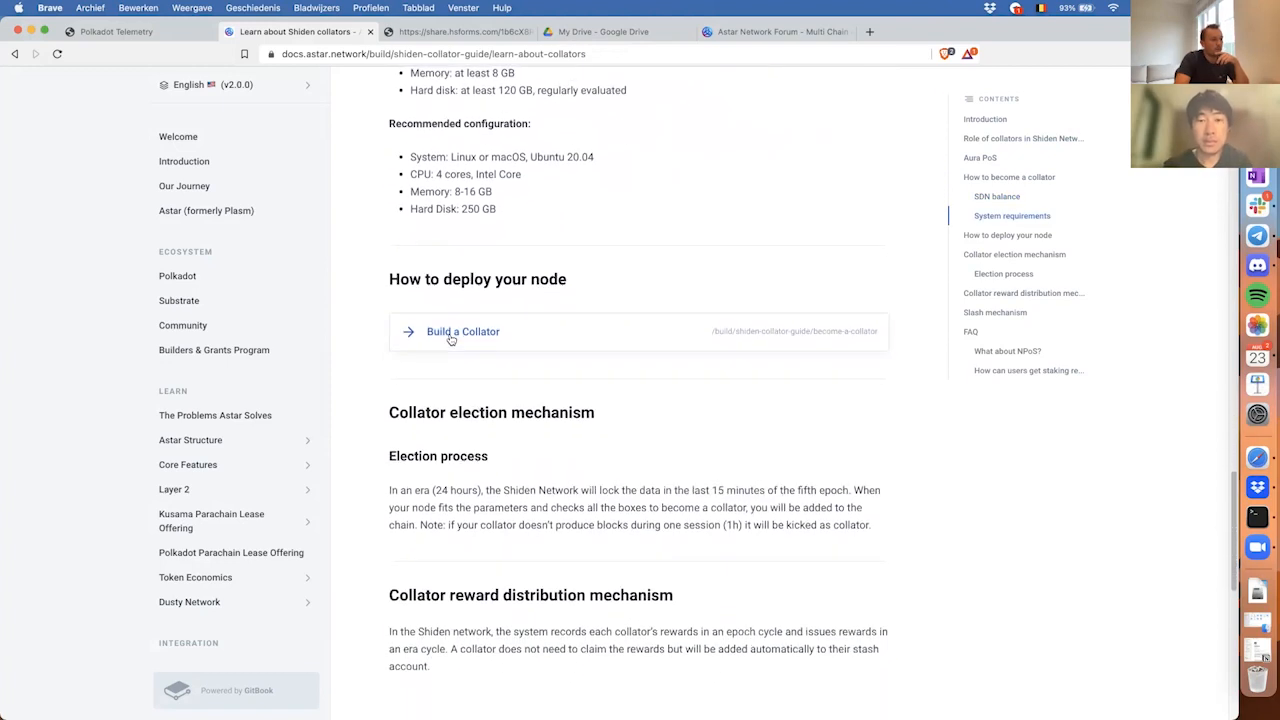
Go through the Build a Collator guide's Docker and binaries sections down to the Kusama snapshot
{"action": "left_click", "coordinate": [462, 332]}
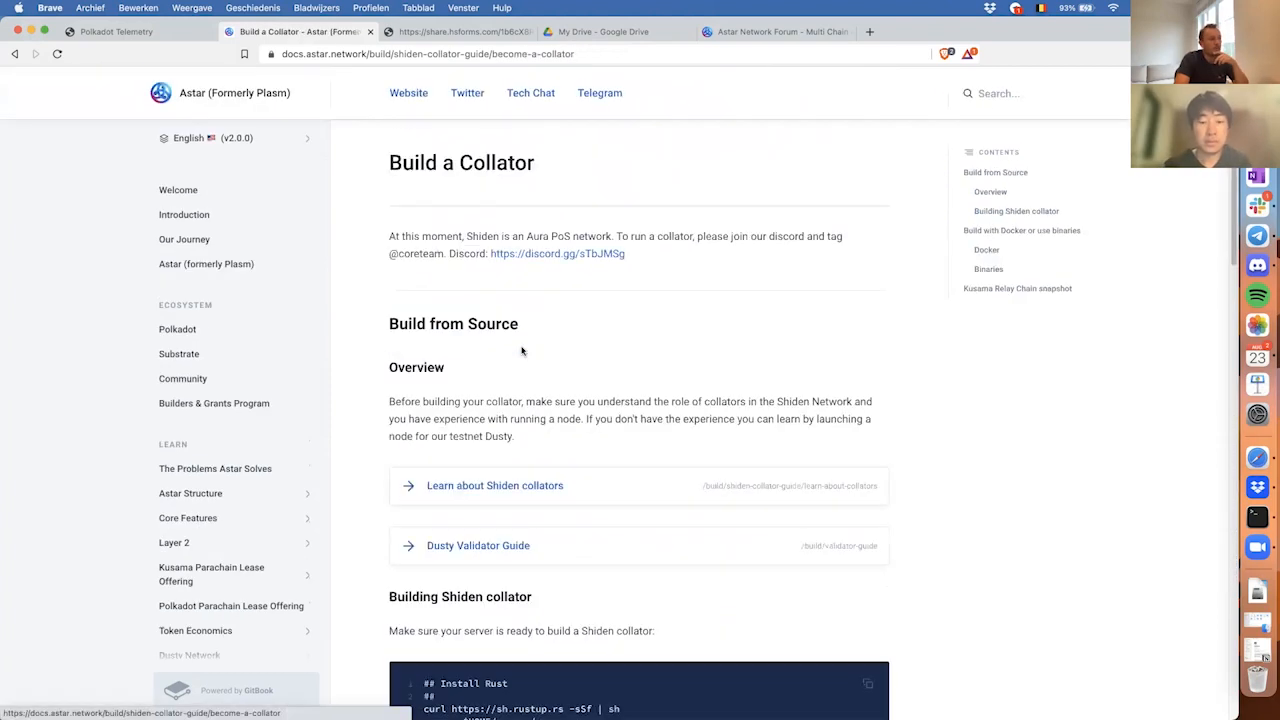
{"action": "scroll", "scroll_direction": "down", "scroll_amount": 3}
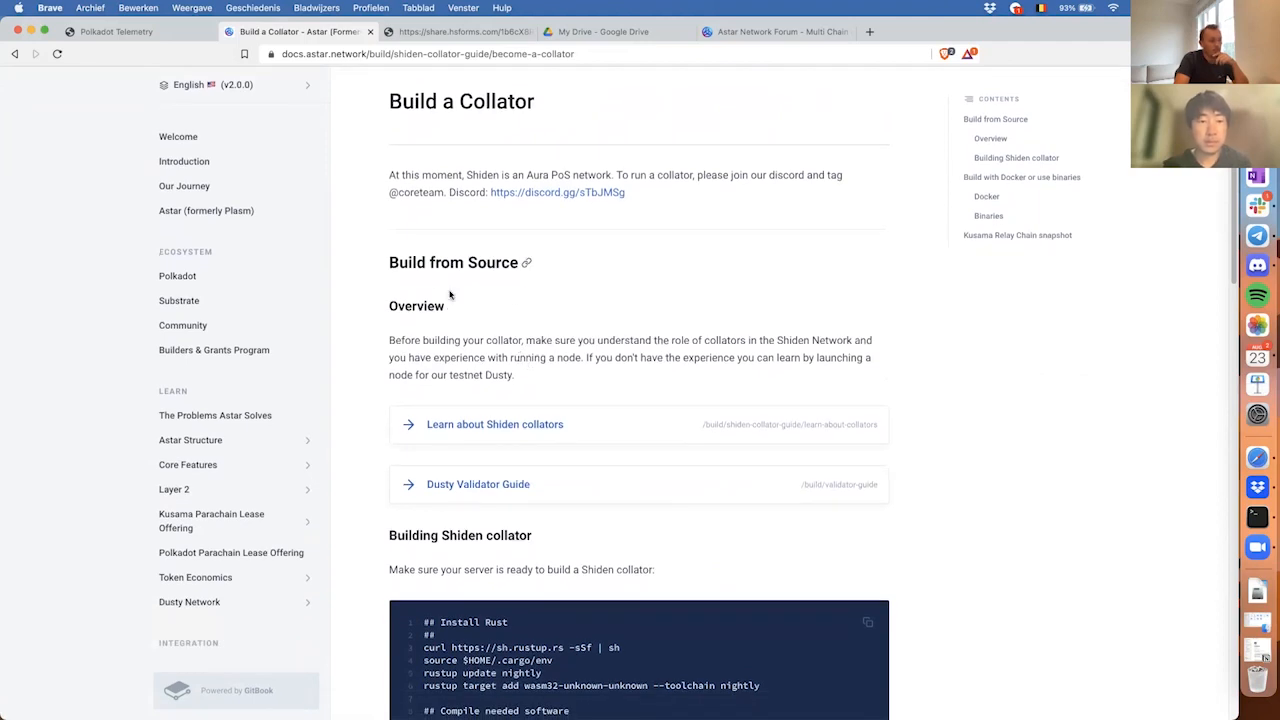
{"action": "scroll", "scroll_direction": "down", "scroll_amount": 3}
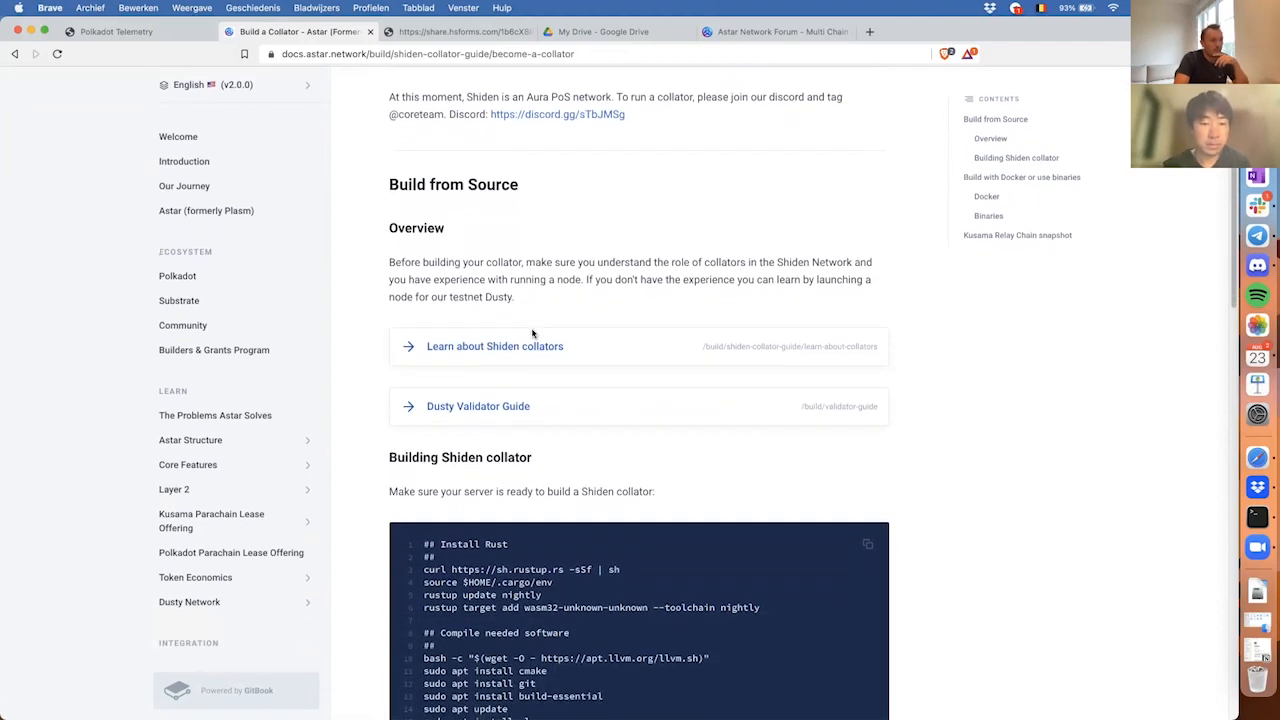
{"action": "scroll", "scroll_direction": "down", "scroll_amount": 3}
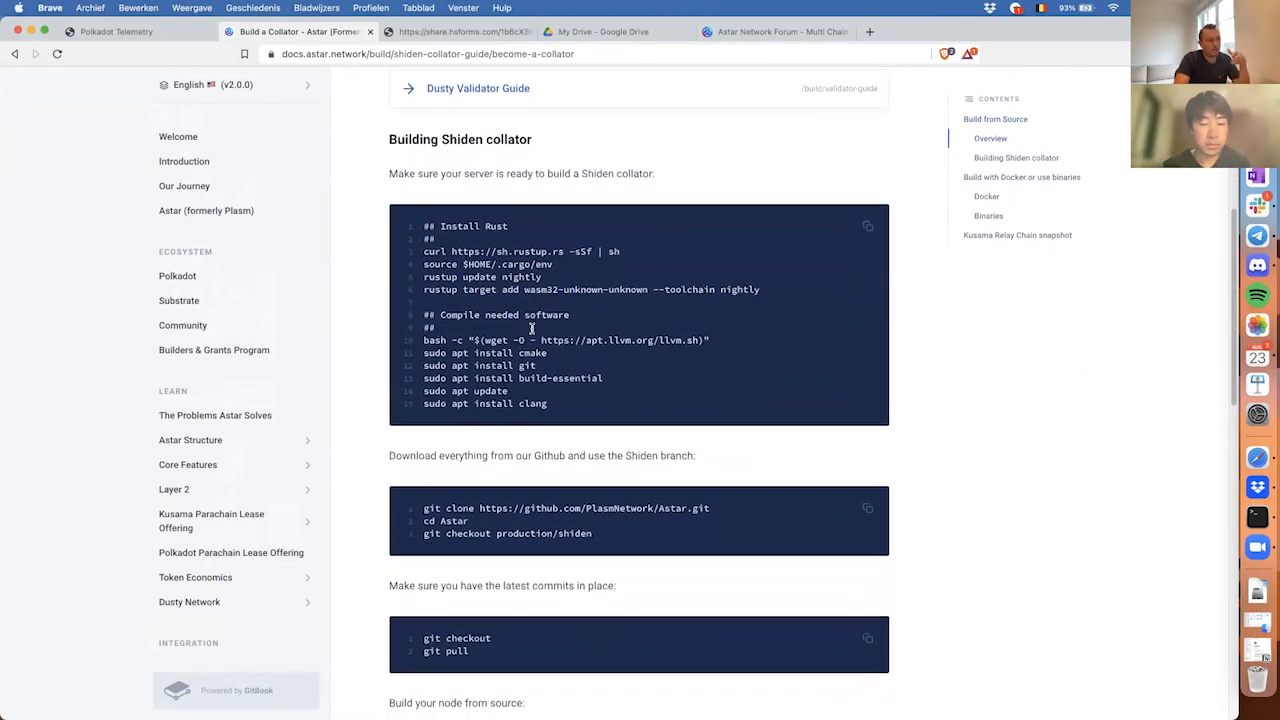
{"action": "scroll", "scroll_direction": "down", "scroll_amount": 3}
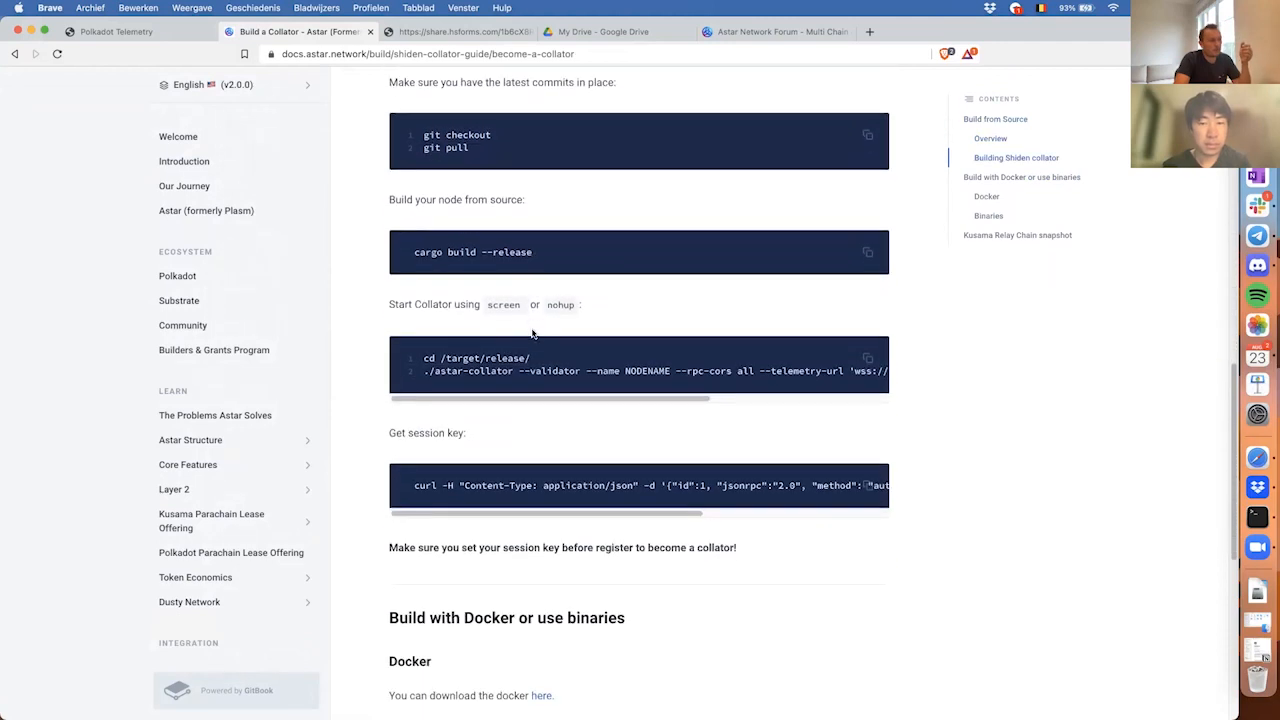
{"action": "scroll", "scroll_direction": "down", "scroll_amount": 3}
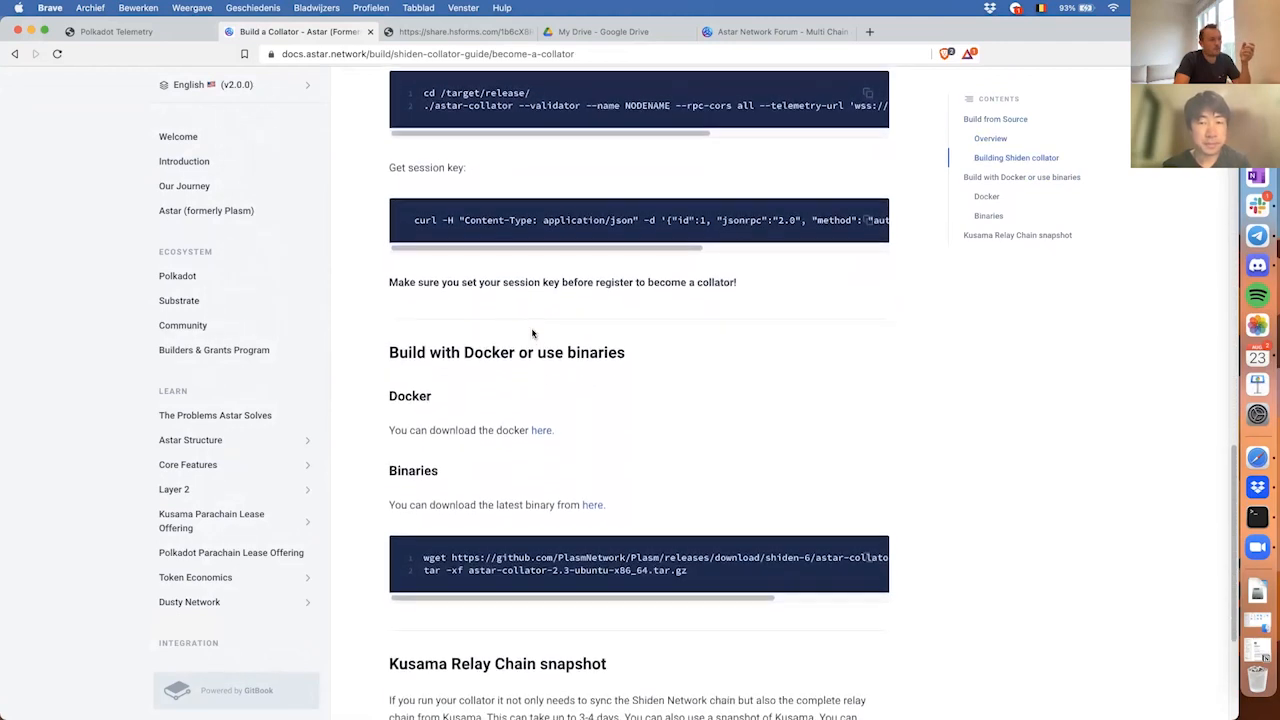
{"action": "scroll", "scroll_direction": "down", "scroll_amount": 3}
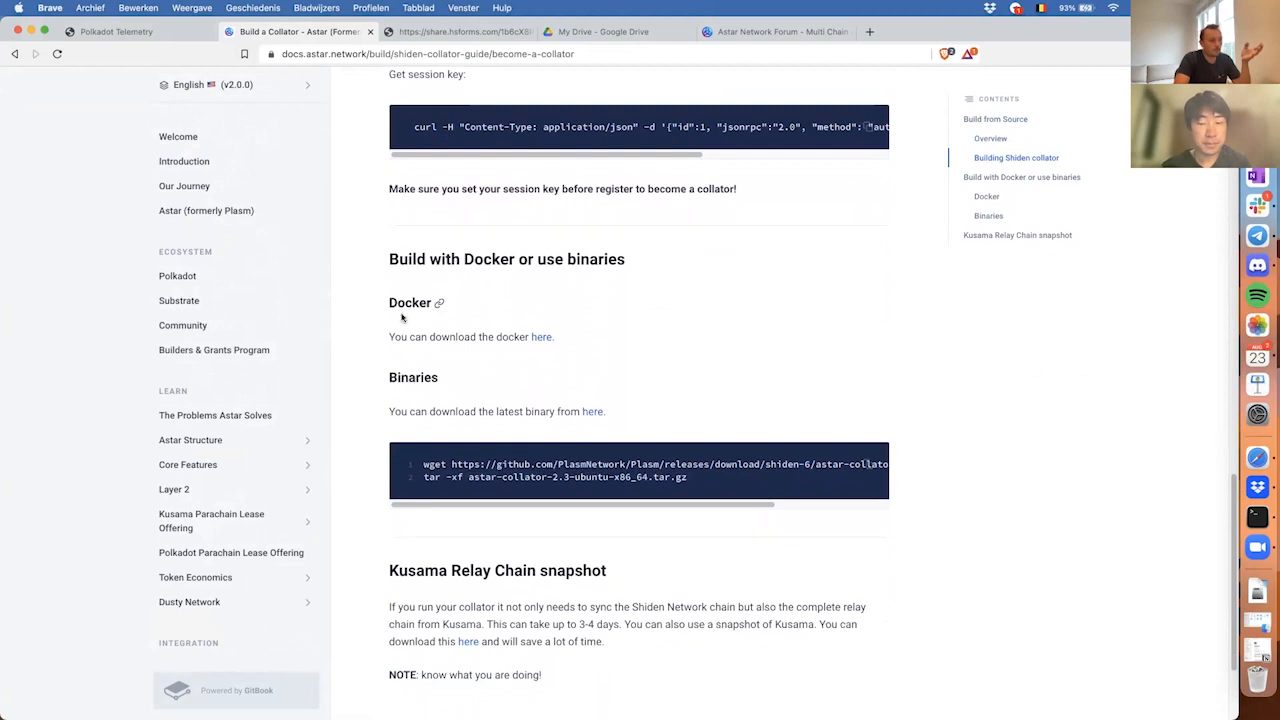
{"action": "mouse_move", "coordinate": [444, 382]}
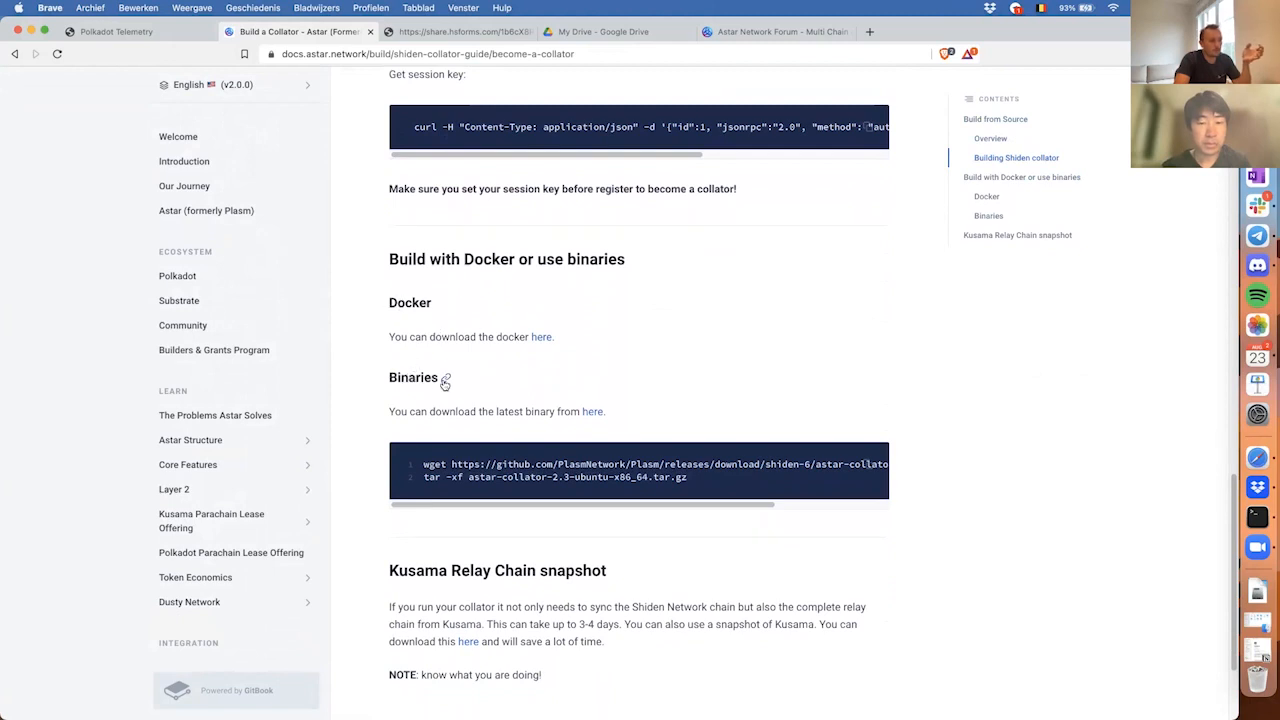
{"action": "scroll", "scroll_direction": "down", "scroll_amount": 3}
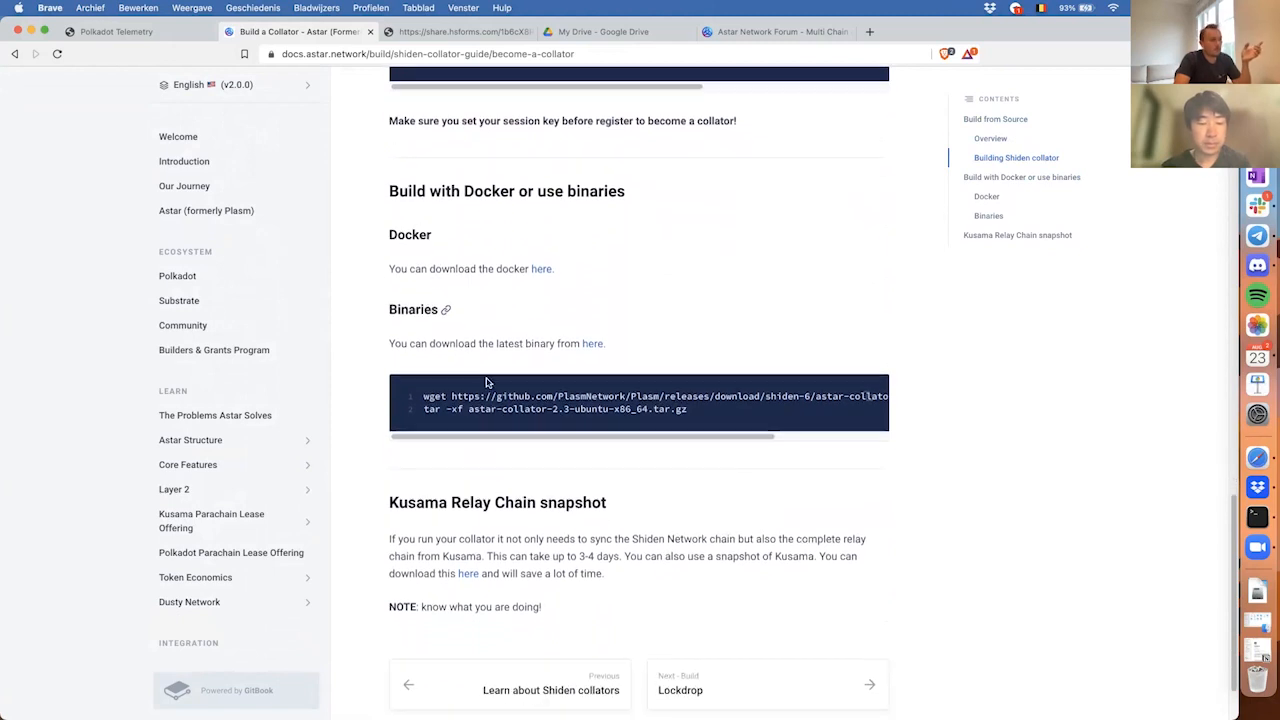
{"action": "scroll", "scroll_direction": "down", "scroll_amount": 3}
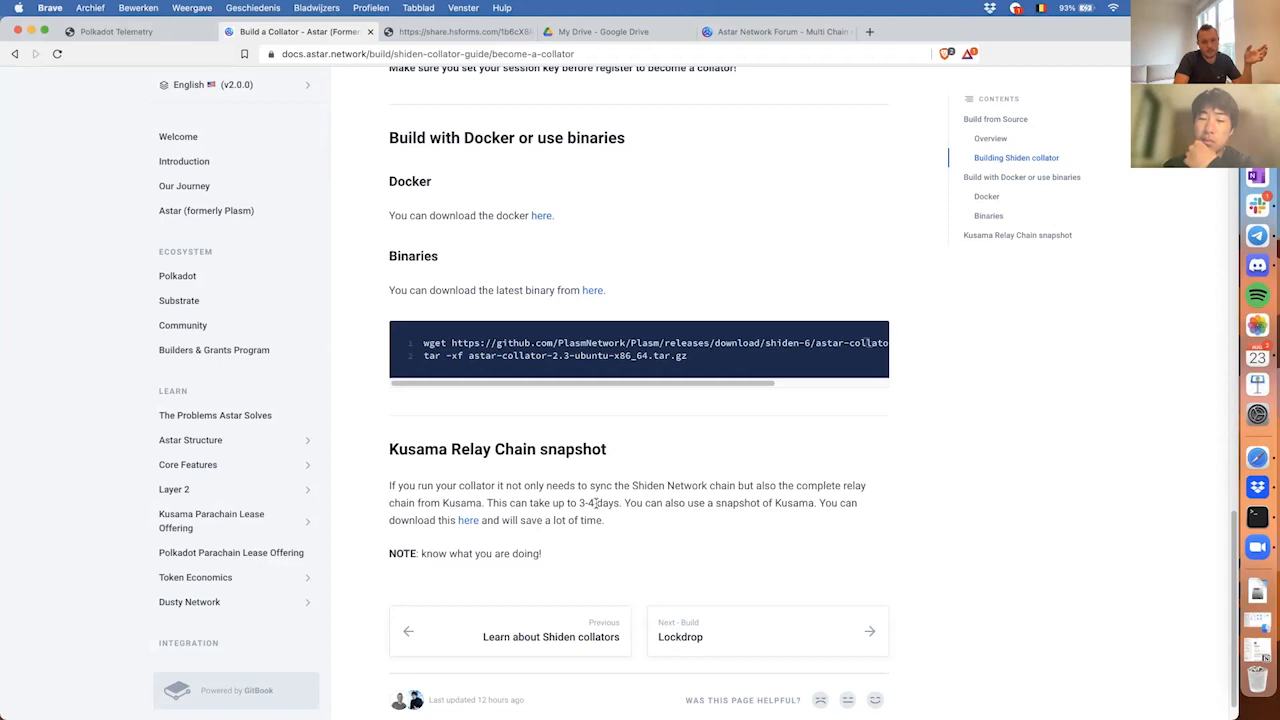
{"action": "mouse_move", "coordinate": [592, 508]}
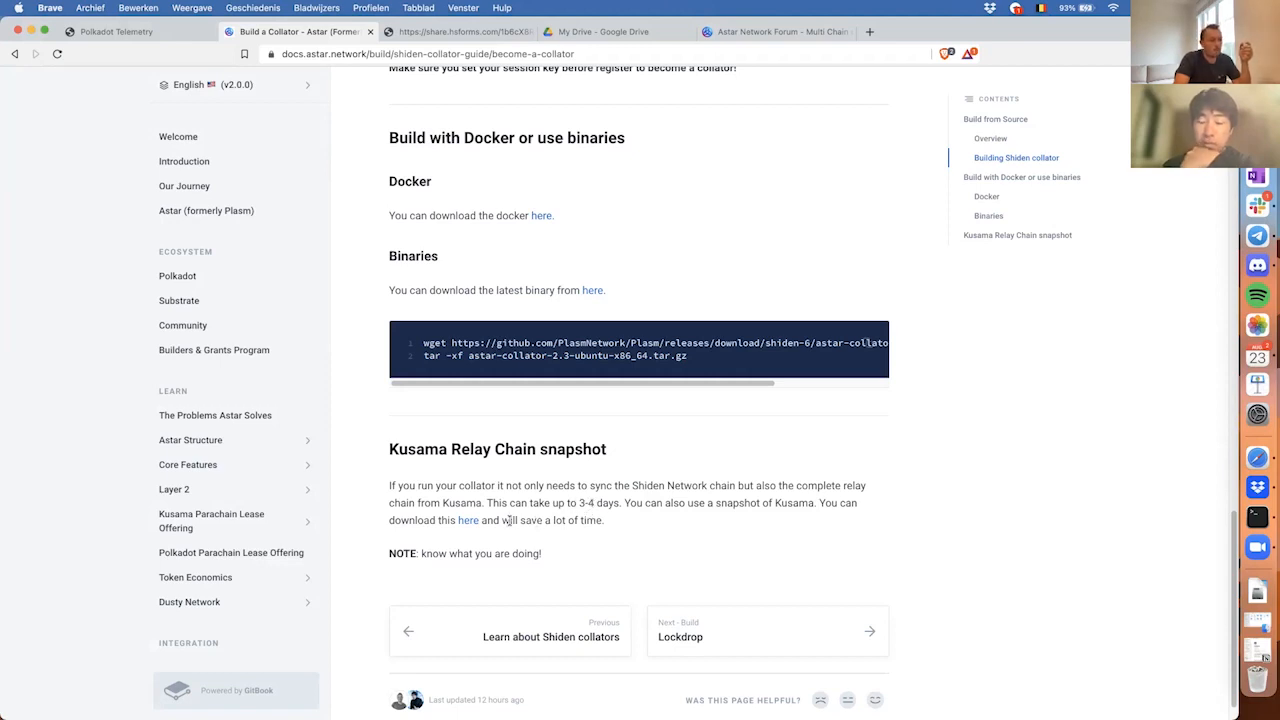
{"action": "mouse_move", "coordinate": [468, 520]}
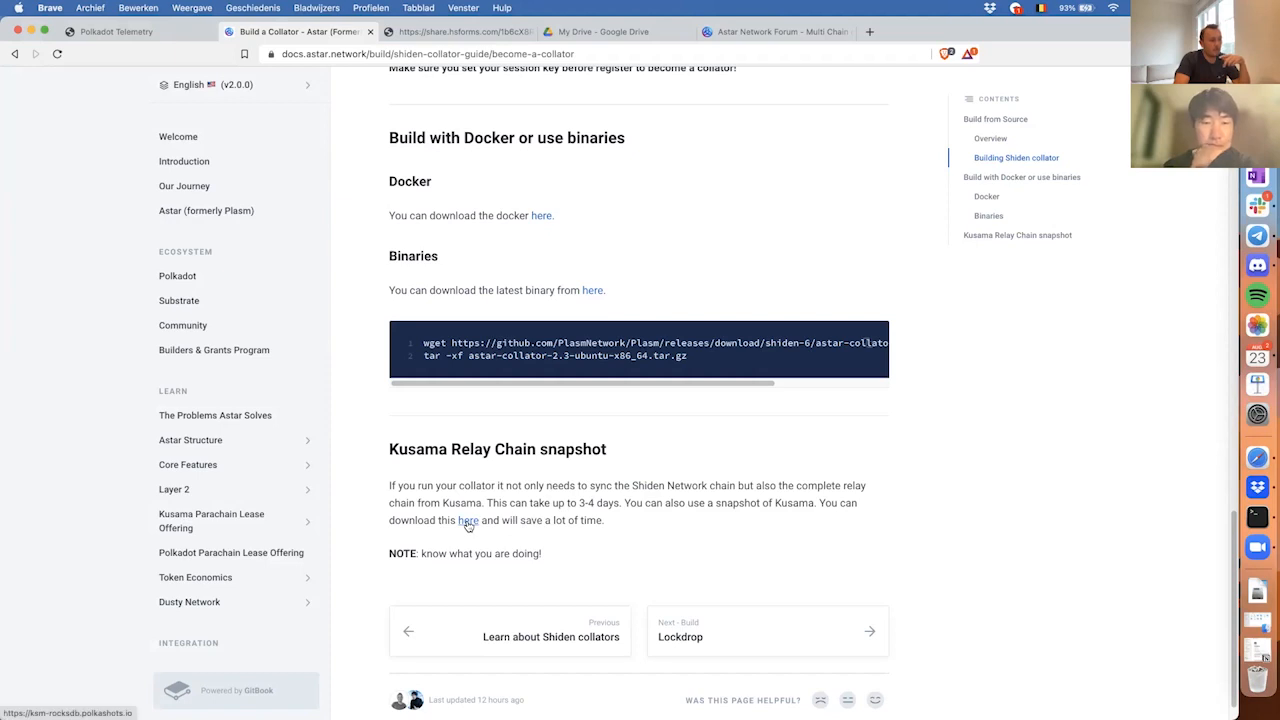
Bring up the Kusama relay chain snapshot download page in another tab, then return to the guide
{"action": "left_click", "coordinate": [468, 520]}
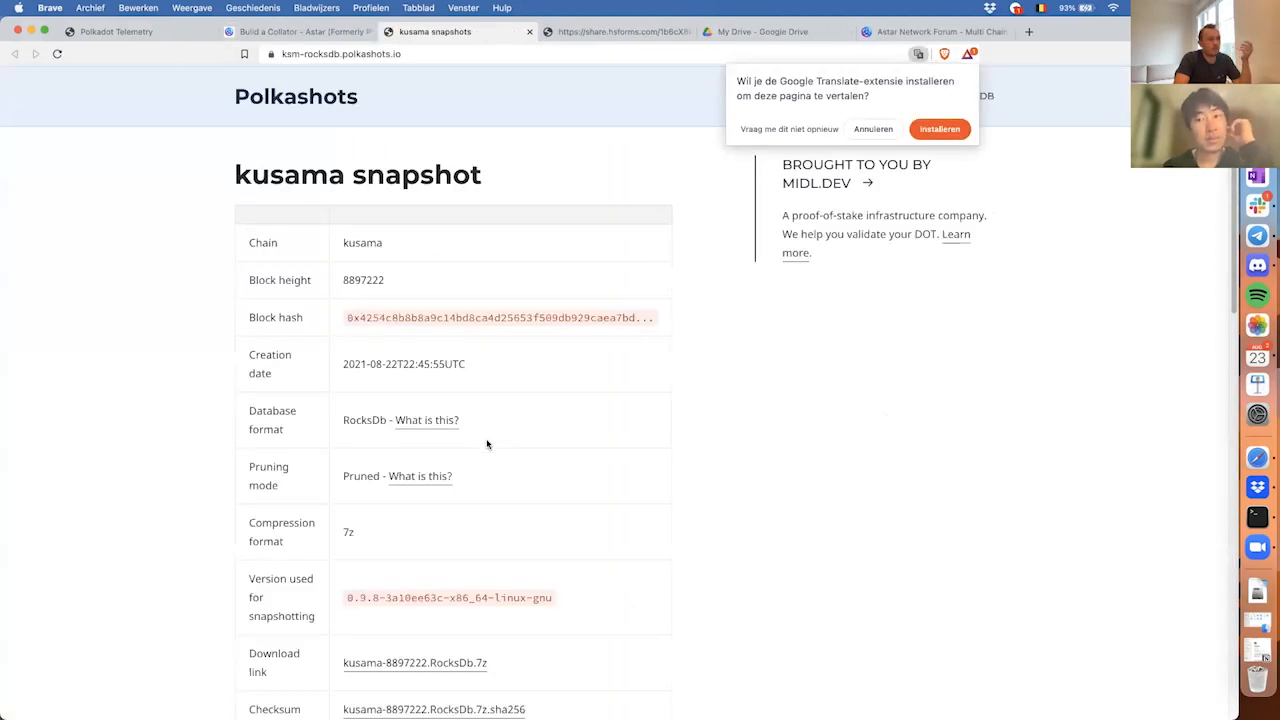
{"action": "scroll", "scroll_direction": "down", "scroll_amount": 3}
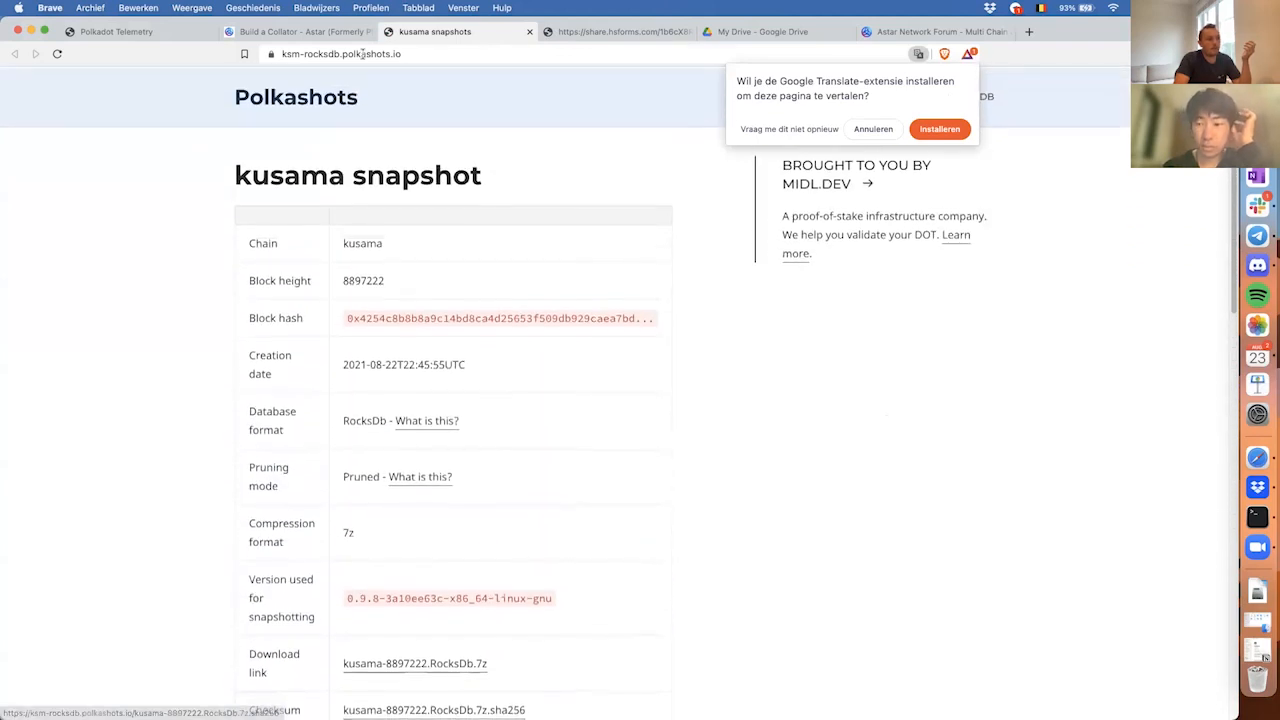
{"action": "left_click", "coordinate": [290, 32]}
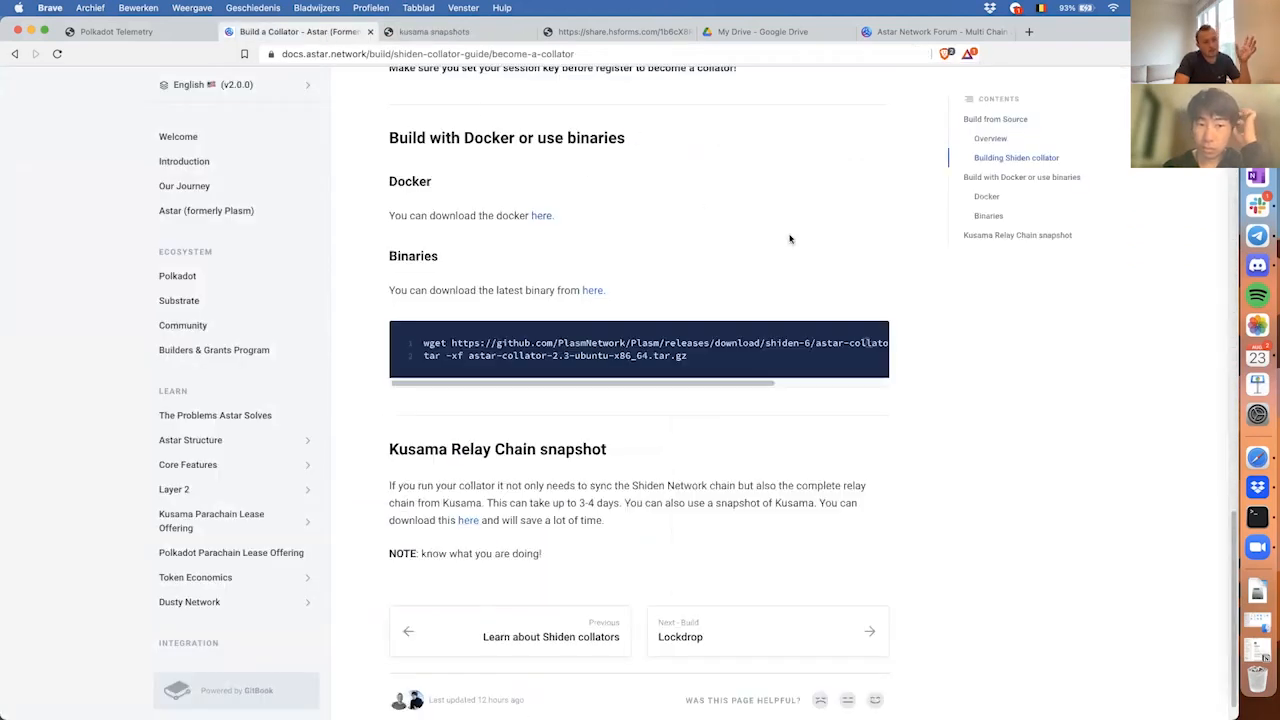
Scroll the Build a Collator guide to its build node, start collator and session key commands
{"action": "left_click", "coordinate": [1256, 516]}
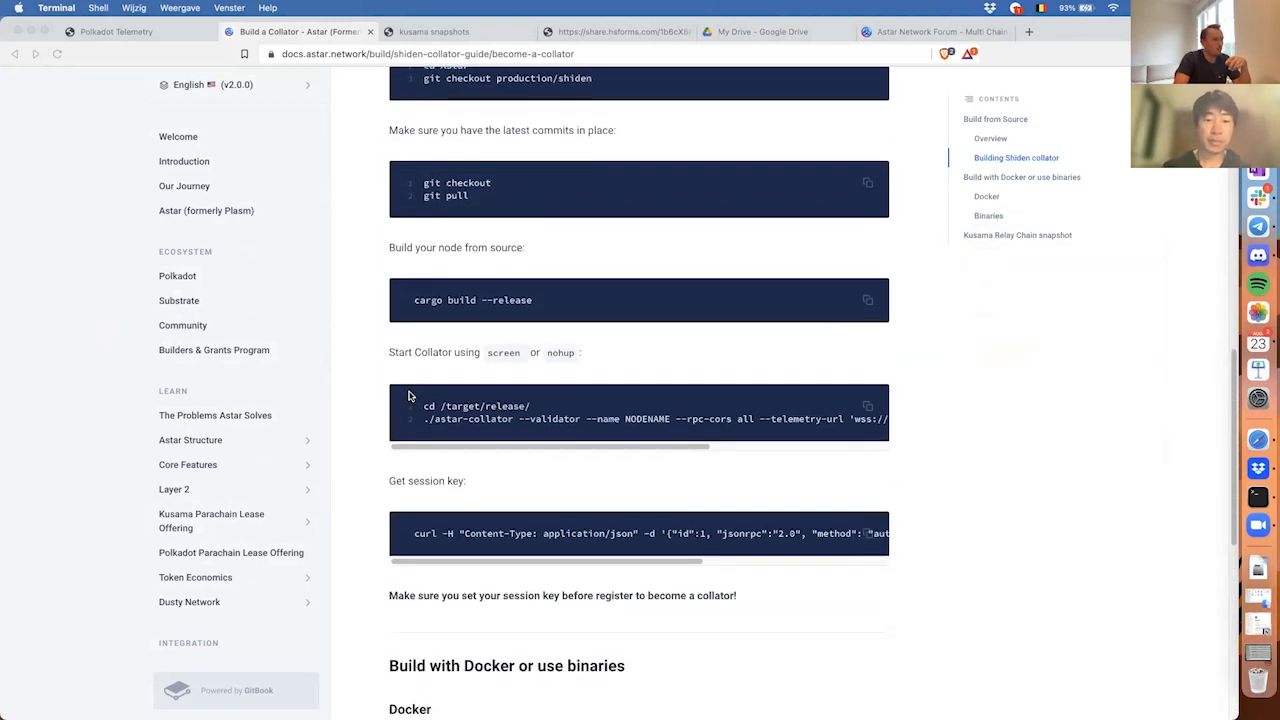
{"action": "scroll", "scroll_direction": "down", "scroll_amount": 3}
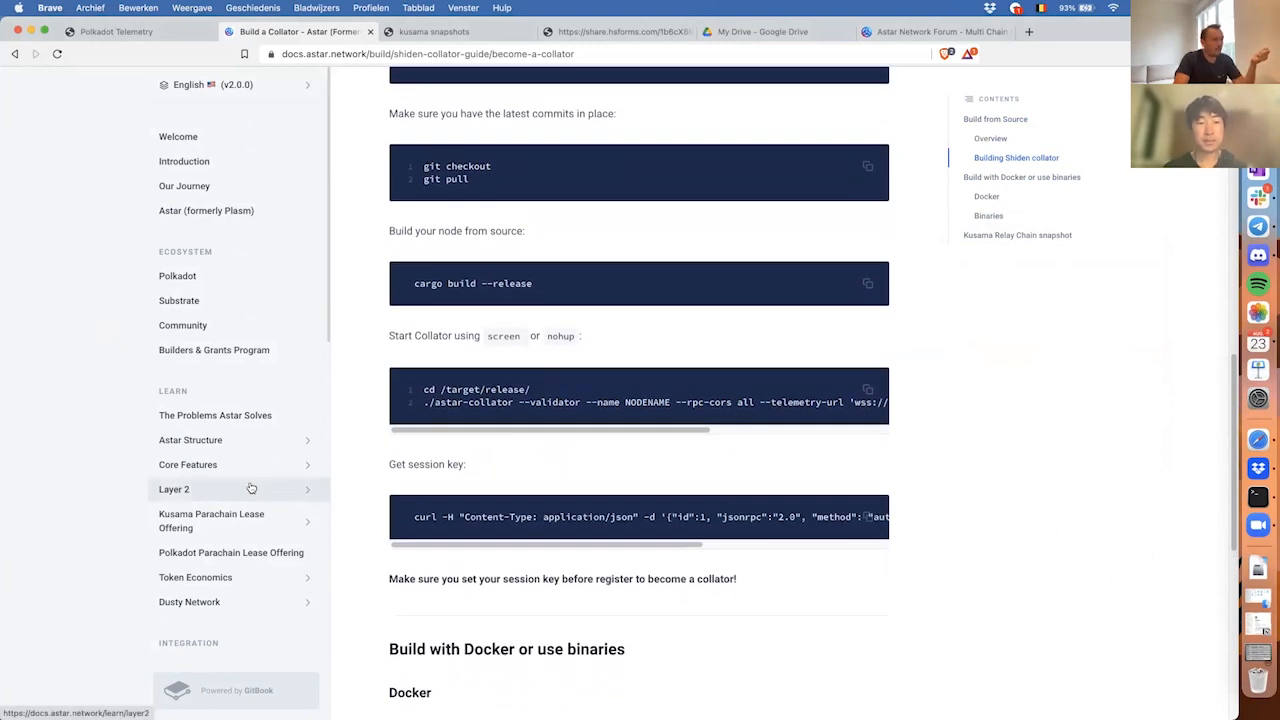
{"action": "scroll", "scroll_direction": "down", "scroll_amount": 3}
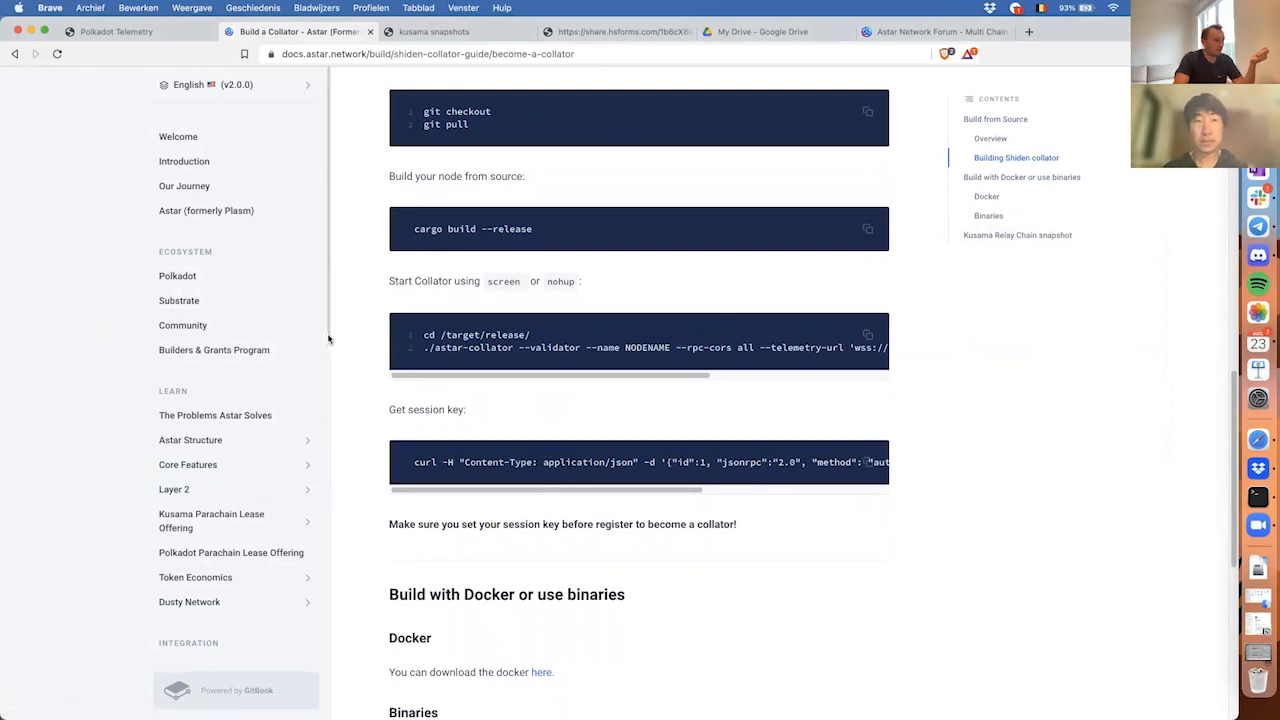
{"action": "scroll", "scroll_direction": "down", "scroll_amount": 3}
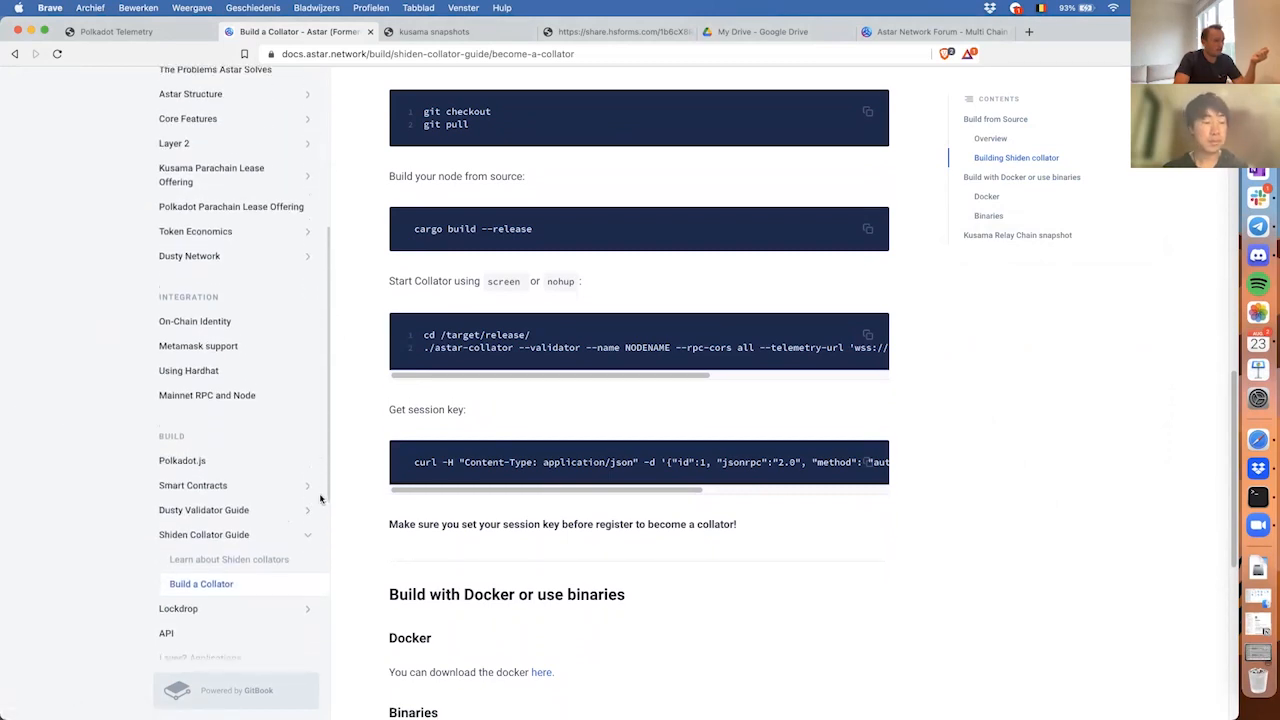
{"action": "left_click", "coordinate": [204, 510]}
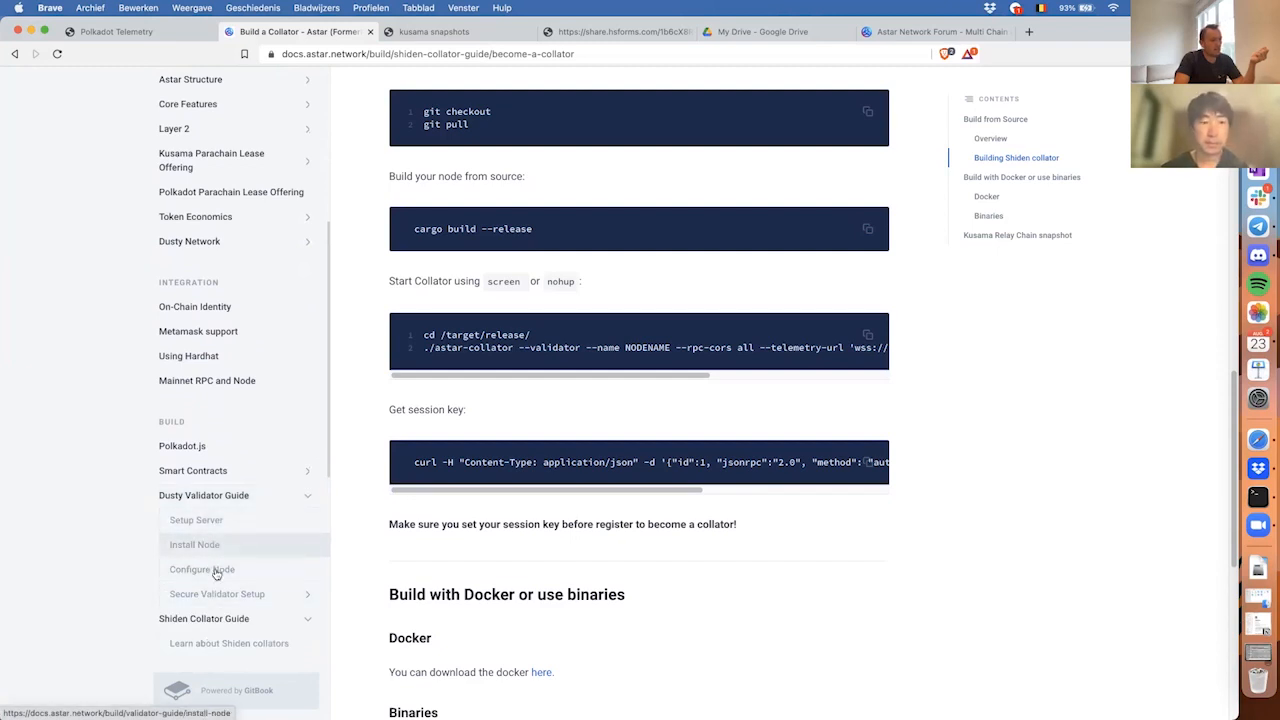
{"action": "mouse_move", "coordinate": [256, 604]}
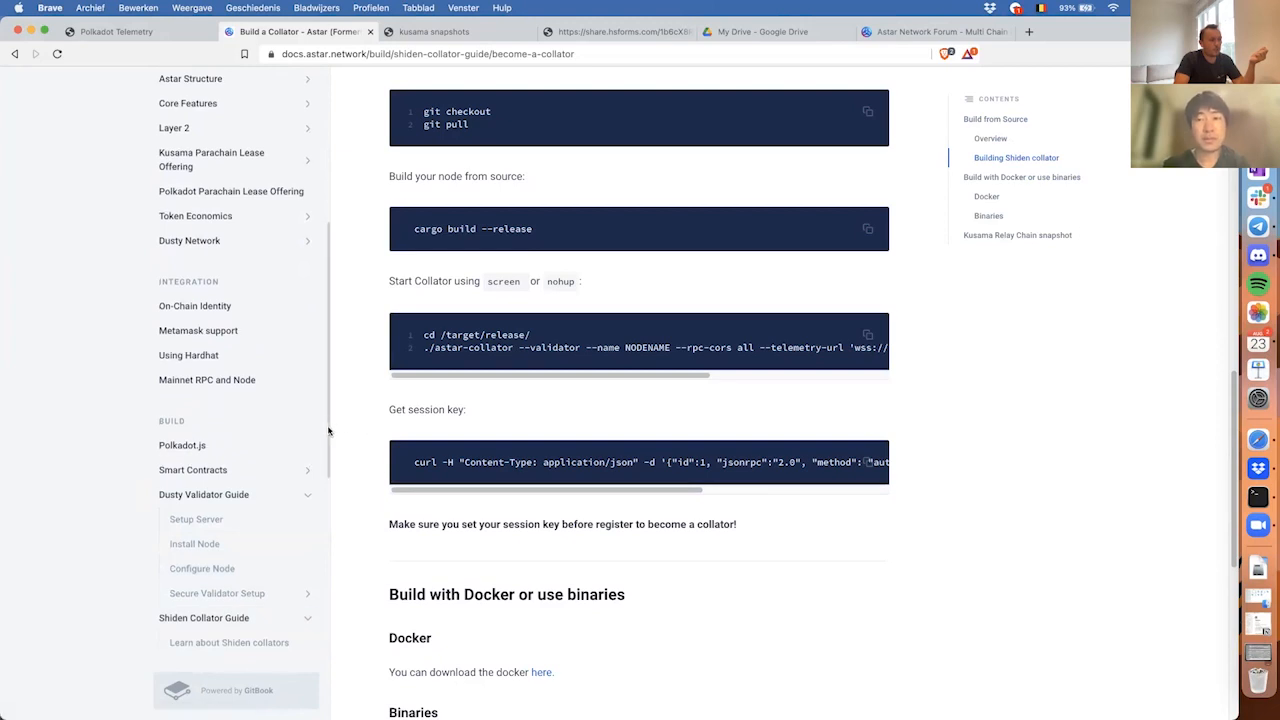
{"action": "scroll", "scroll_direction": "down", "scroll_amount": 3}
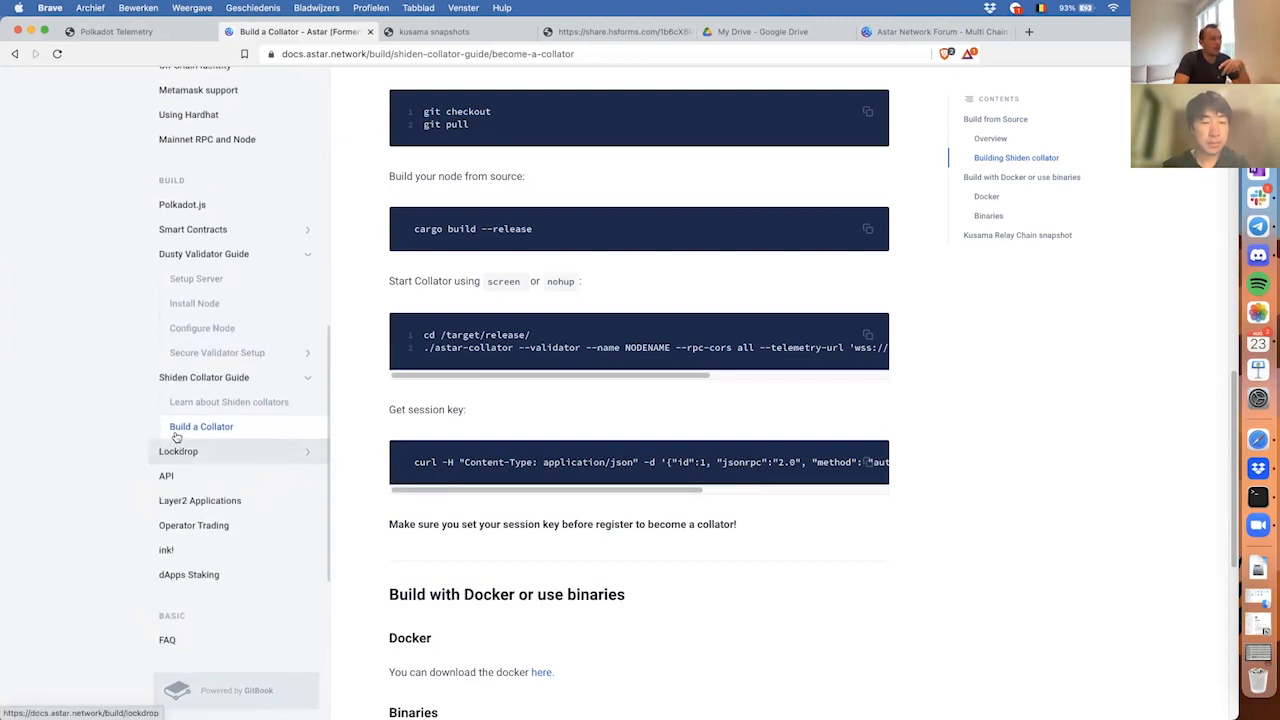
Review the Shiden telemetry node list, then start a new browser tab
{"action": "left_click", "coordinate": [116, 32]}
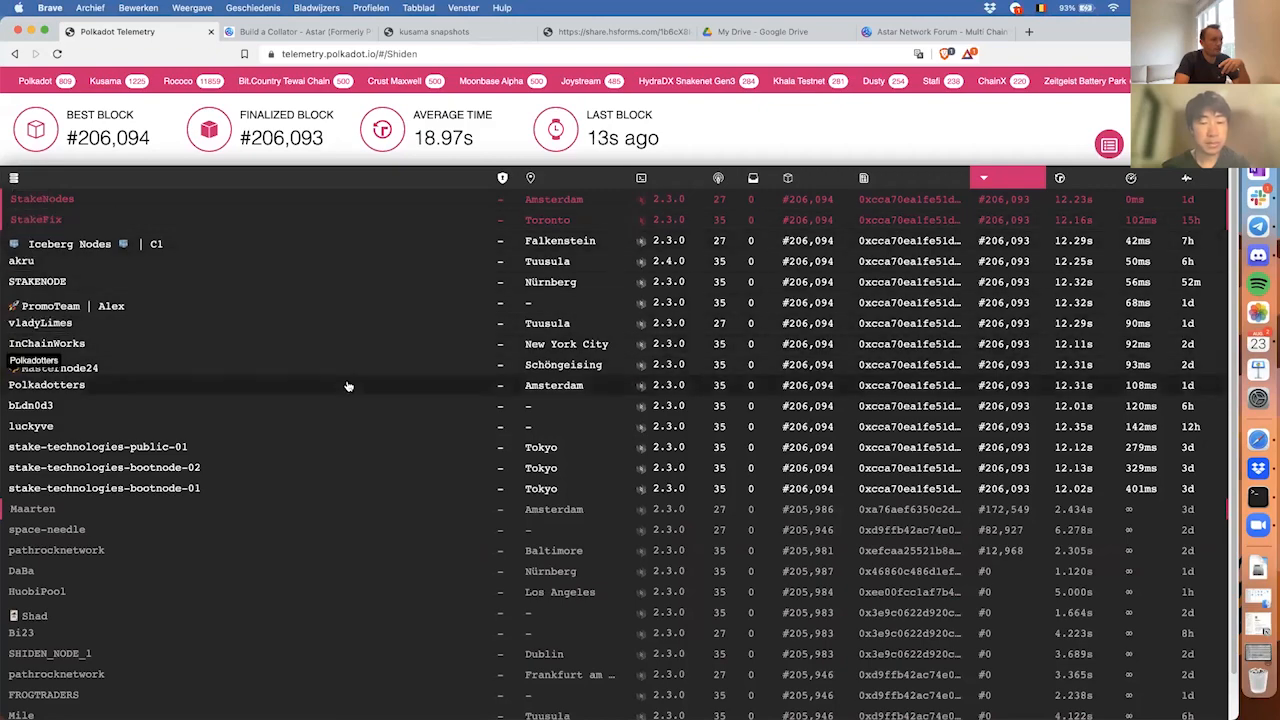
{"action": "scroll", "scroll_direction": "down", "scroll_amount": 3}
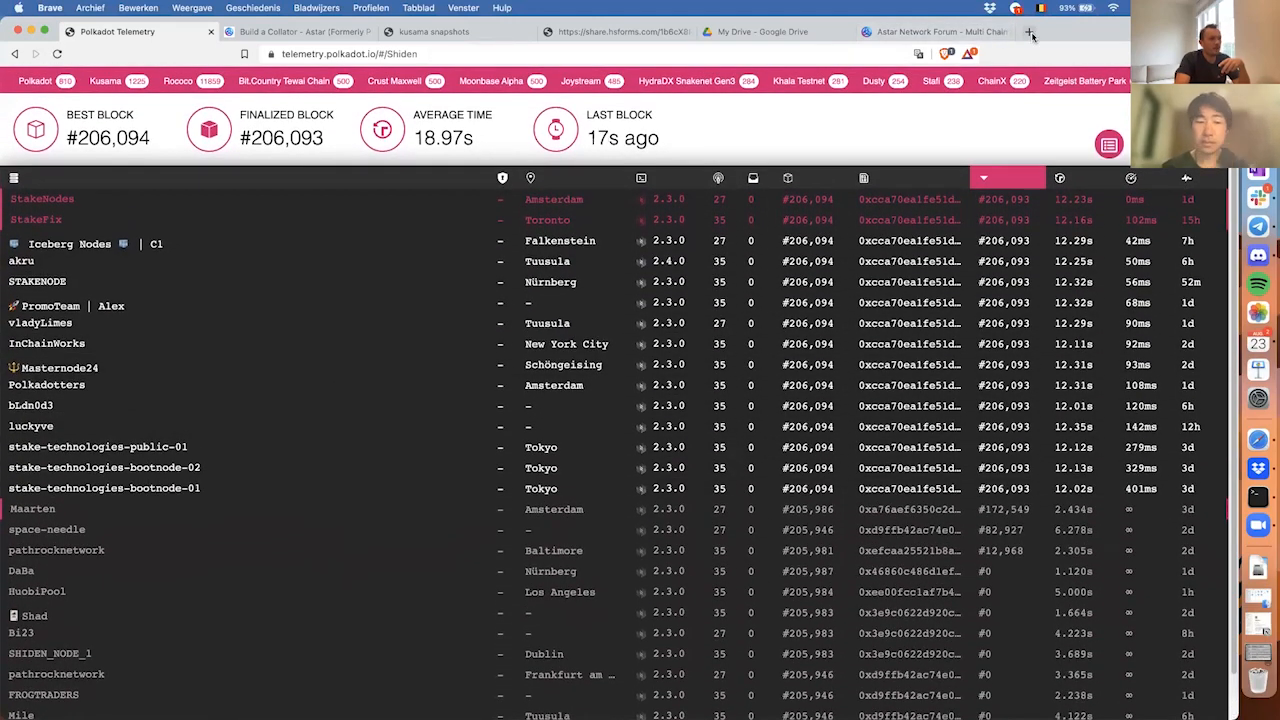
{"action": "left_click", "coordinate": [1030, 32]}
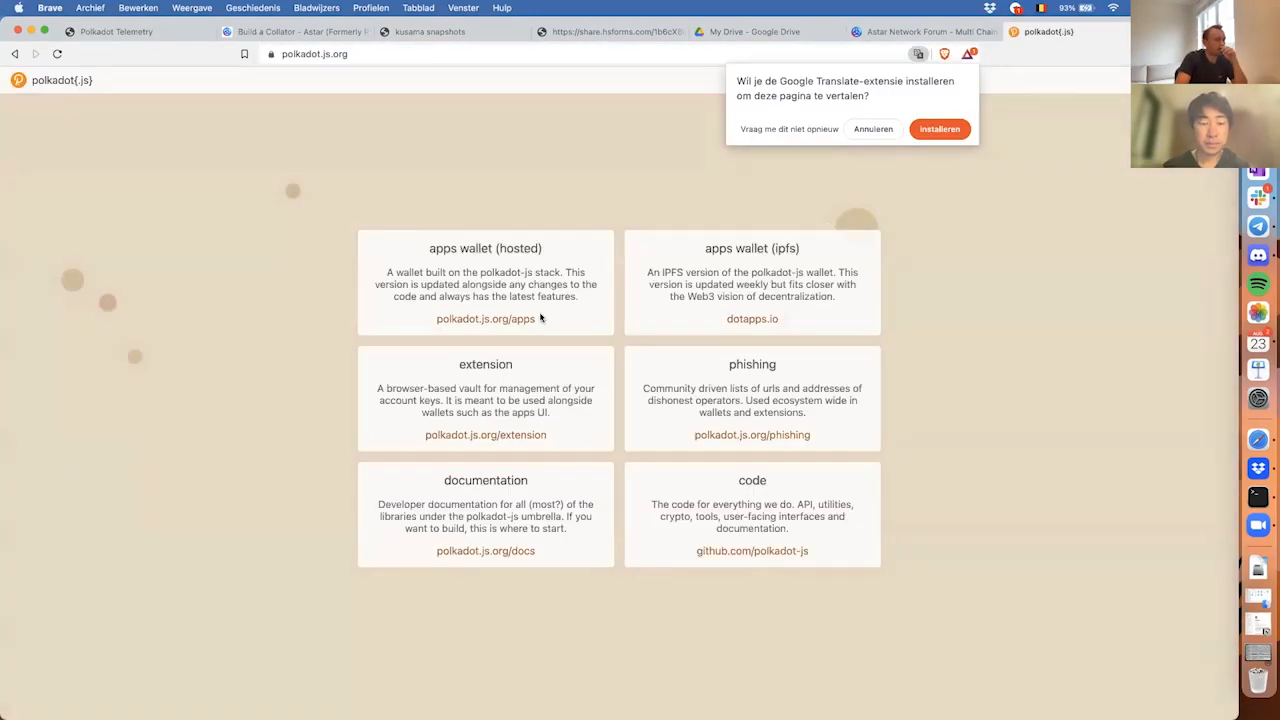
Enter the hosted apps wallet on Shiden and inspect a recent balances.Transfer event's details
{"action": "left_click", "coordinate": [484, 318]}
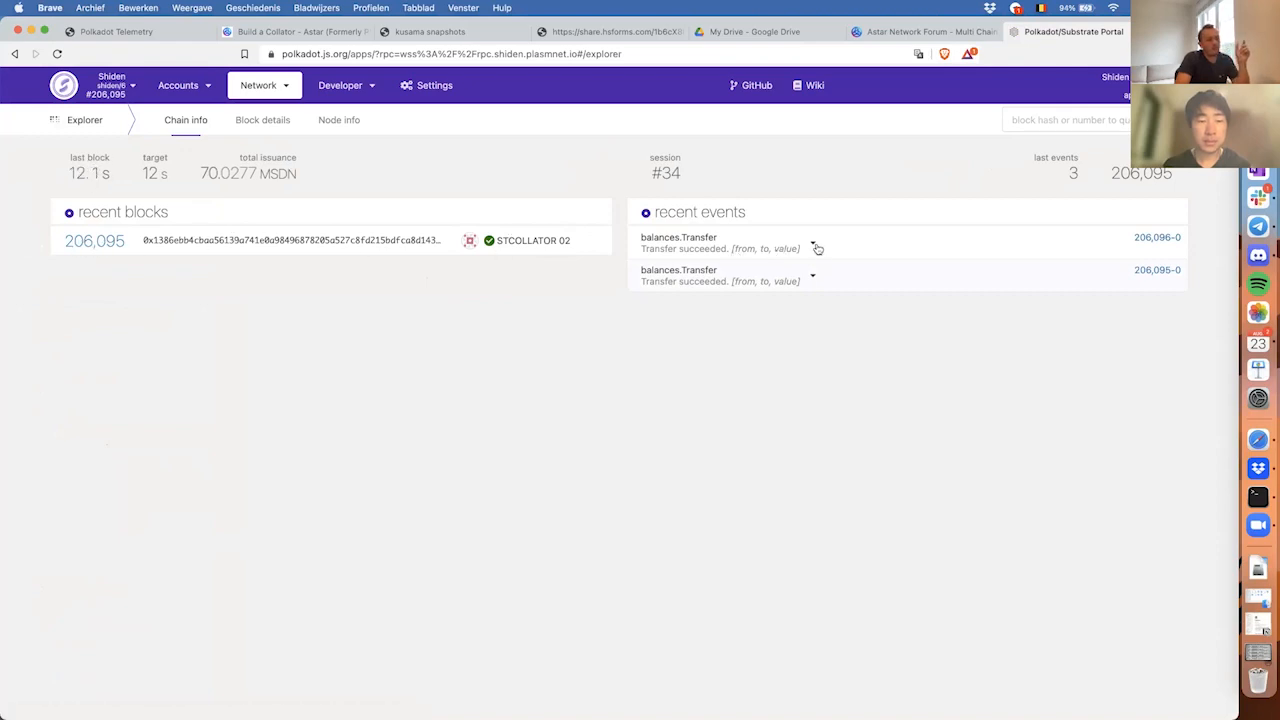
{"action": "left_click", "coordinate": [812, 248]}
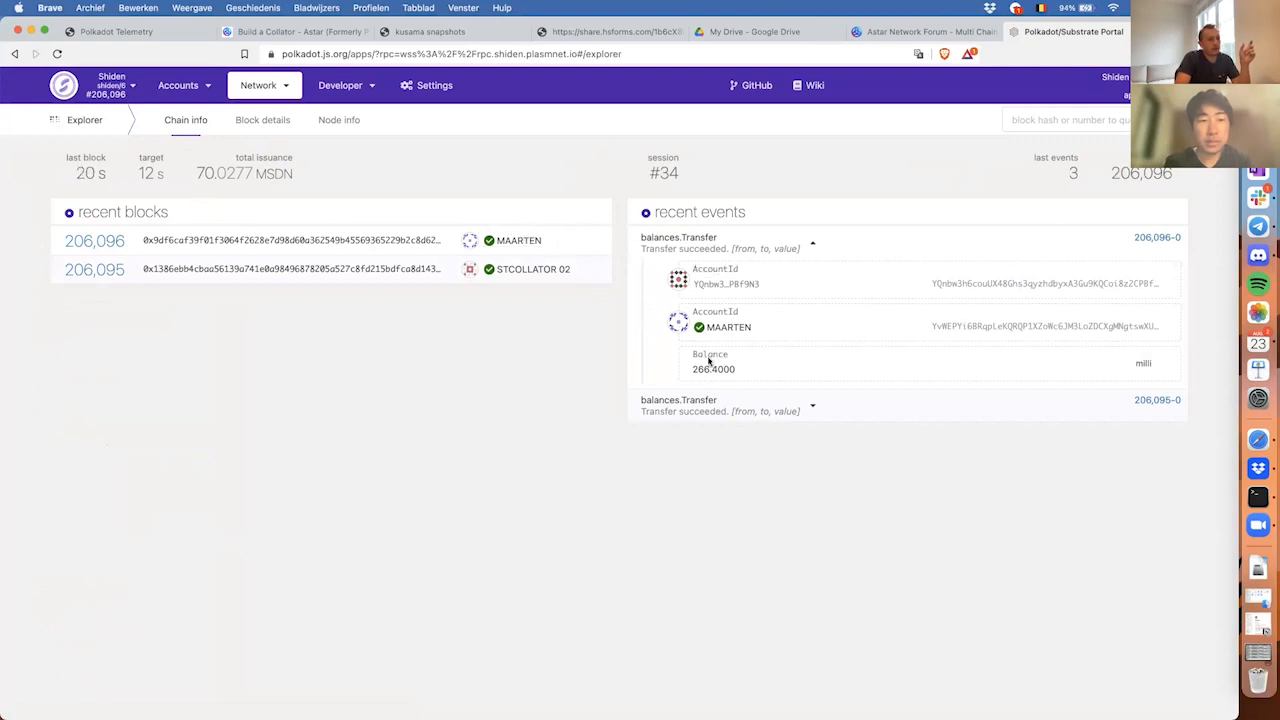
{"action": "mouse_move", "coordinate": [700, 378]}
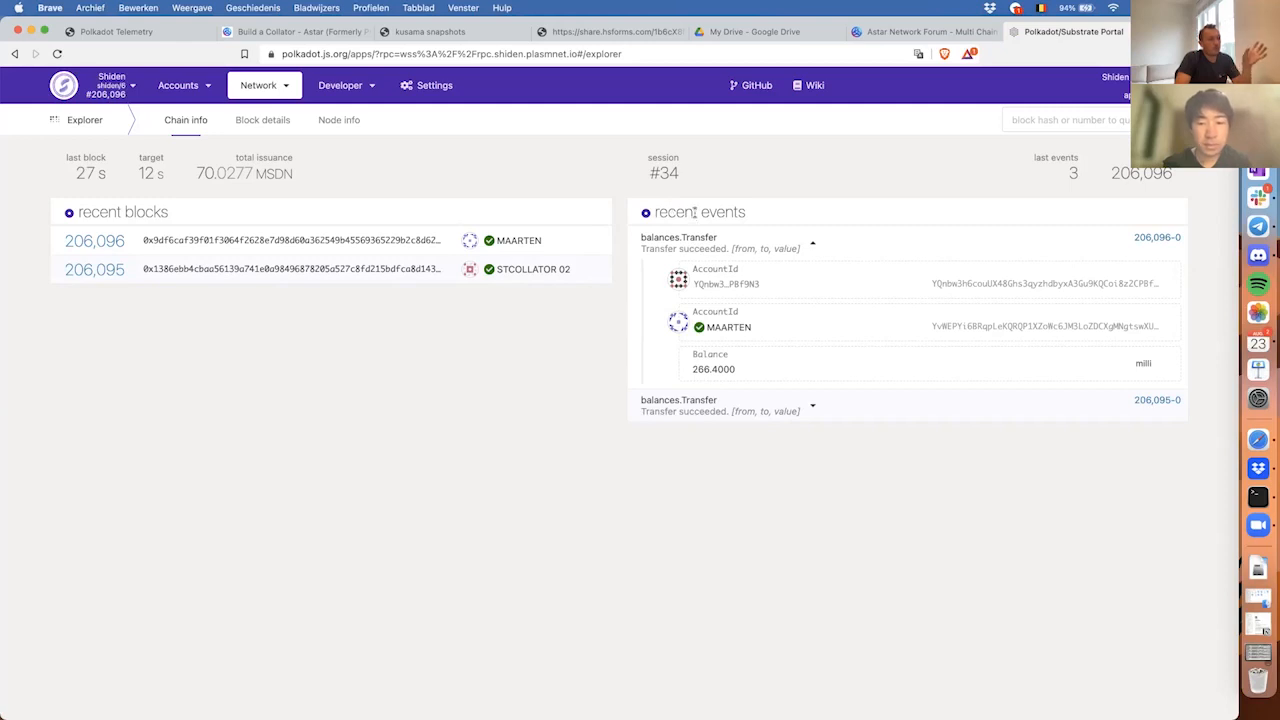
{"action": "mouse_move", "coordinate": [820, 248]}
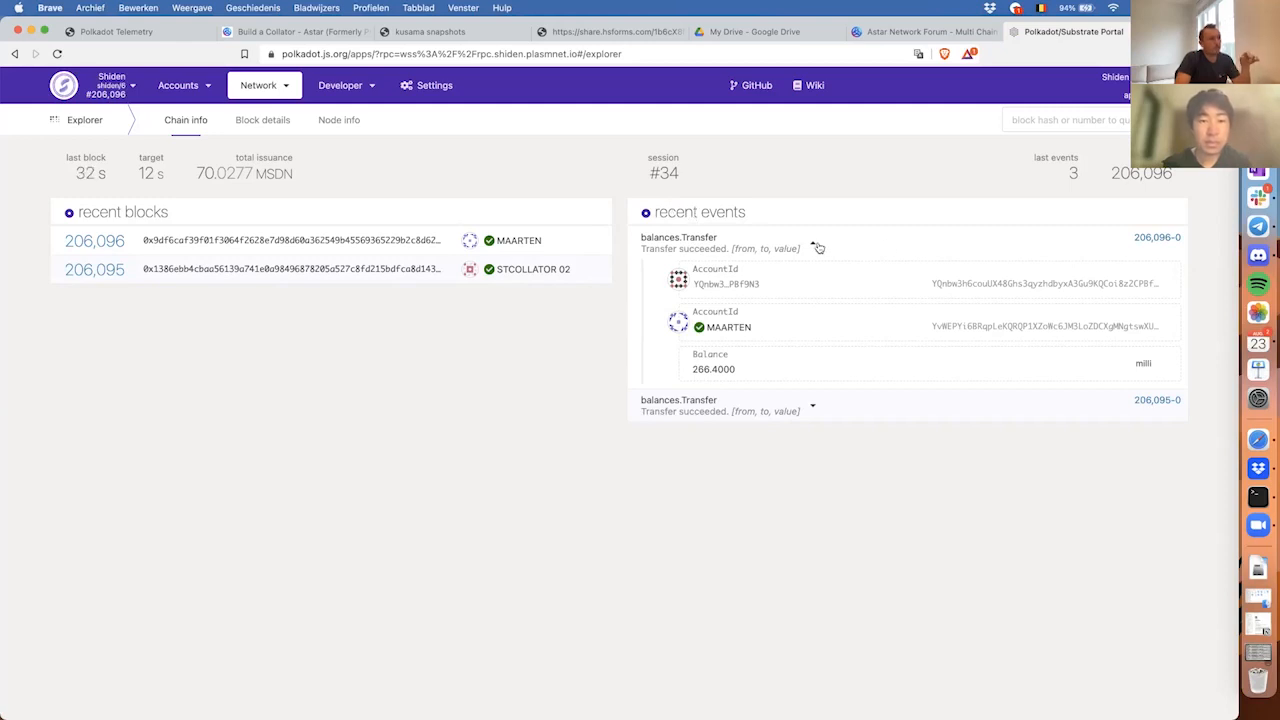
{"action": "left_click", "coordinate": [812, 248]}
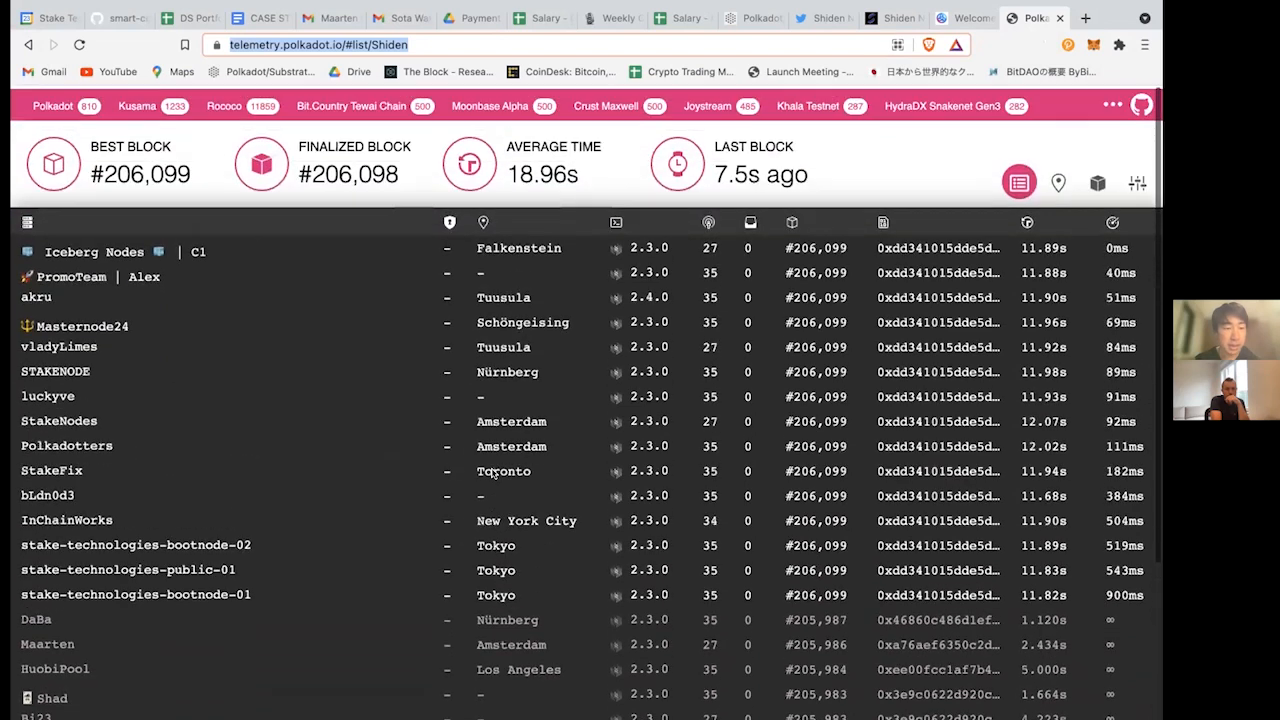
Scroll through the Shiden telemetry node list as the best block reaches #206,100
{"action": "scroll", "scroll_direction": "down", "scroll_amount": 3}
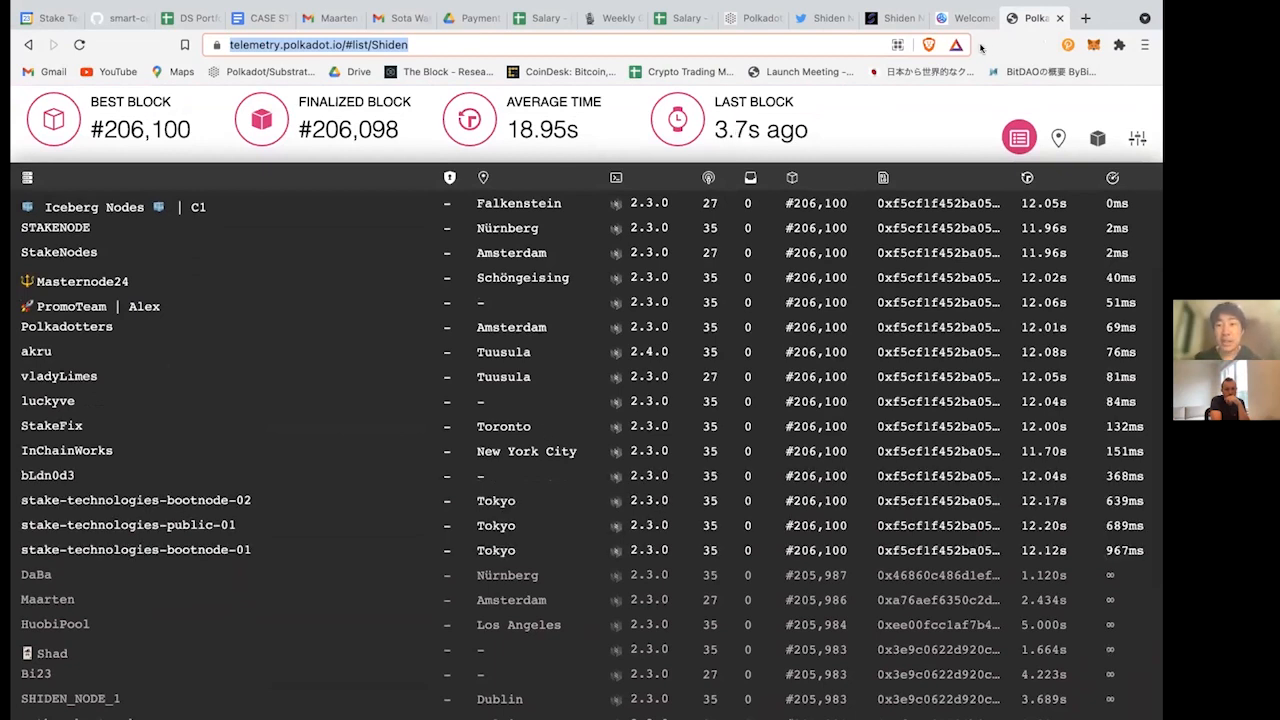
Review the Notion roadmap's Phase 2: Parachain Collator column down to enabling balance transfers
{"action": "left_click", "coordinate": [890, 18]}
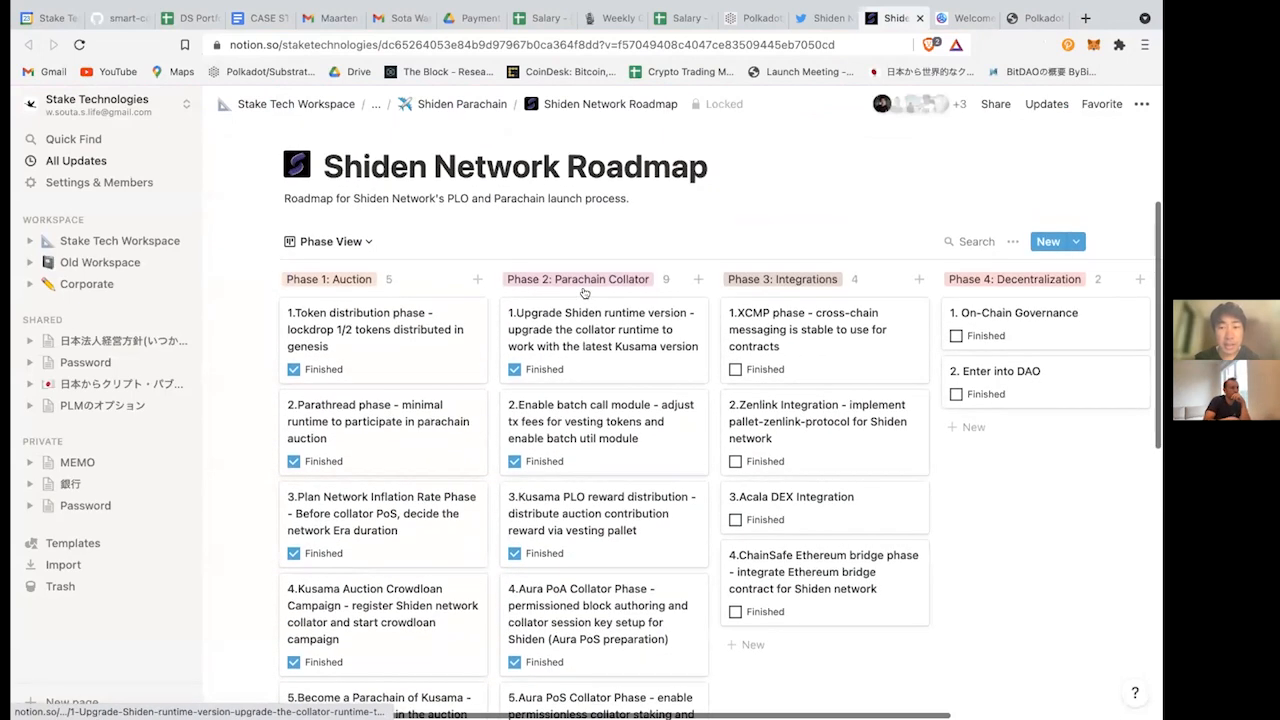
{"action": "scroll", "scroll_direction": "down", "scroll_amount": 3}
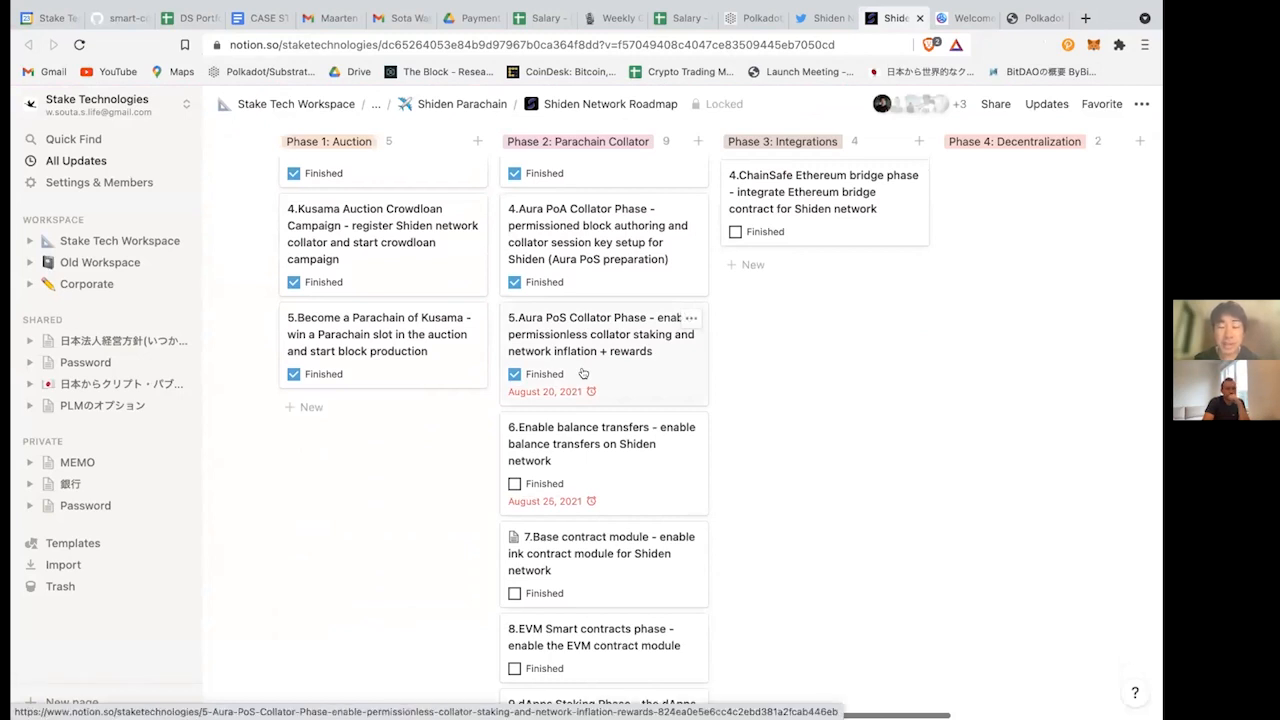
{"action": "scroll", "scroll_direction": "down", "scroll_amount": 3}
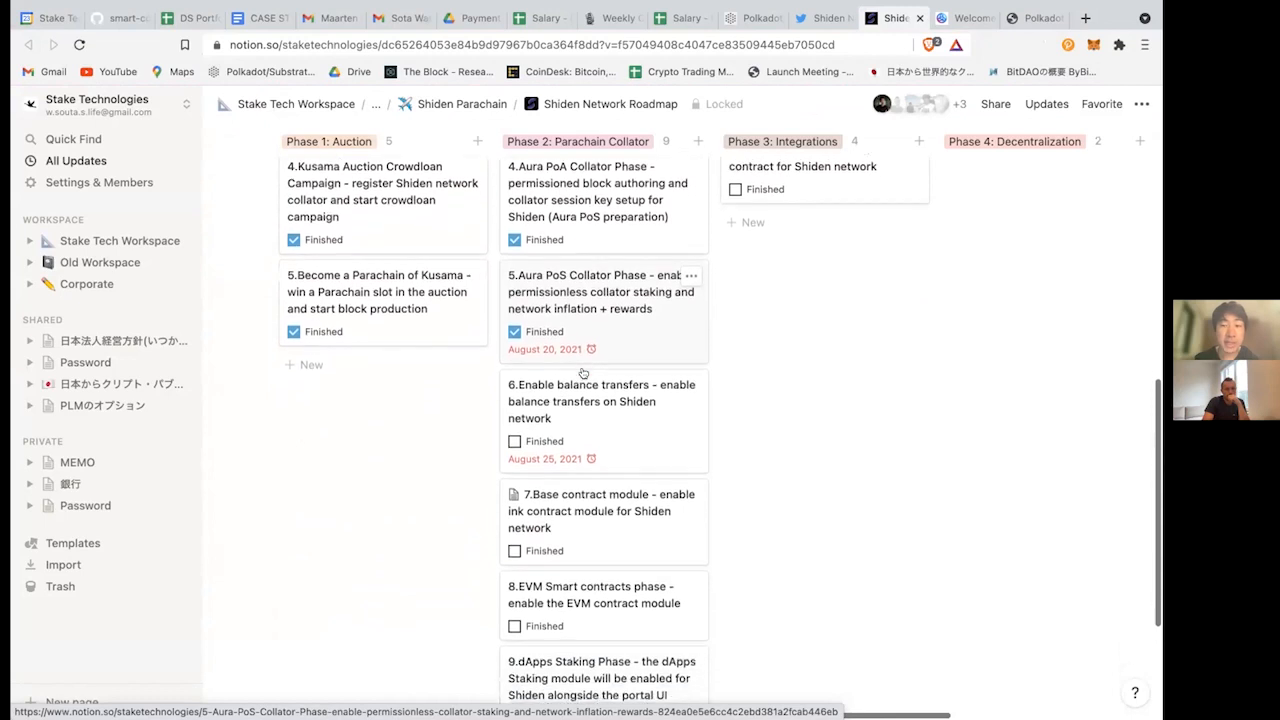
{"action": "scroll", "scroll_direction": "down", "scroll_amount": 3}
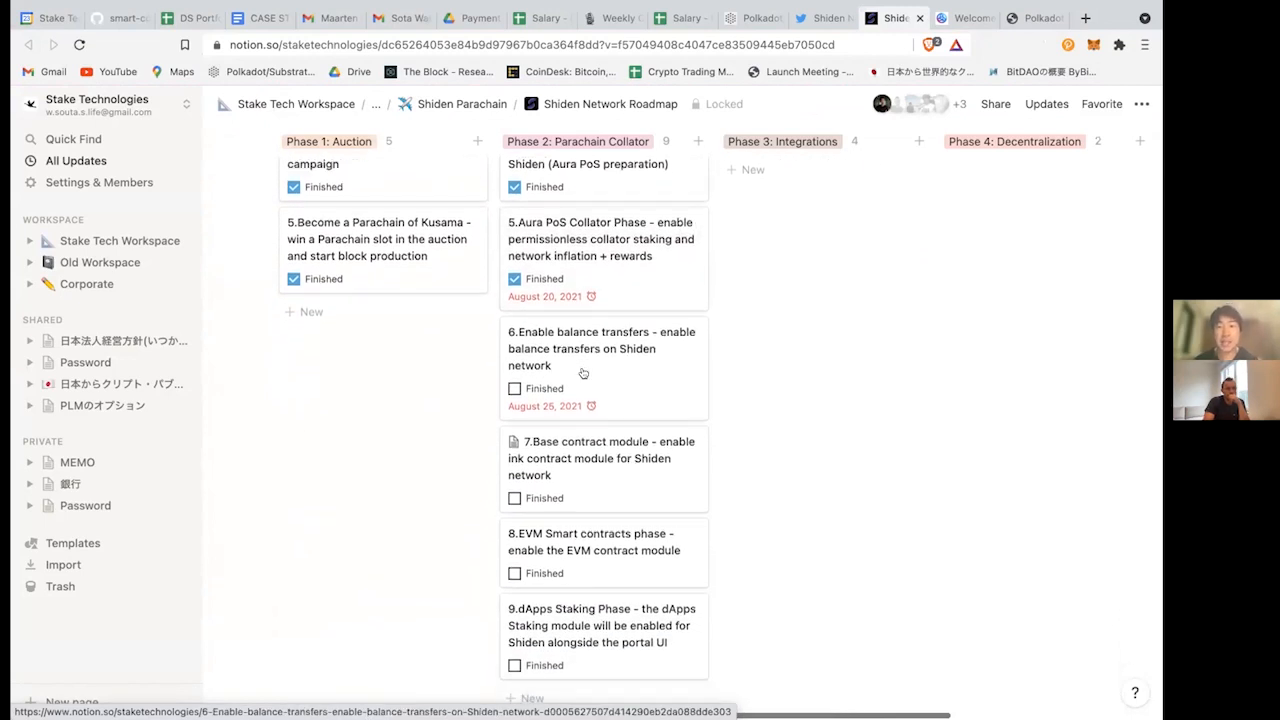
{"action": "scroll", "scroll_direction": "down", "scroll_amount": 3}
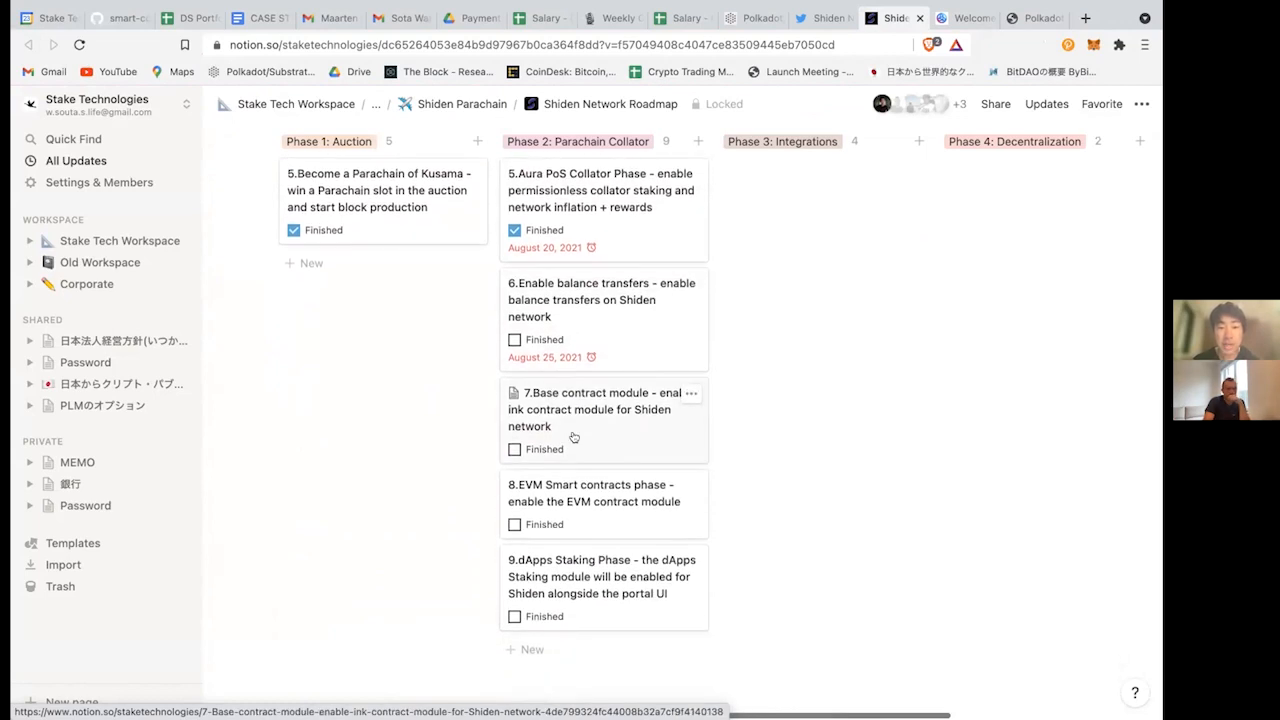
{"action": "scroll", "scroll_direction": "down", "scroll_amount": 3}
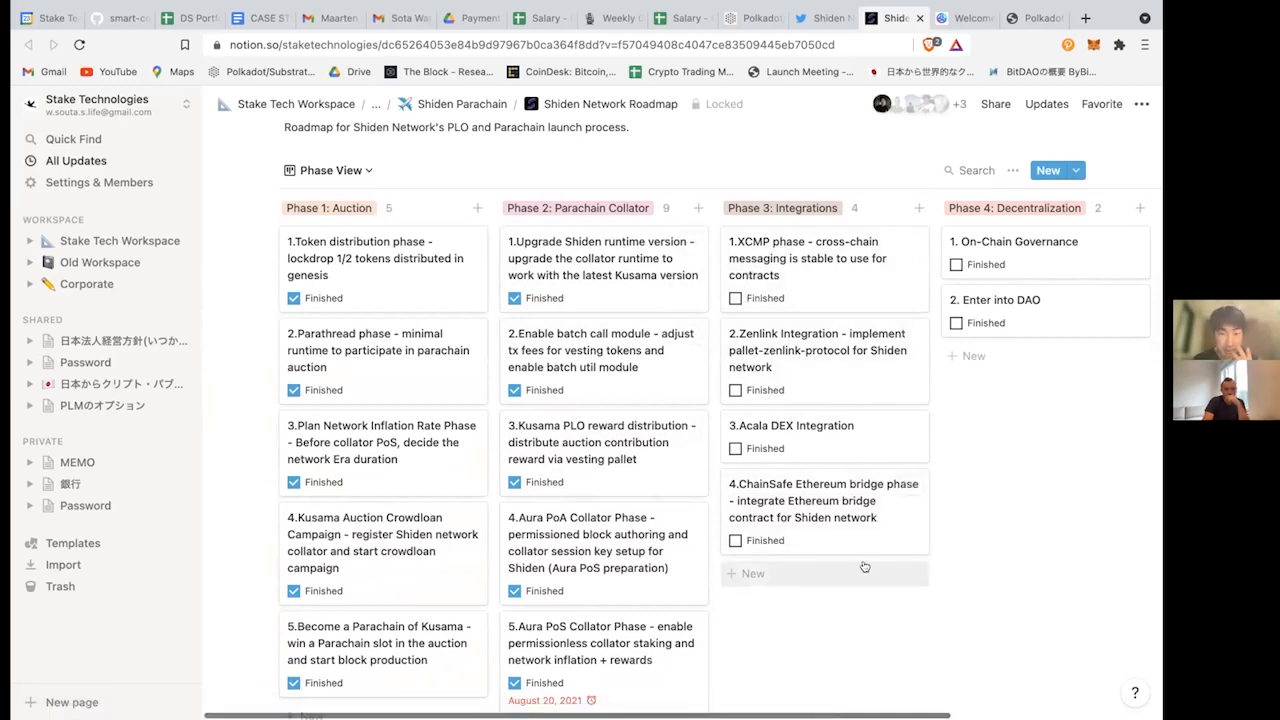
{"action": "mouse_move", "coordinate": [1024, 428]}
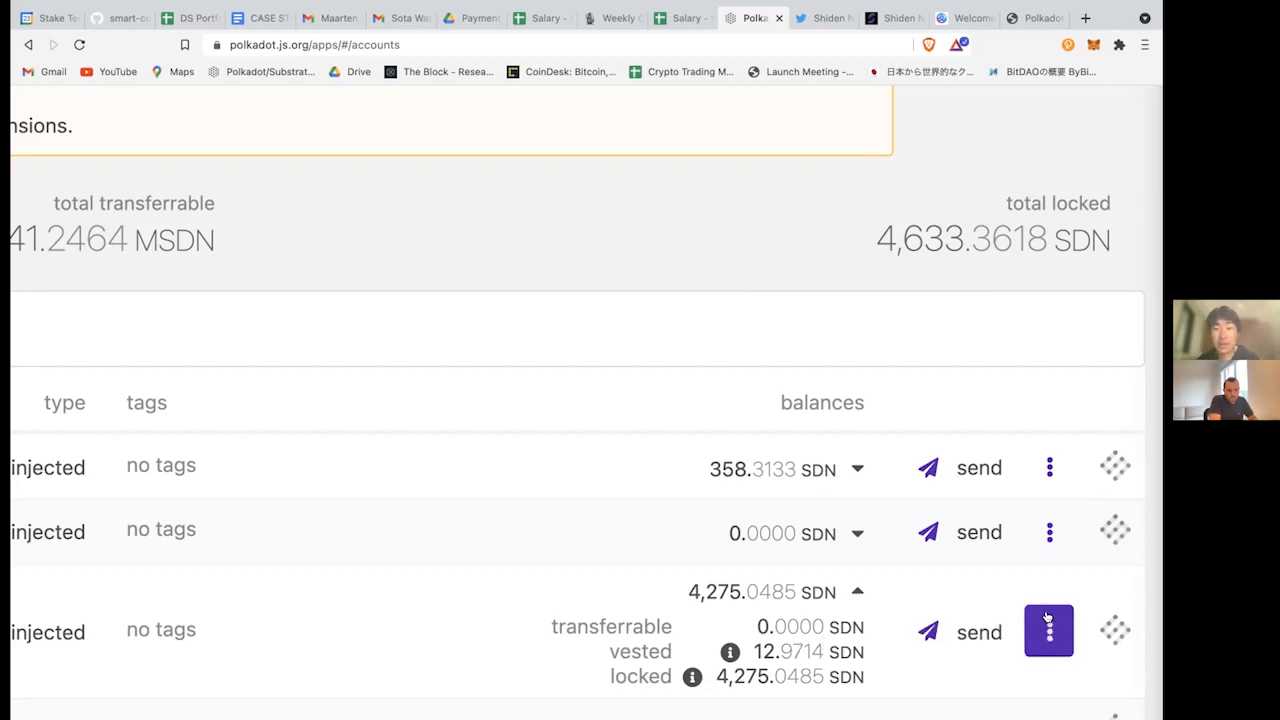
Bring up the vesting account's actions menu offering Unlock vested amount
{"action": "left_click", "coordinate": [1048, 630]}
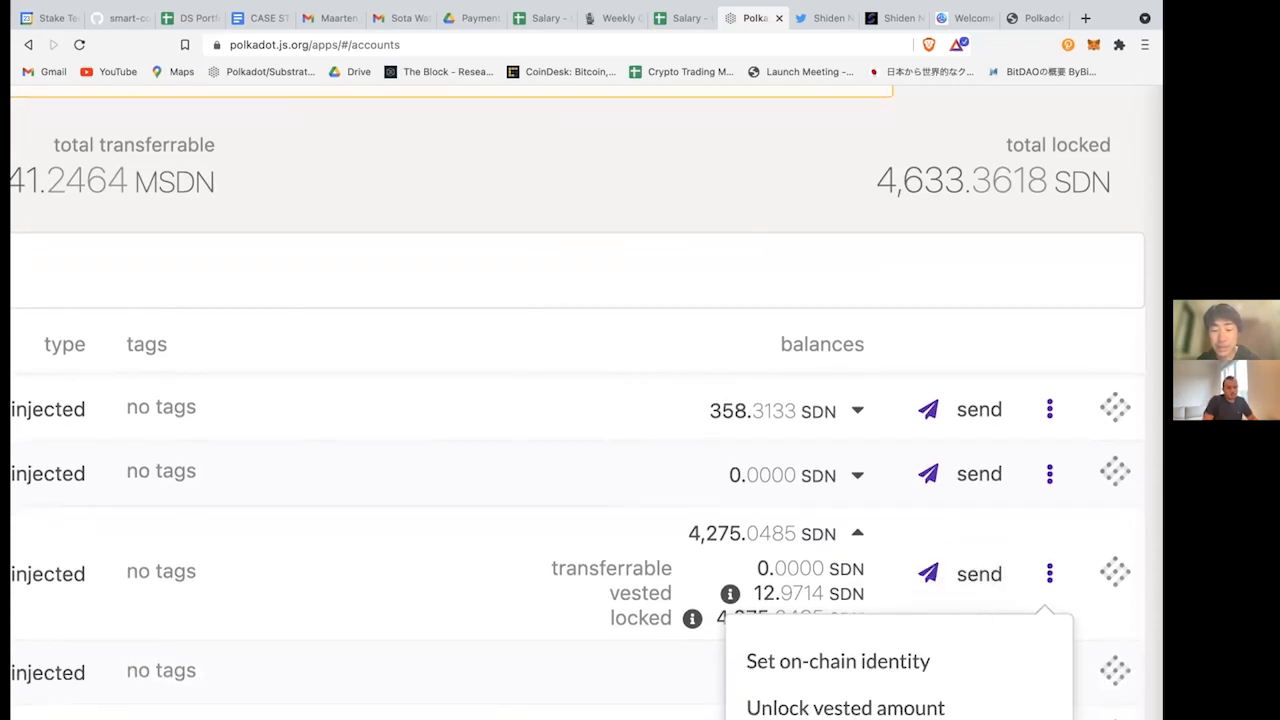
Unlock the vested SDN, signing with the extension password, so total locked drops to 4,620.3882 SDN
{"action": "left_click", "coordinate": [844, 708]}
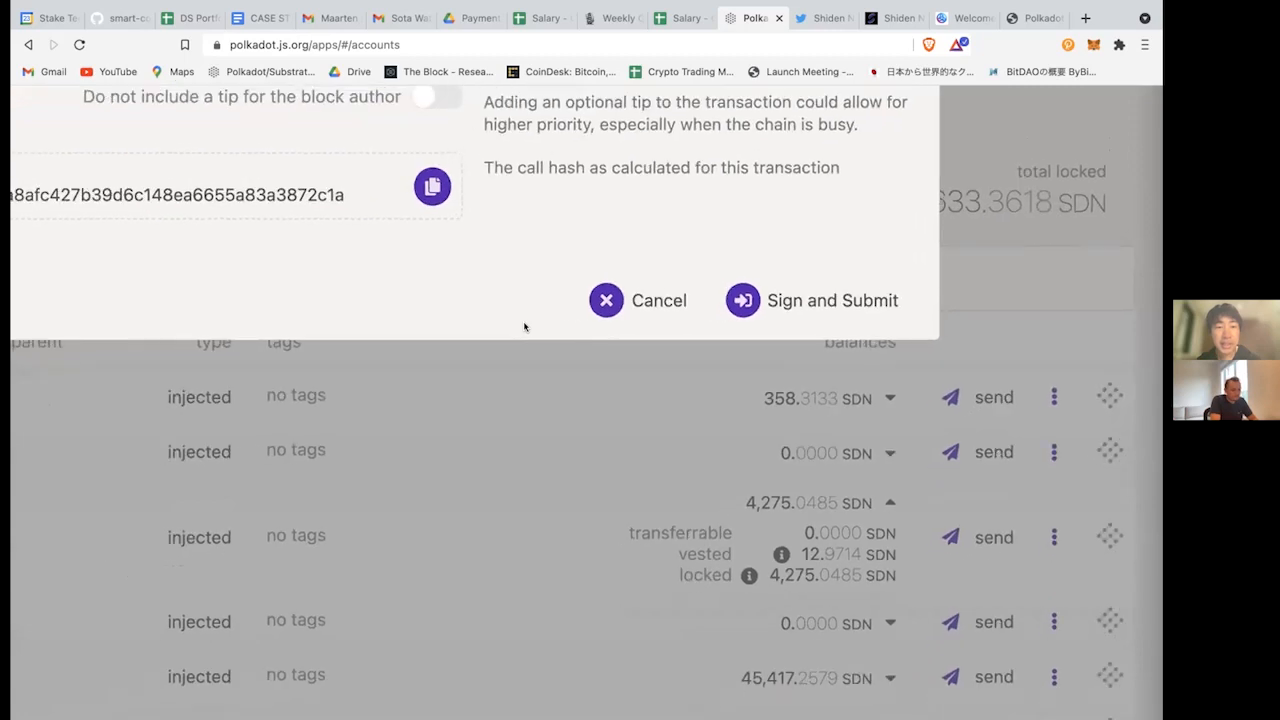
{"action": "left_click", "coordinate": [832, 300]}
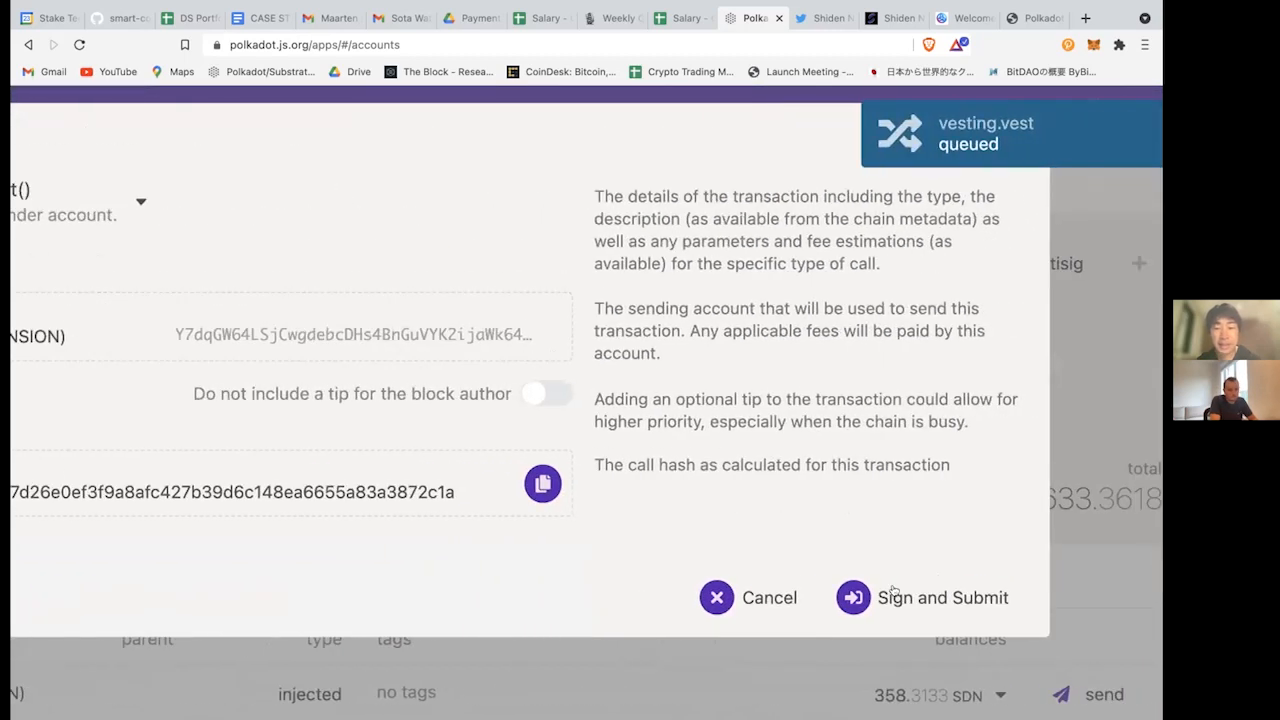
{"action": "left_click", "coordinate": [942, 596]}
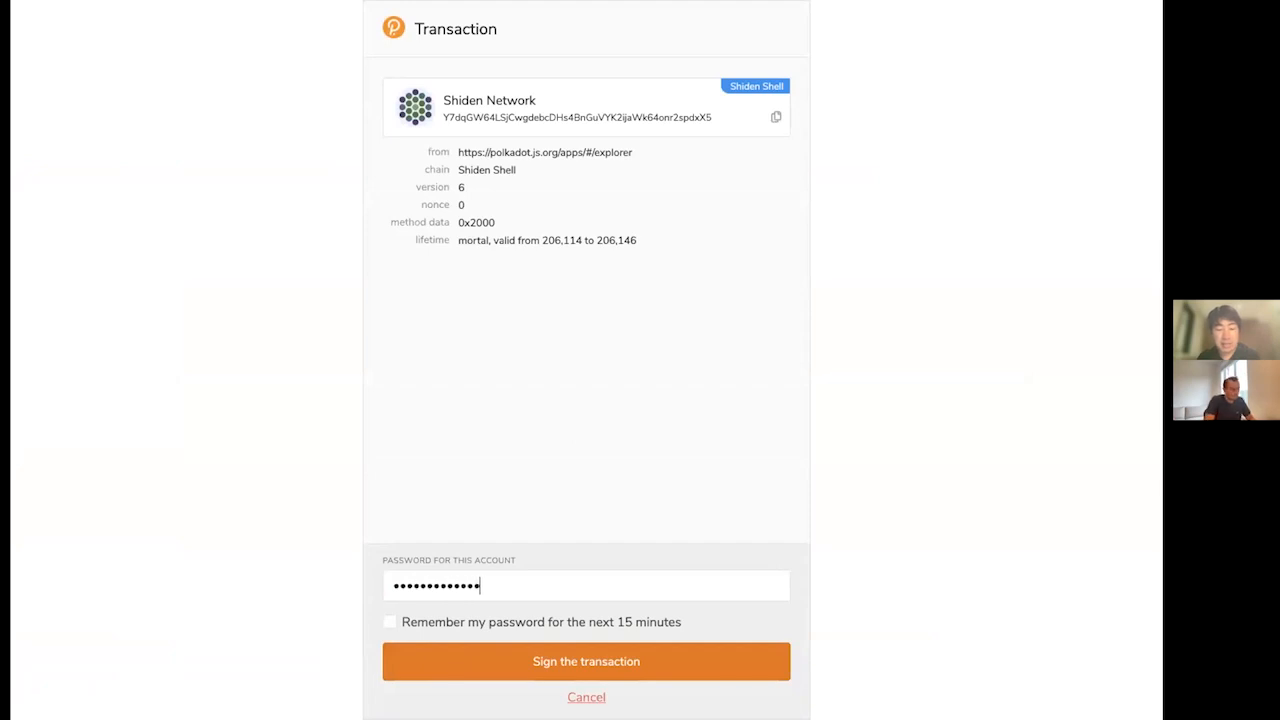
{"action": "left_click", "coordinate": [586, 660]}
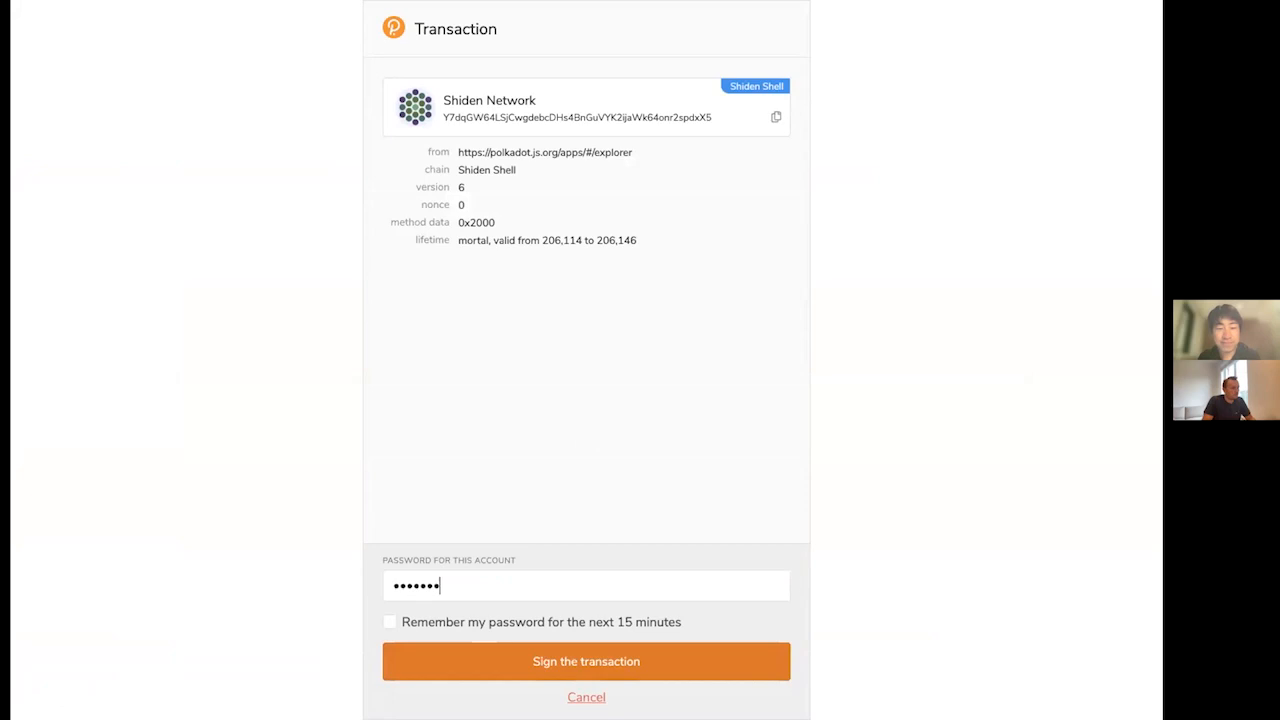
{"action": "left_click", "coordinate": [586, 660]}
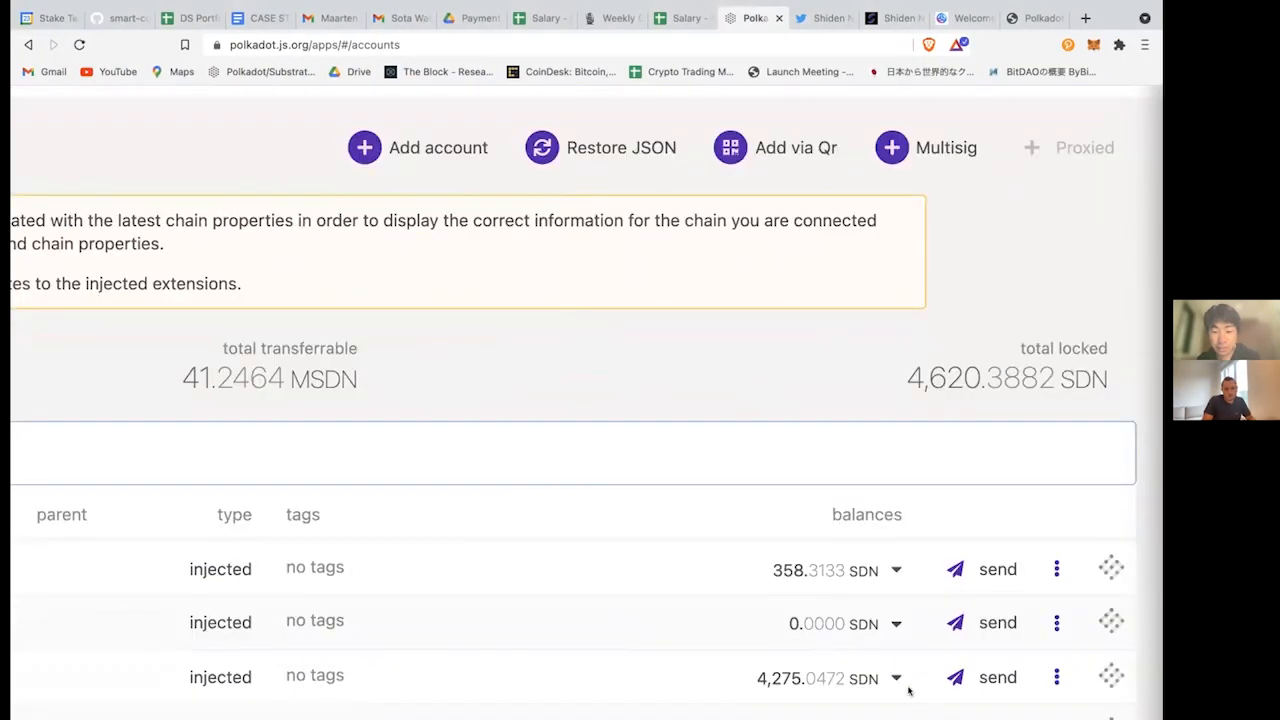
{"action": "left_click", "coordinate": [896, 676]}
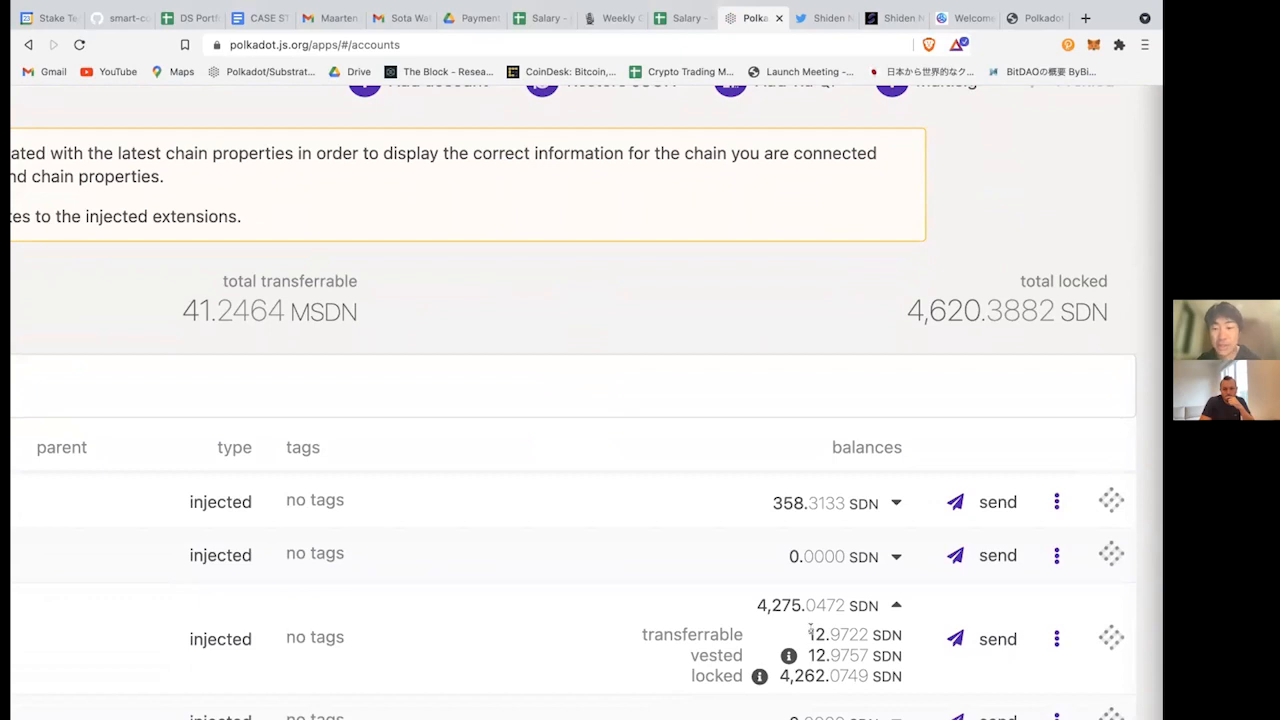
{"action": "left_click", "coordinate": [1056, 638]}
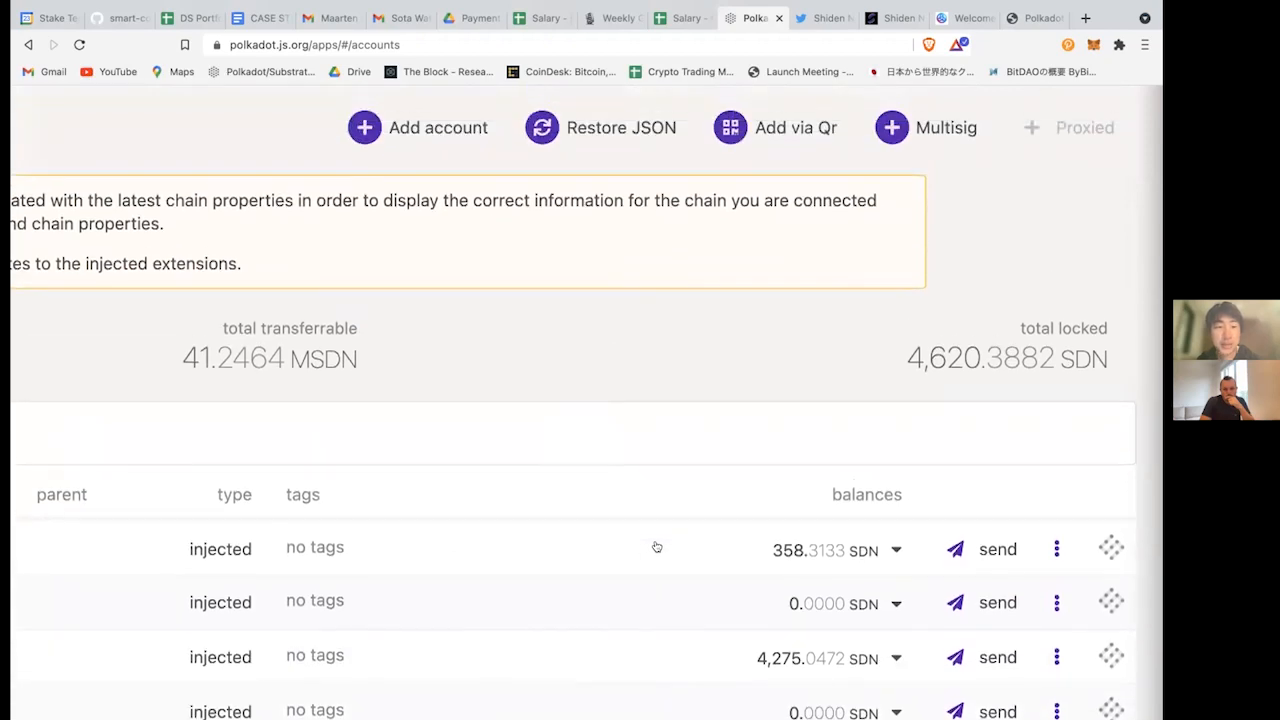
{"action": "mouse_move", "coordinate": [718, 392]}
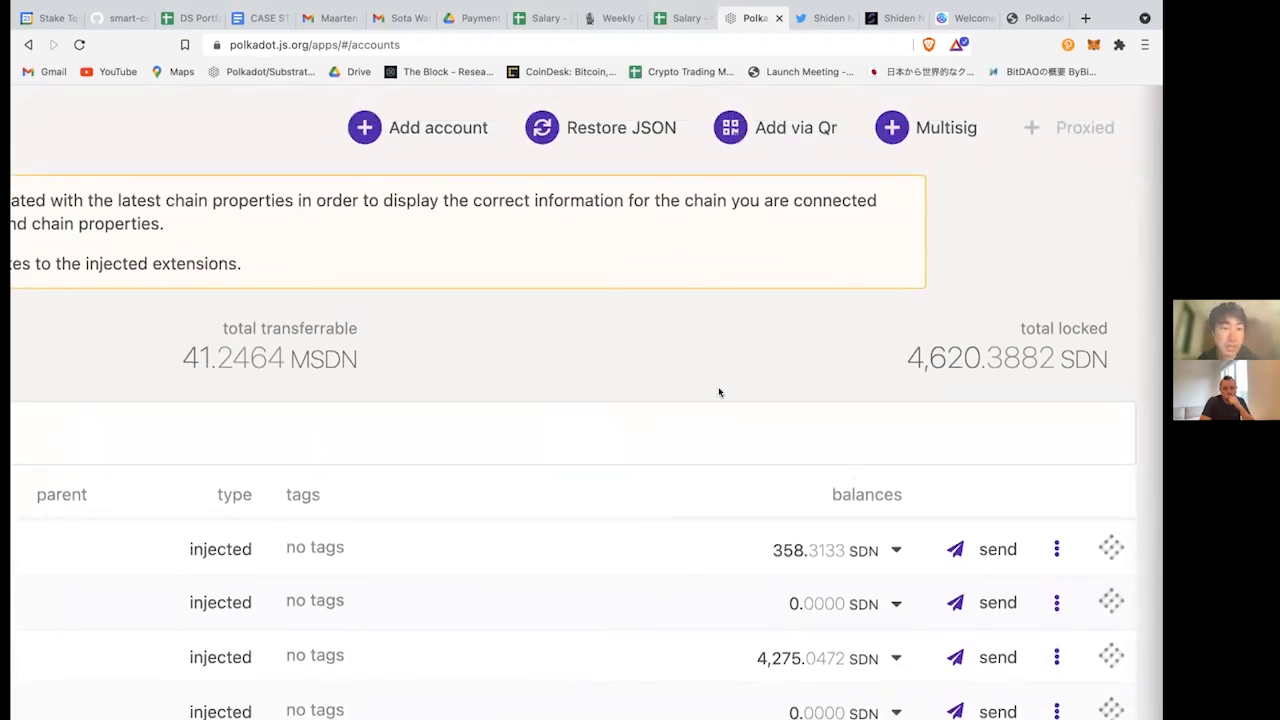